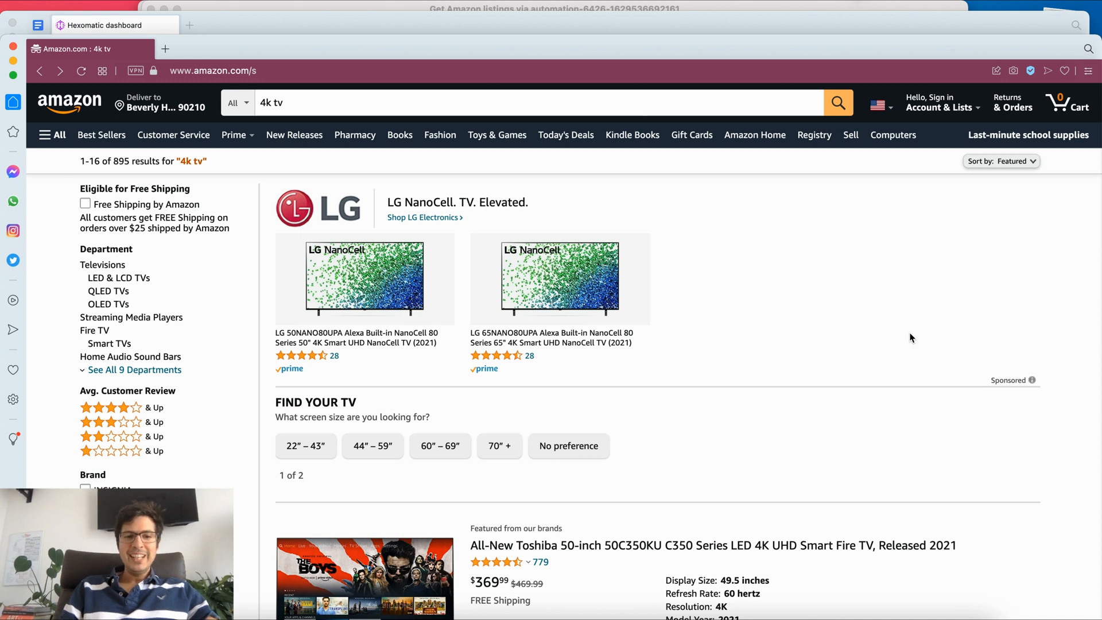
mouse_move(410, 100)
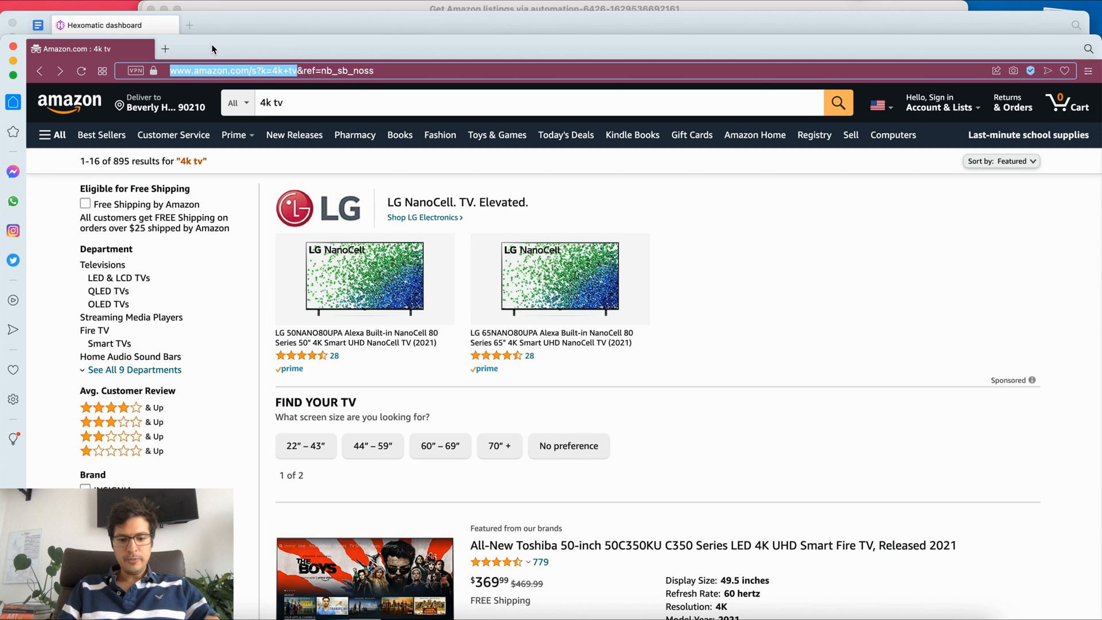
Step: Create a blank scraping recipe with the Amazon '4k tv' search URL and preview it
click(109, 25)
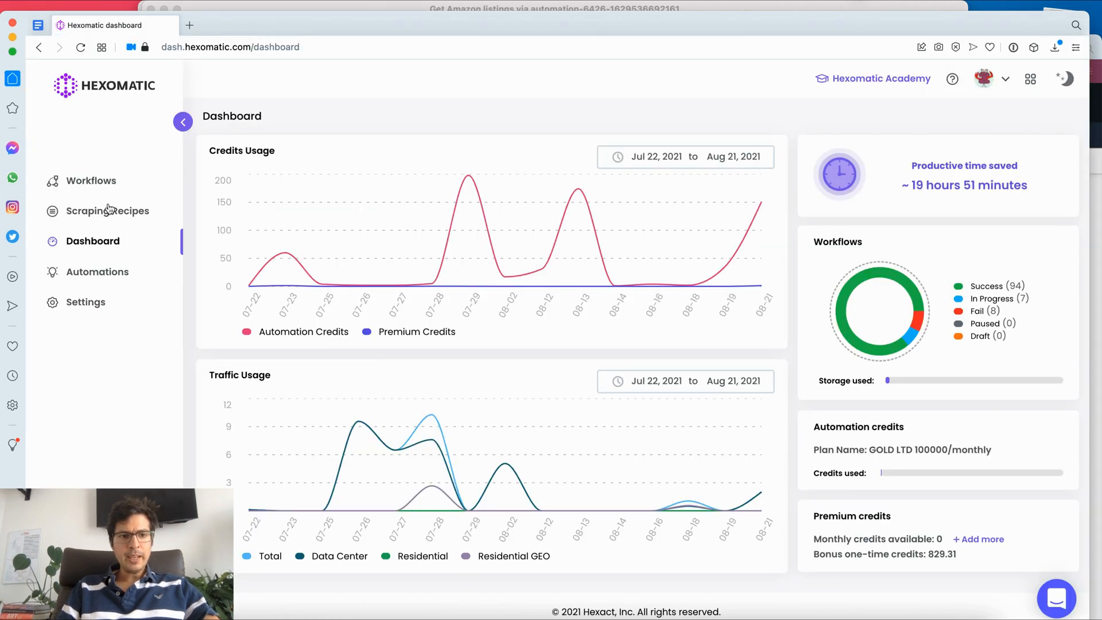
click(108, 210)
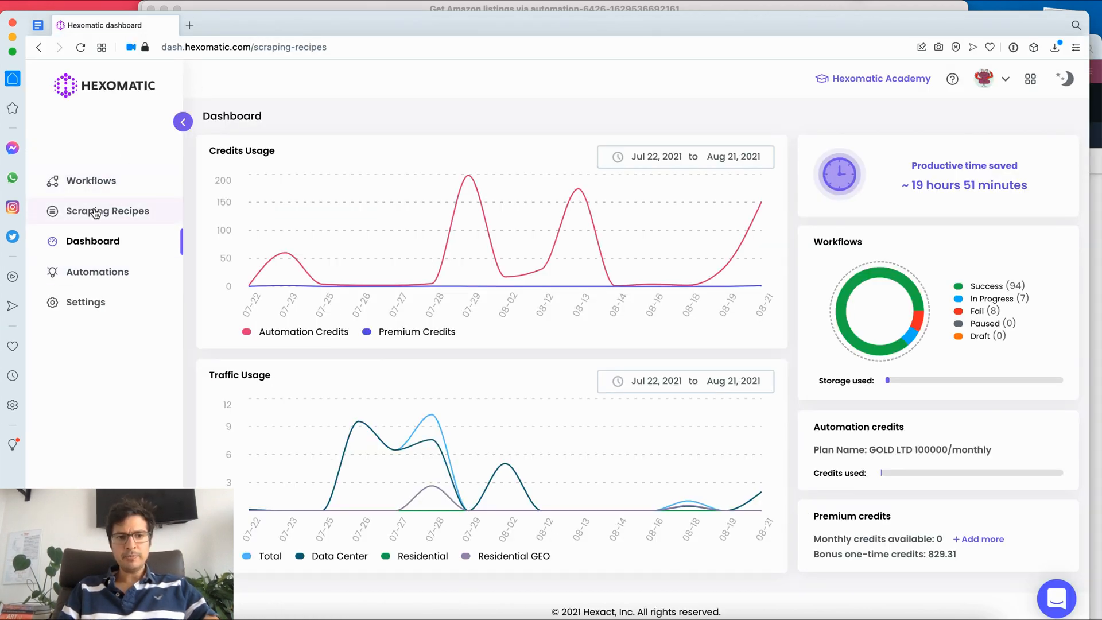
click(107, 210)
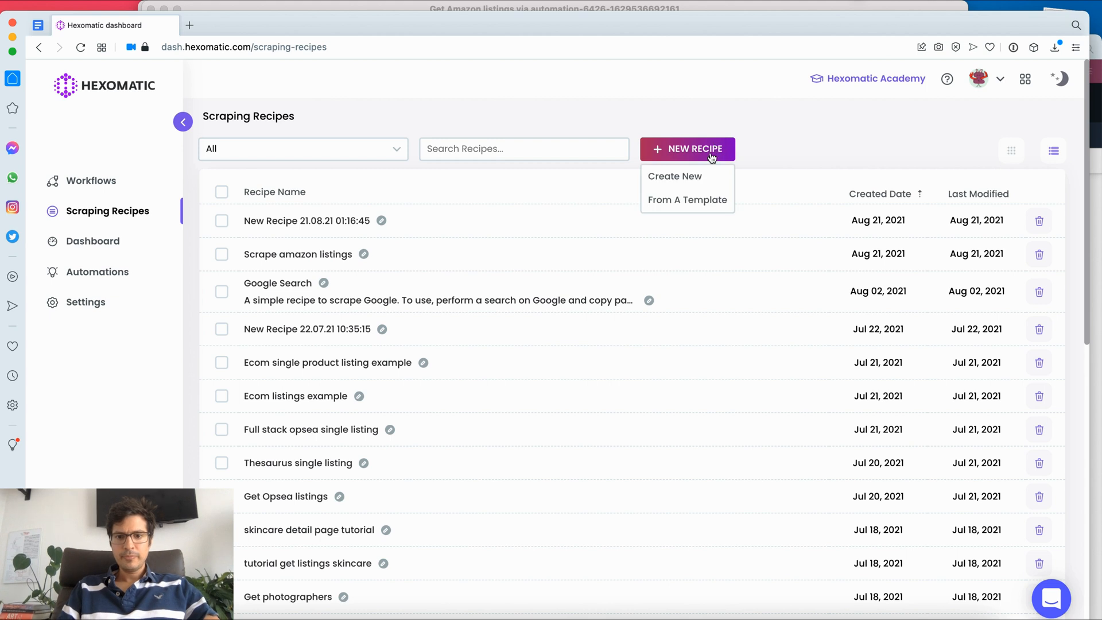
click(674, 176)
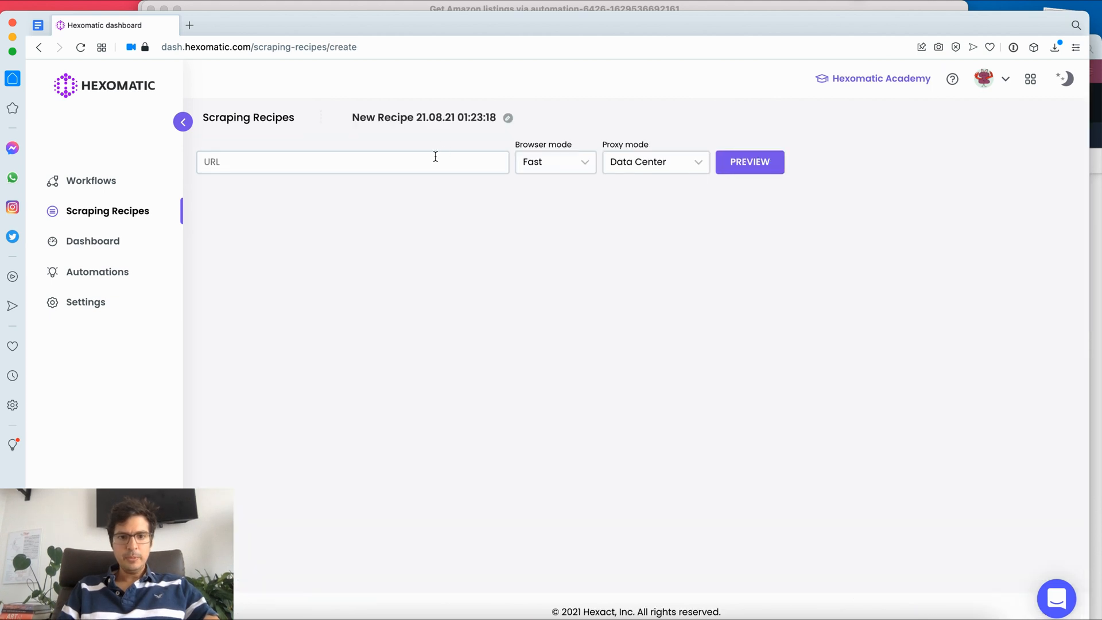
text(https://www.amazon.com/s?k=4k+tv)
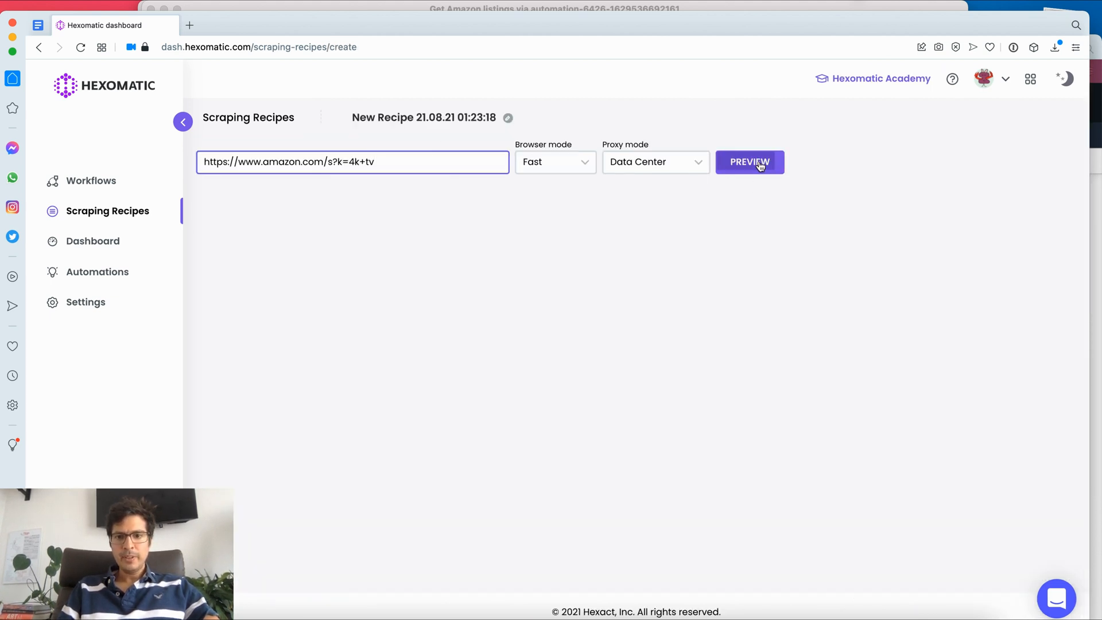
click(750, 163)
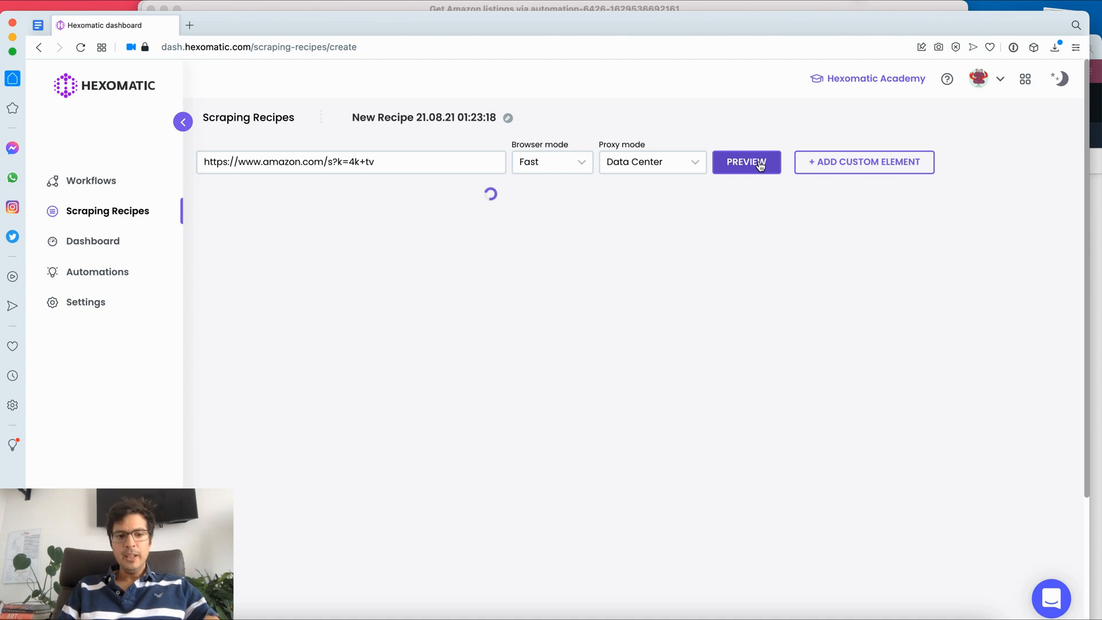
Step: Load the Amazon '4k tv' preview and select the first product title, matching 22 titles
click(746, 163)
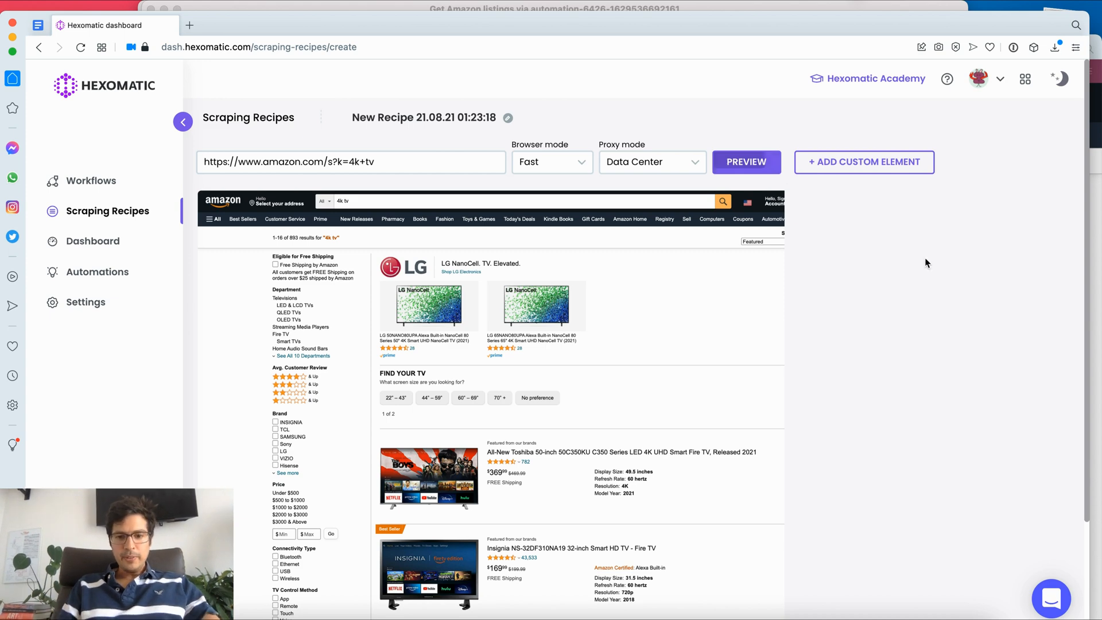
scroll(down, 3)
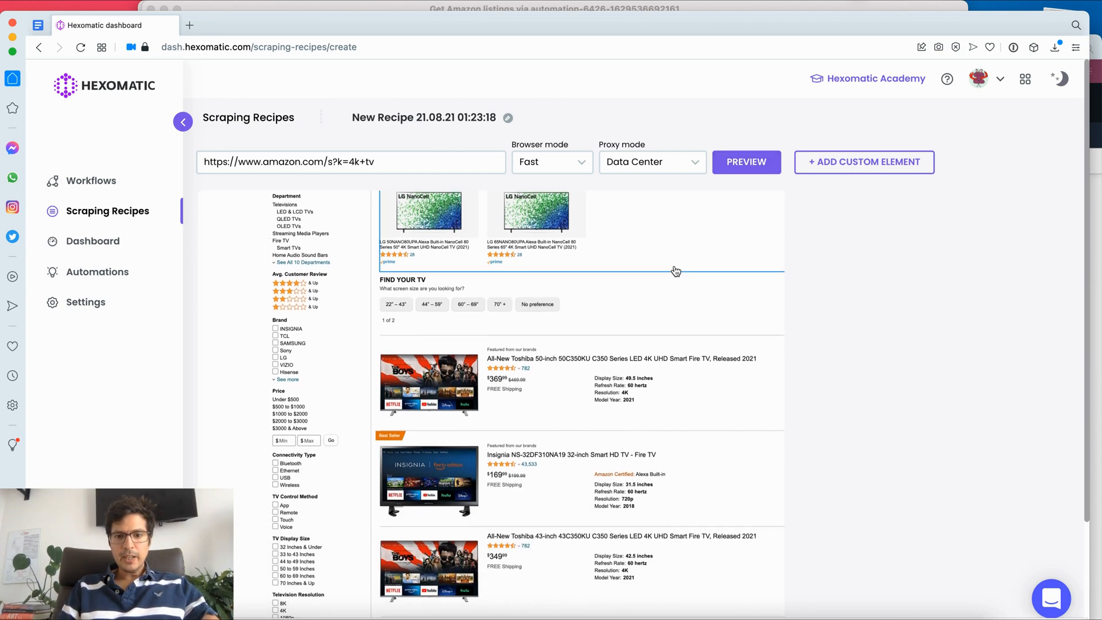
scroll(down, 3)
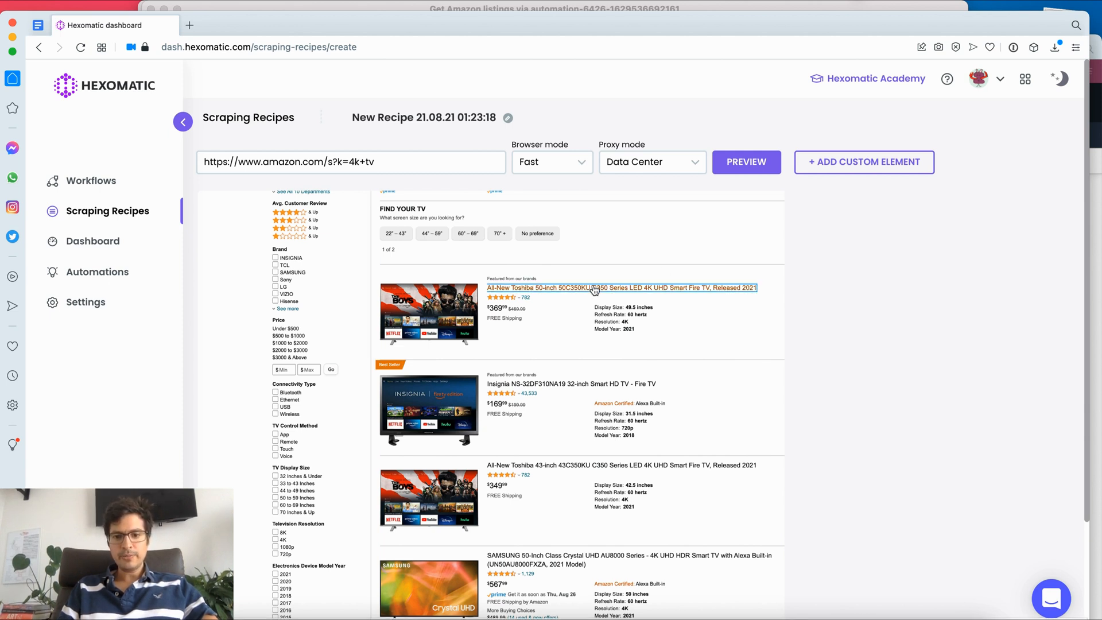
click(594, 288)
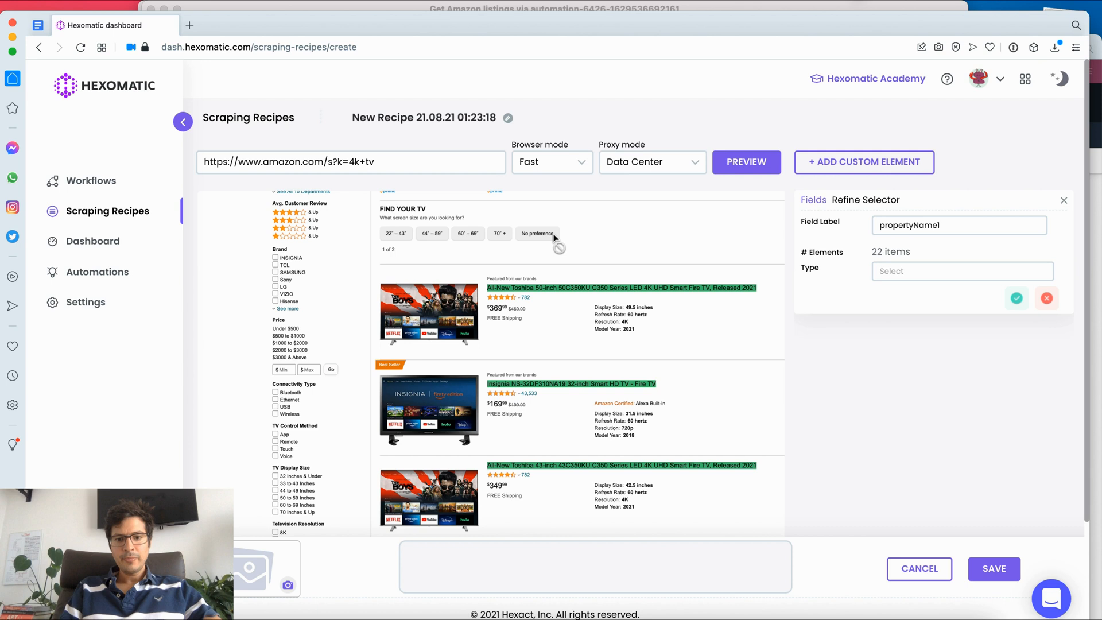
Step: Label the field 'Title', set its type to Text, and save it
double_click(908, 225)
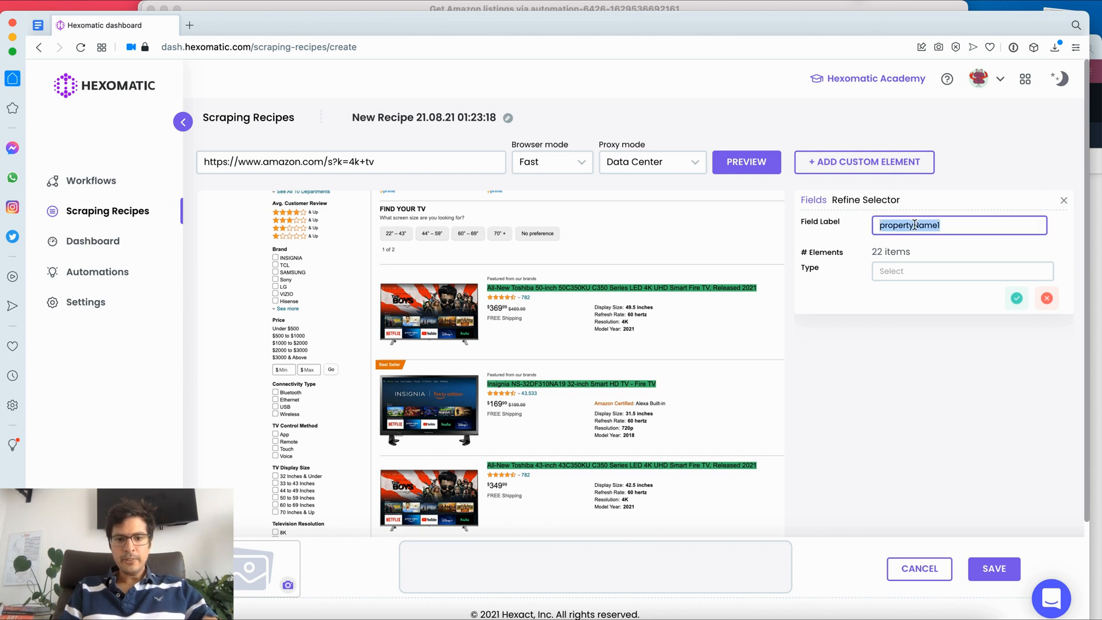
text(Title)
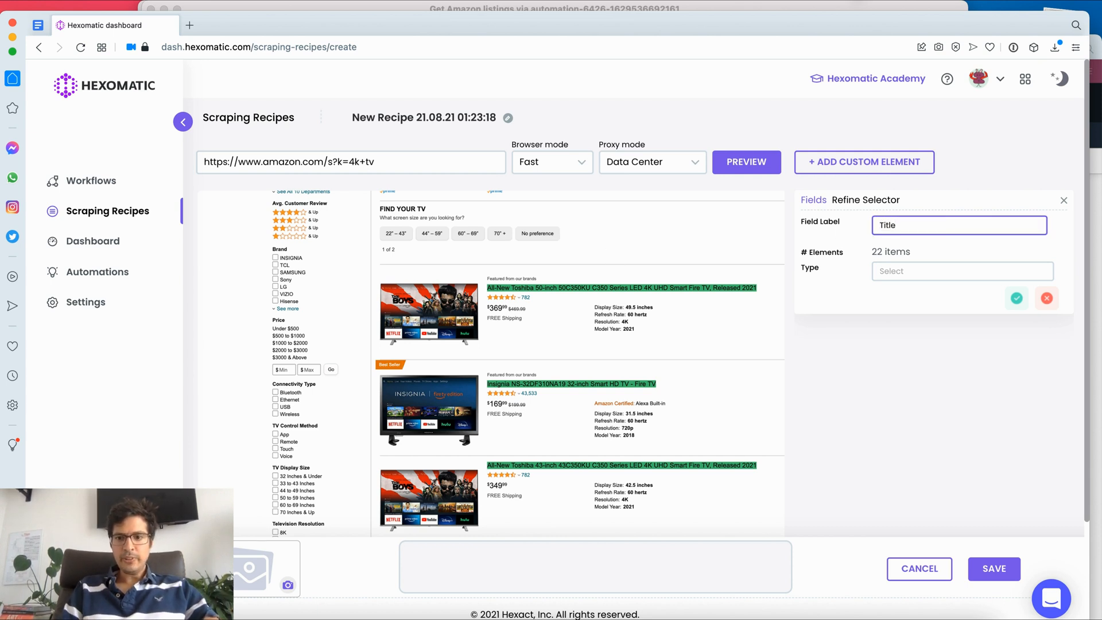
click(962, 271)
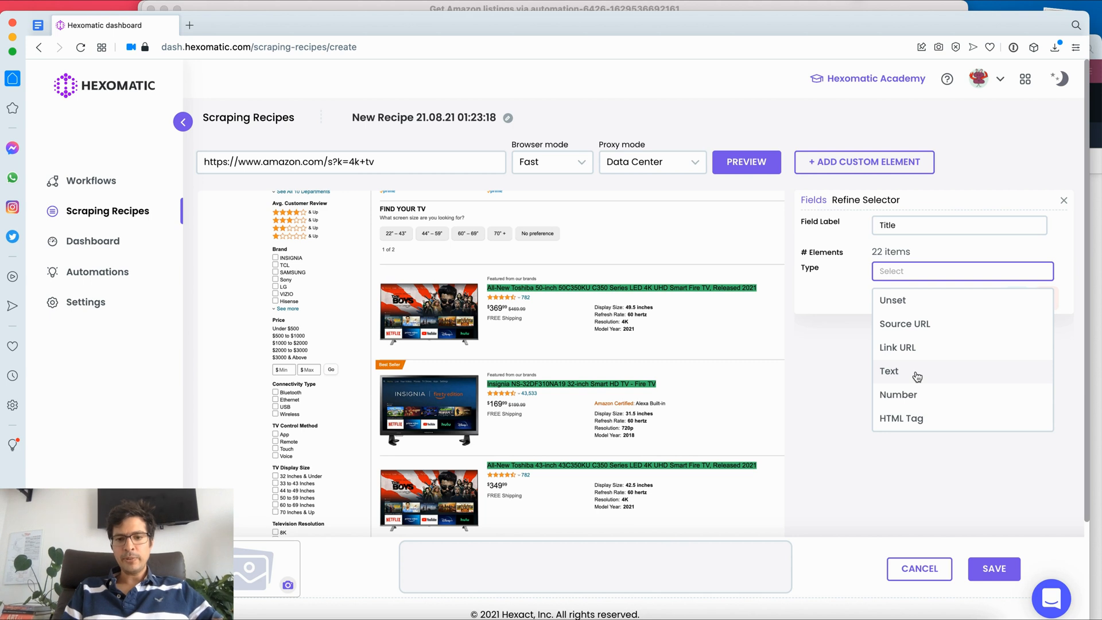
click(889, 370)
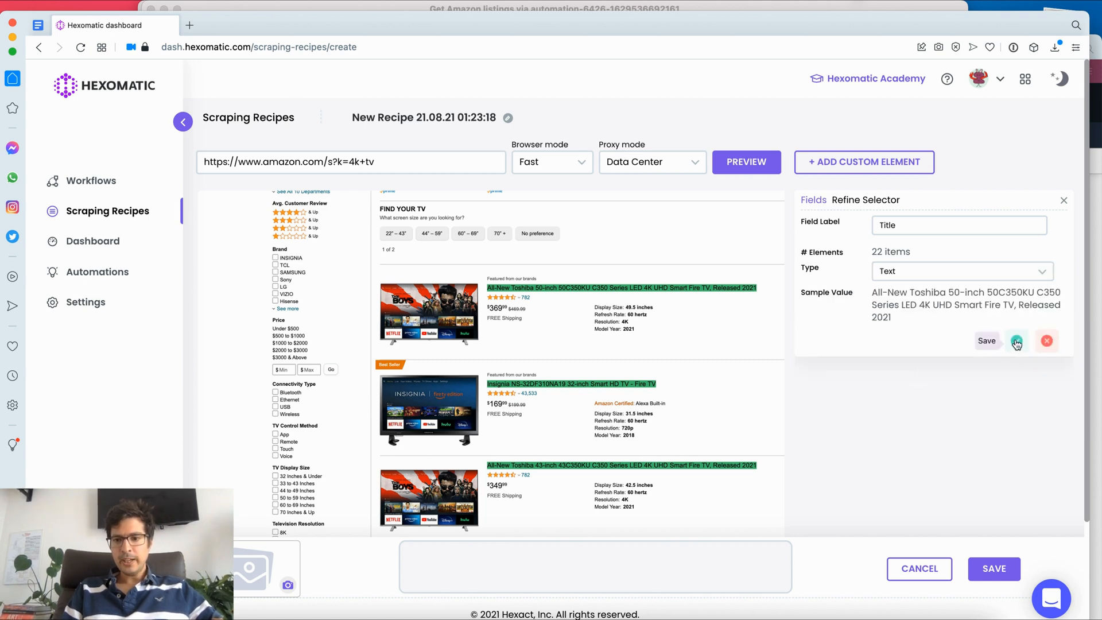
click(1016, 341)
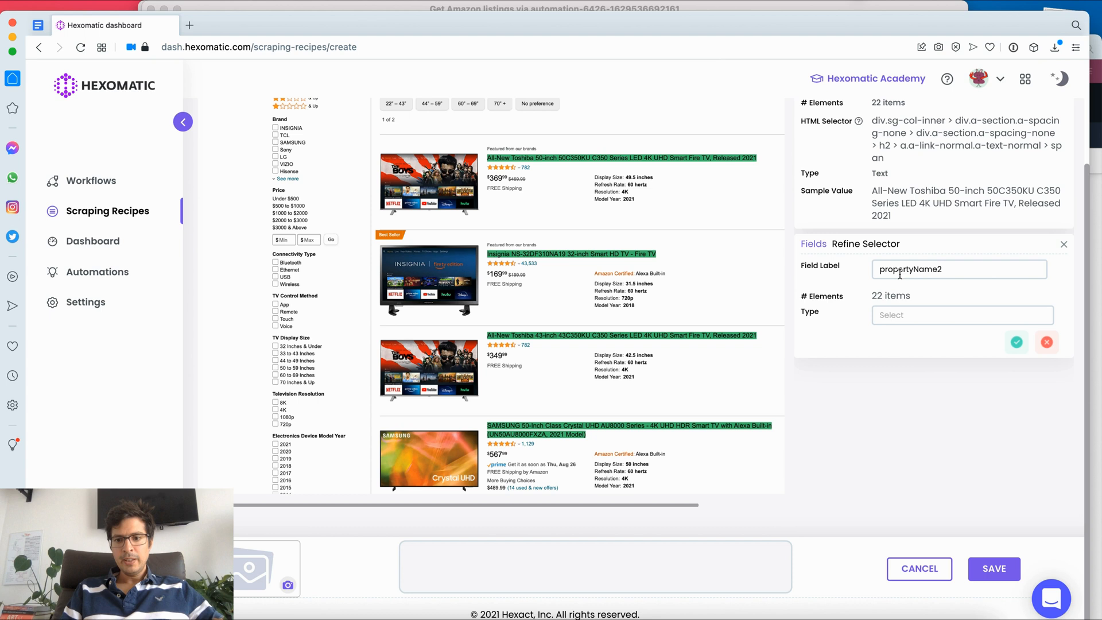
Step: Save a 'URL' field of type Link URL, trimming '> span' from its selector
text(URL)
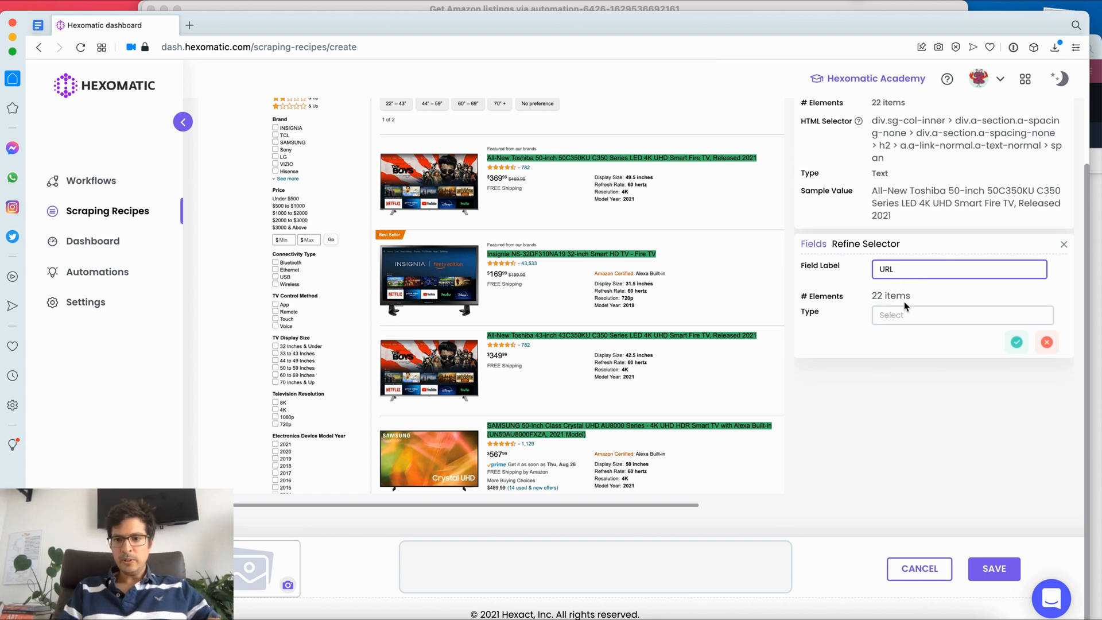
click(963, 315)
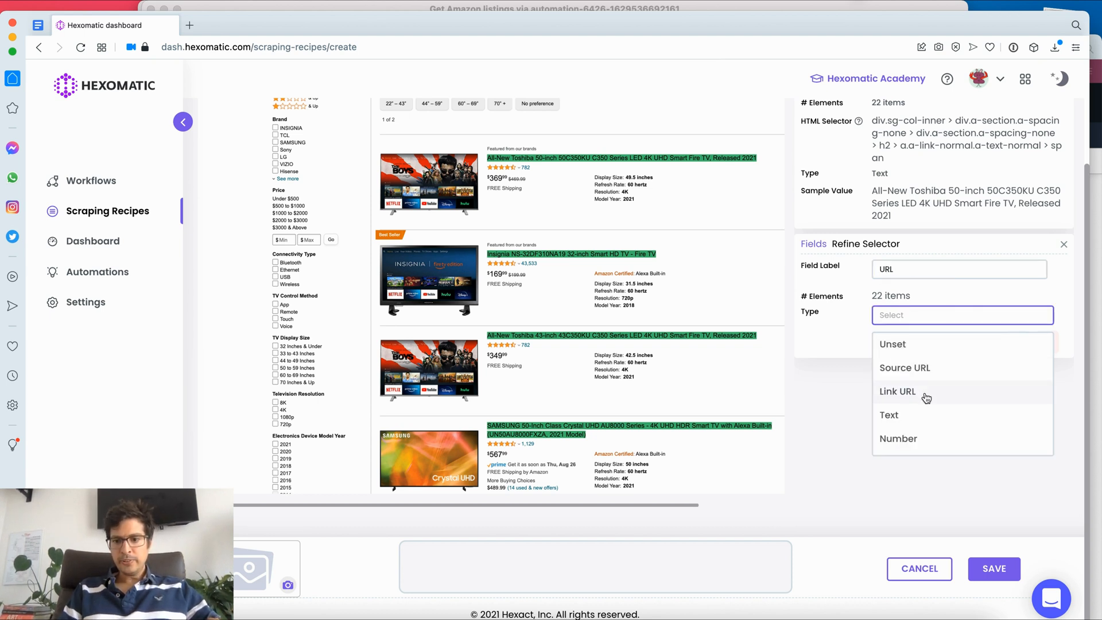
click(897, 391)
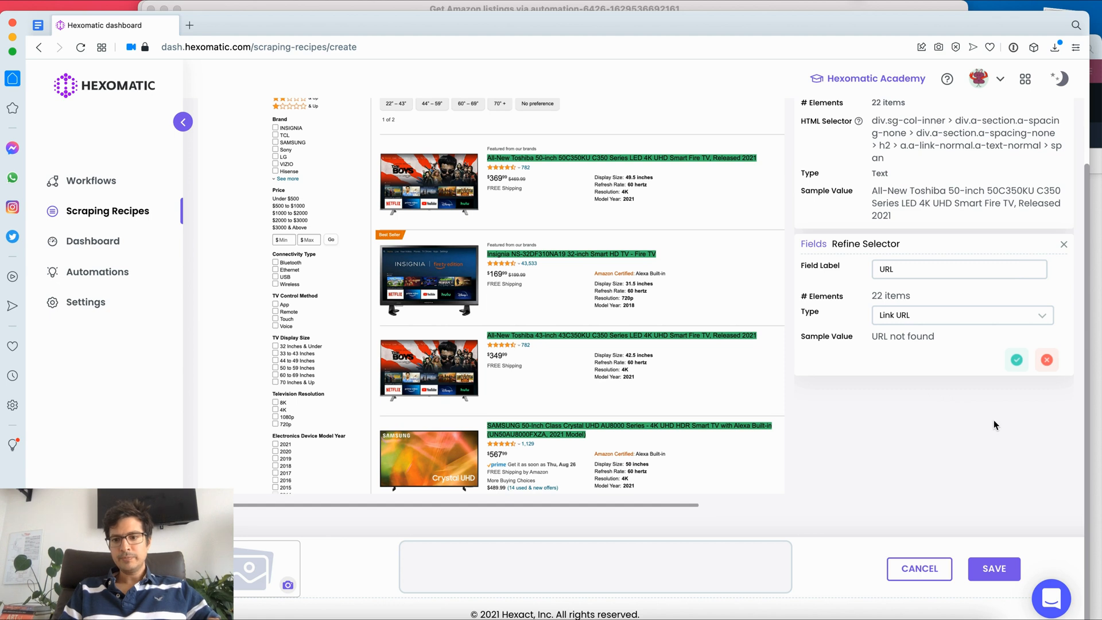
mouse_move(1031, 384)
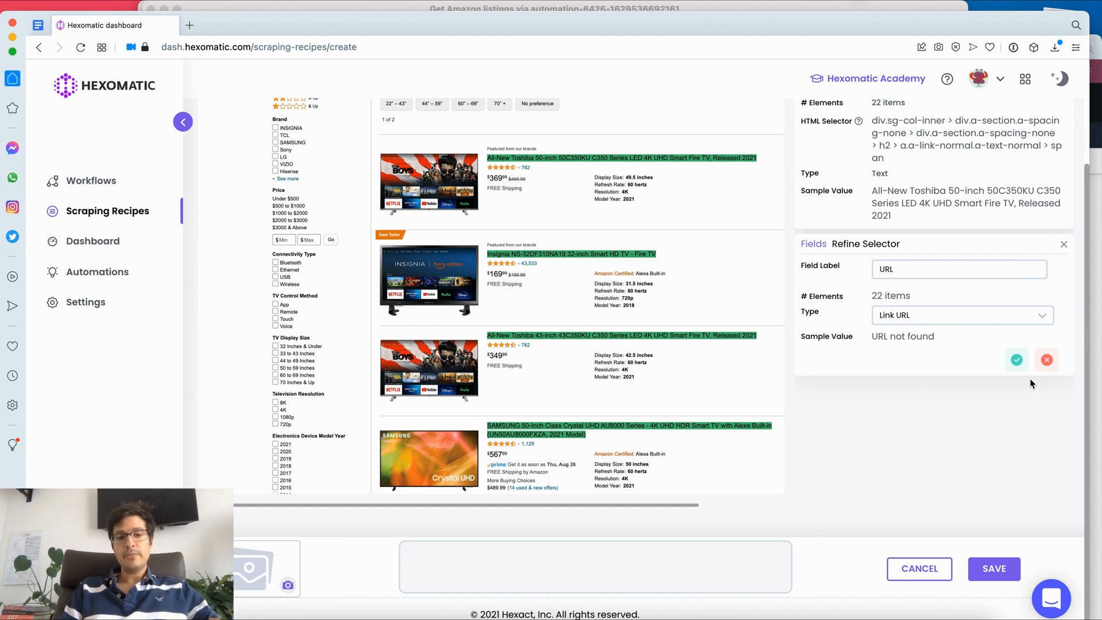
click(1016, 360)
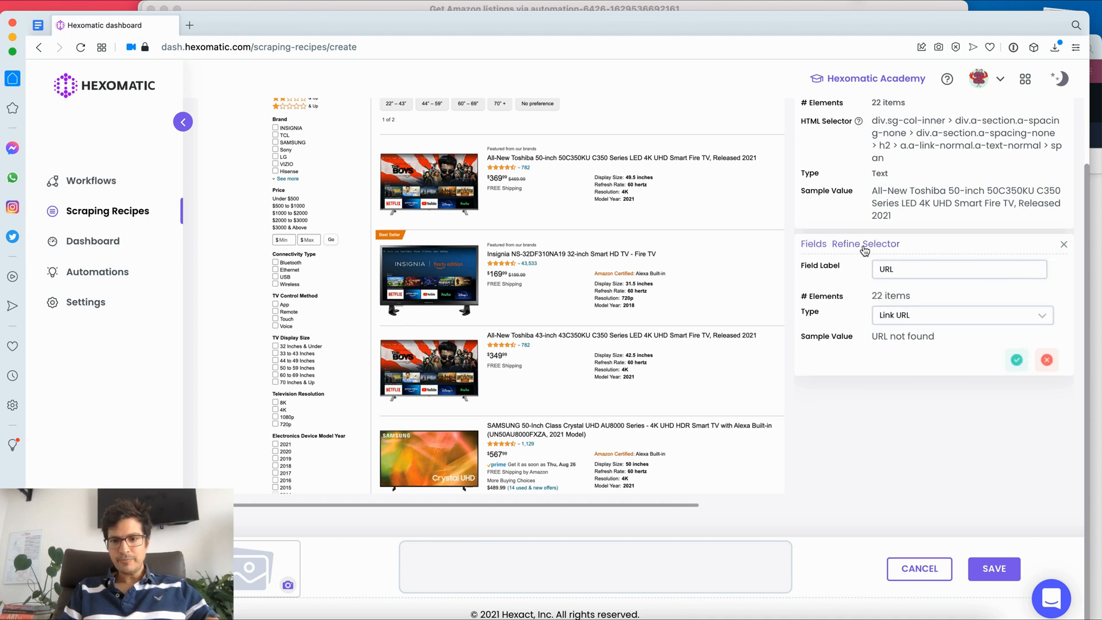
click(866, 244)
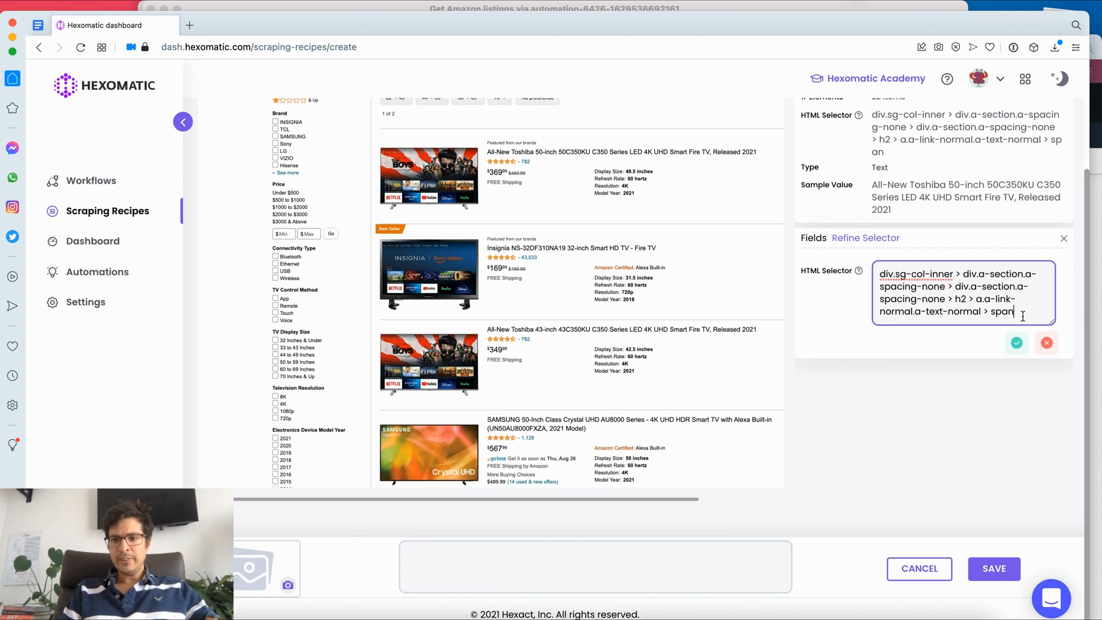
key(Backspace)
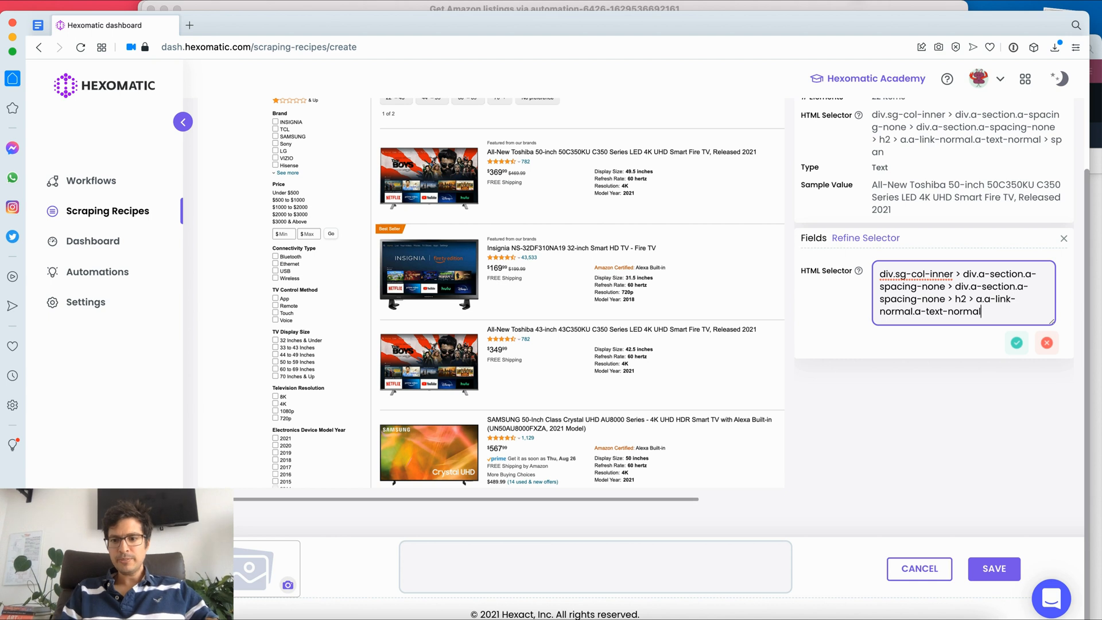
click(1016, 343)
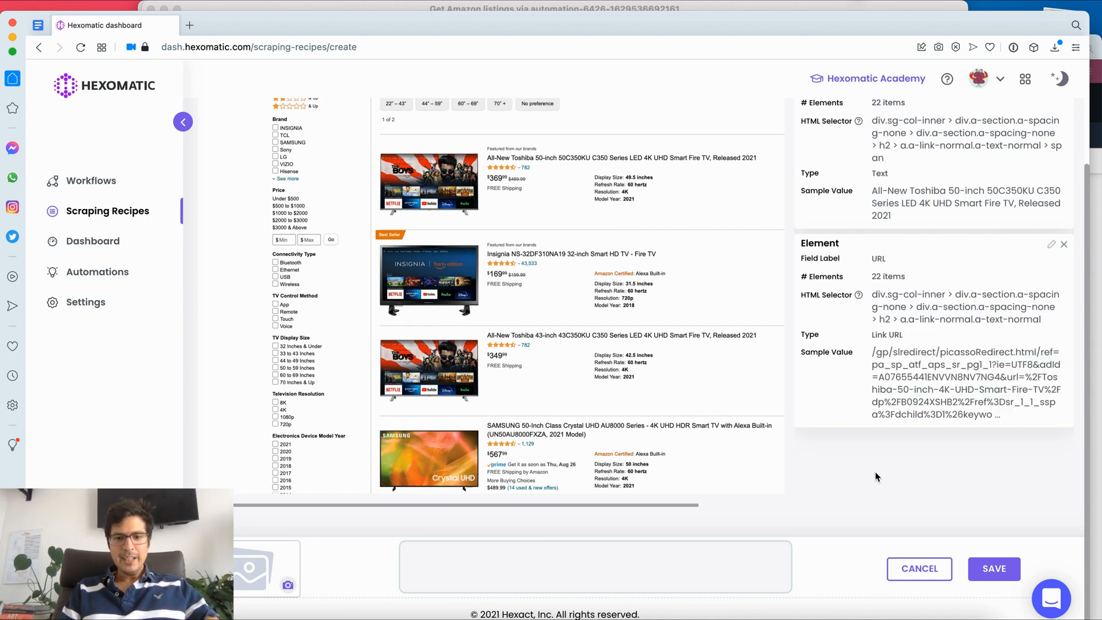
mouse_move(409, 196)
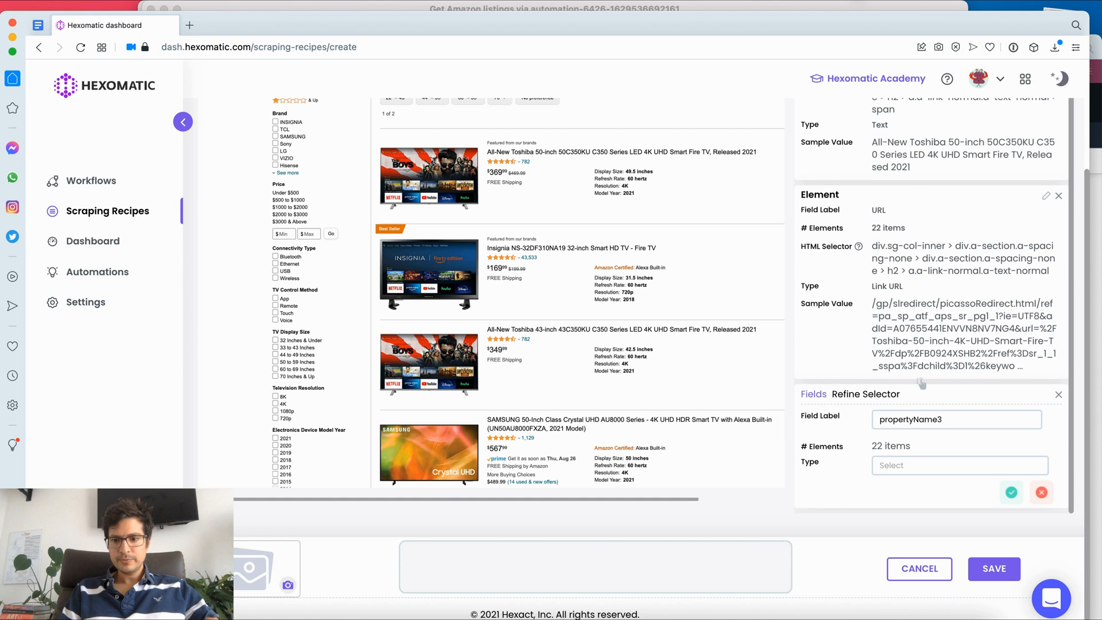
Step: Save a third field labelled 'Image' with type Source URL
text(Image)
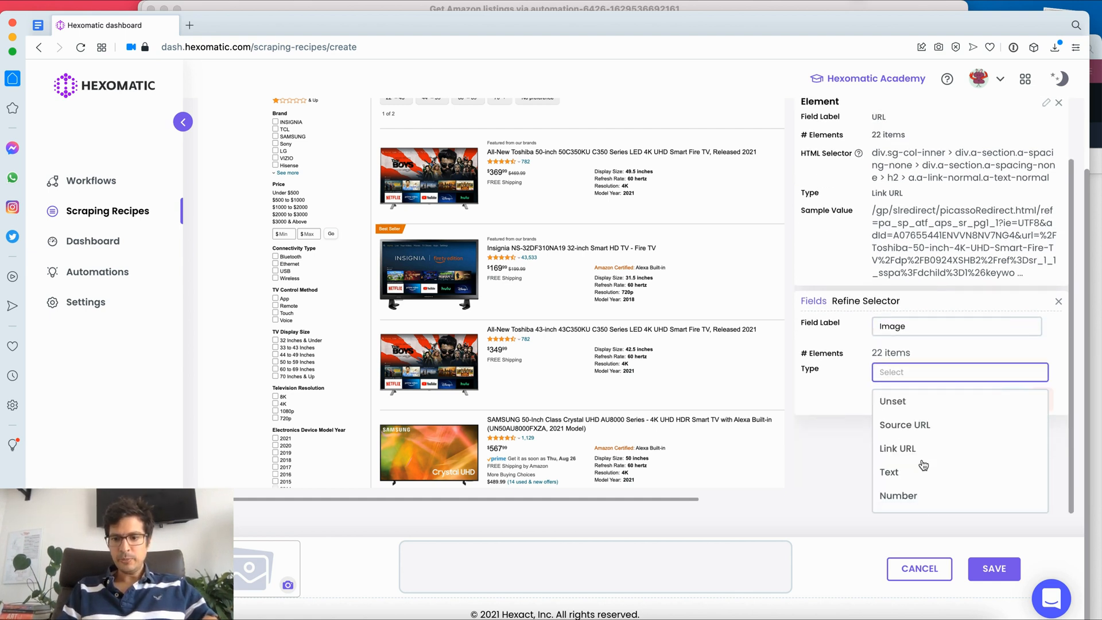
click(904, 424)
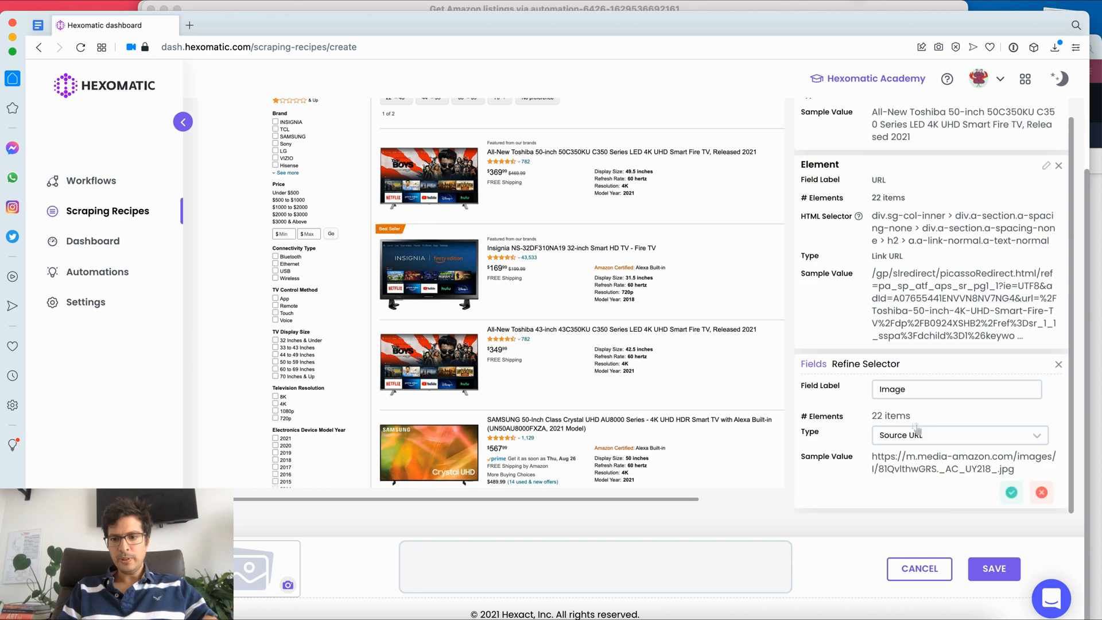
click(1010, 493)
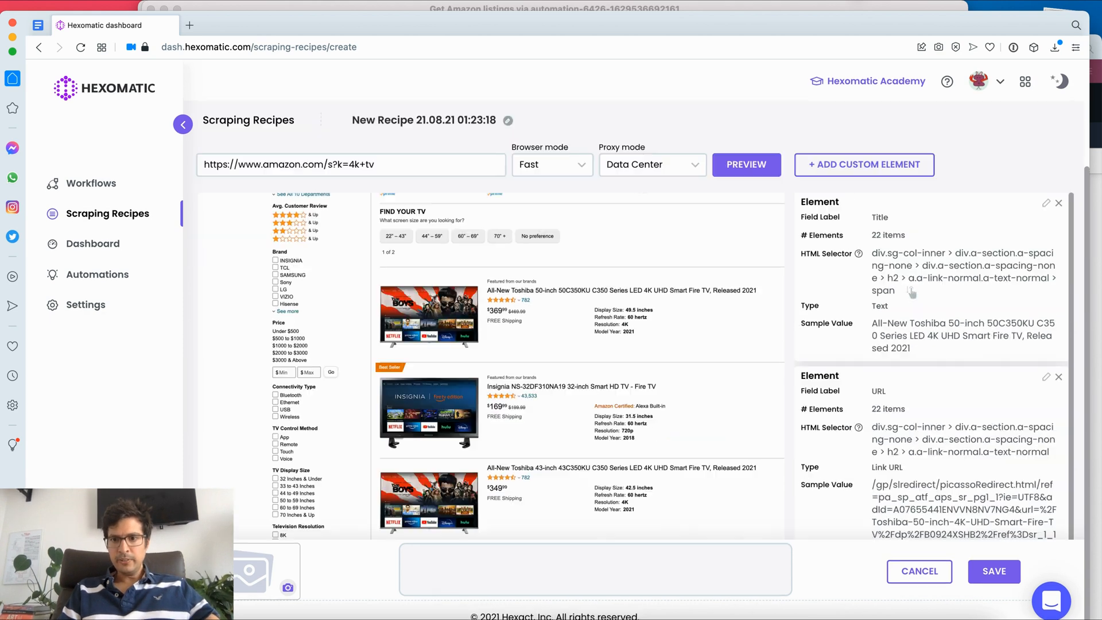
Step: Select the product prices and save them as a 'Price' field of type Number
scroll(down, 3)
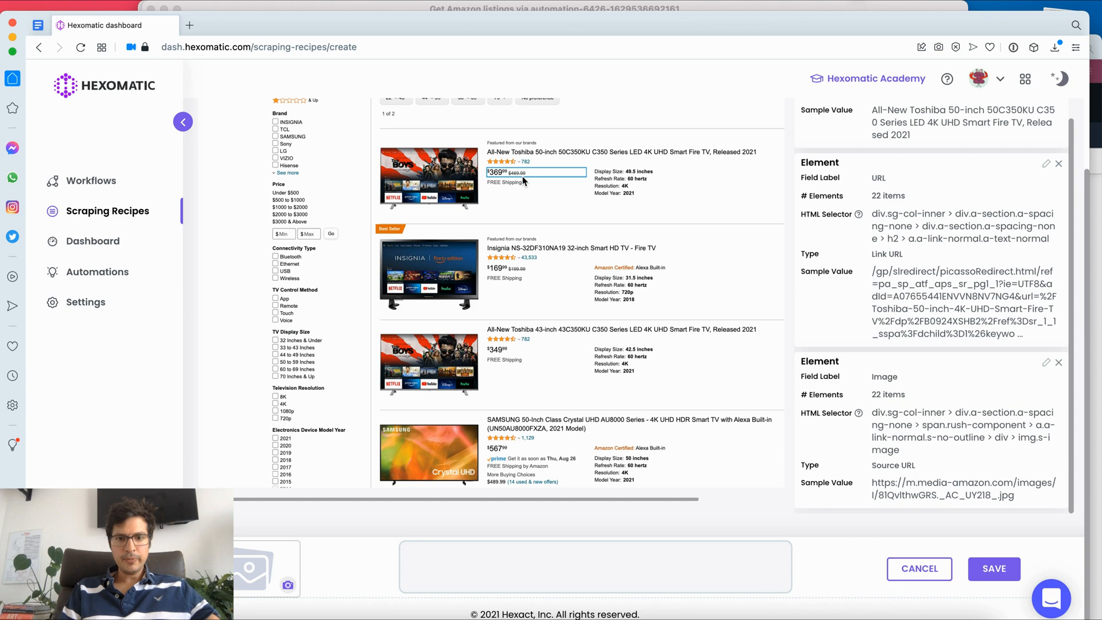
click(524, 181)
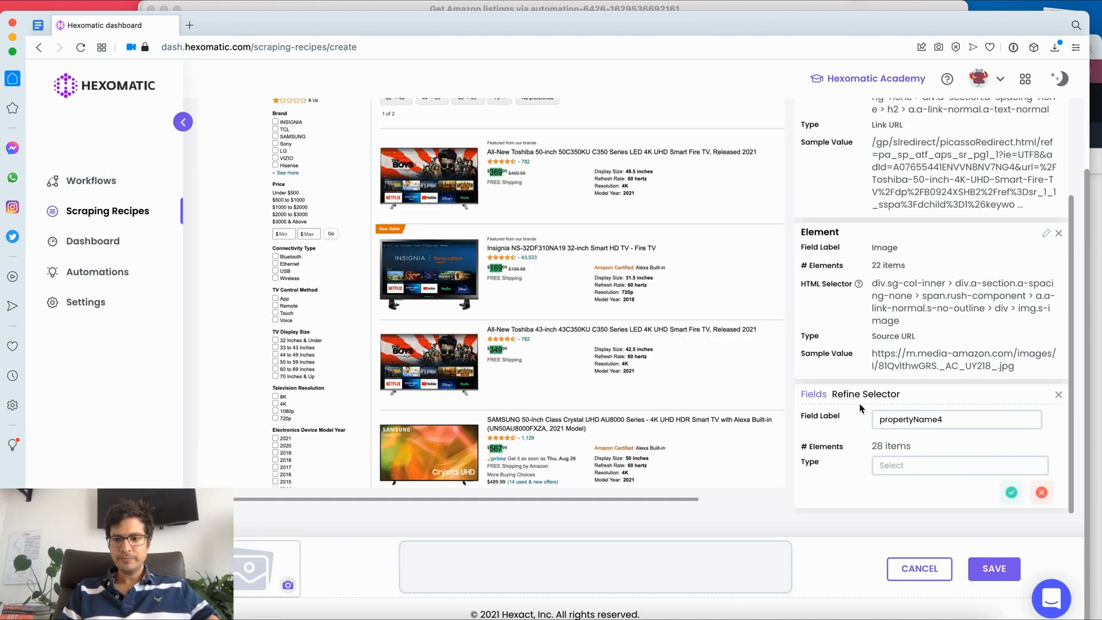
text(Price)
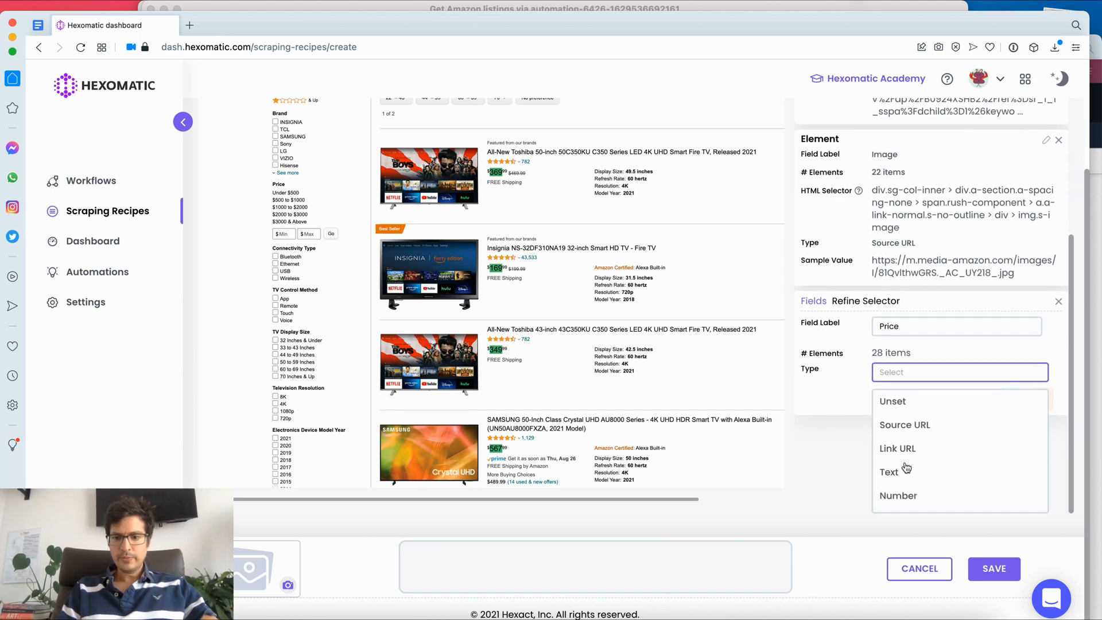
click(898, 496)
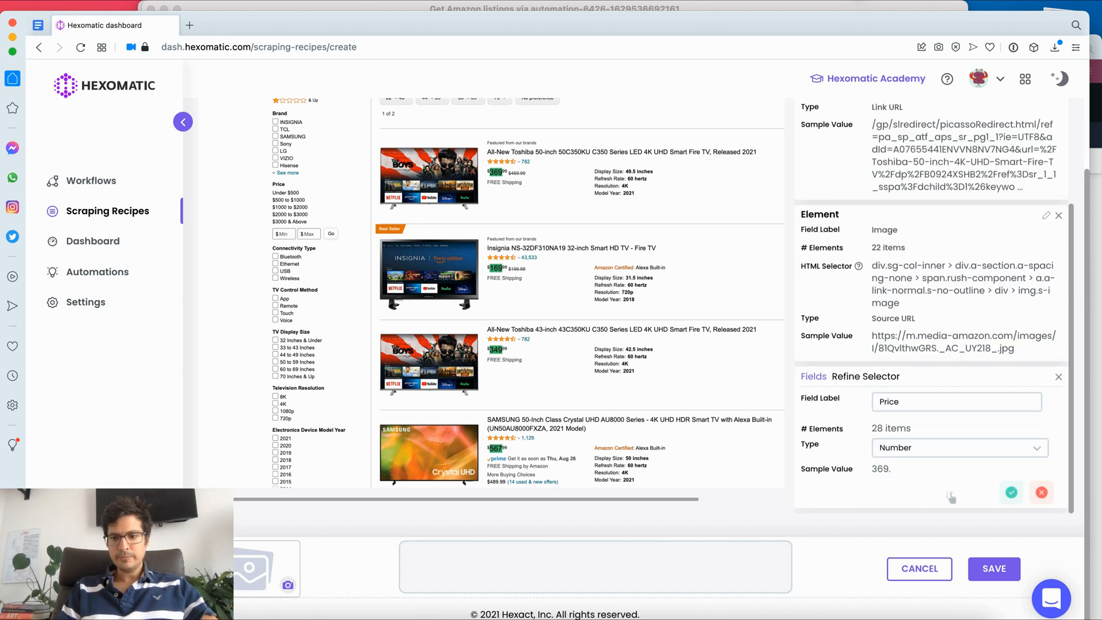
click(1011, 491)
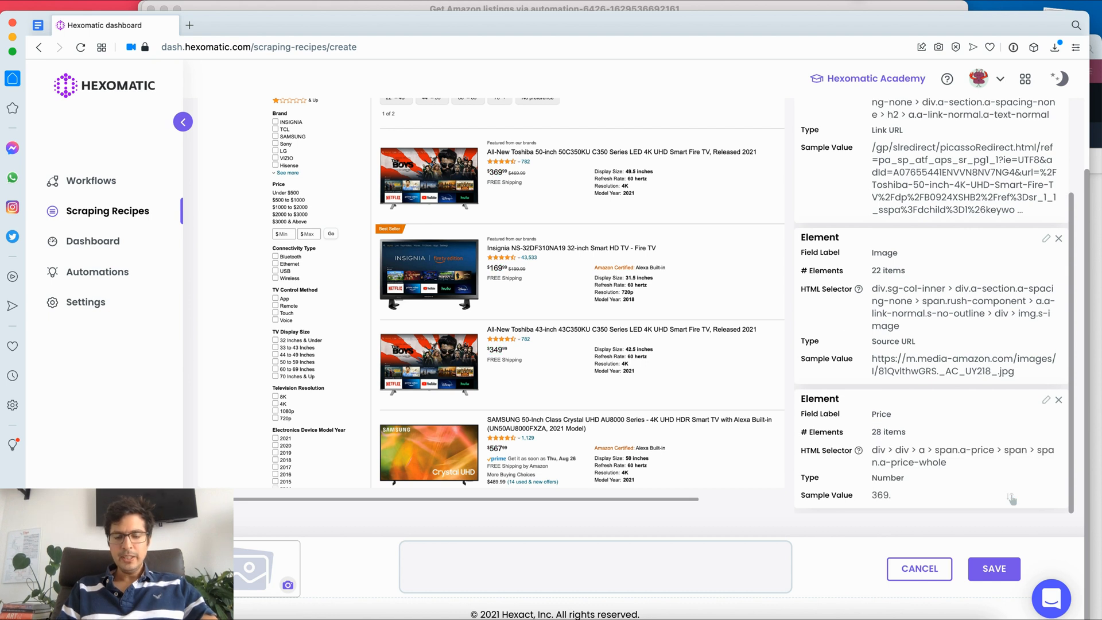
mouse_move(762, 289)
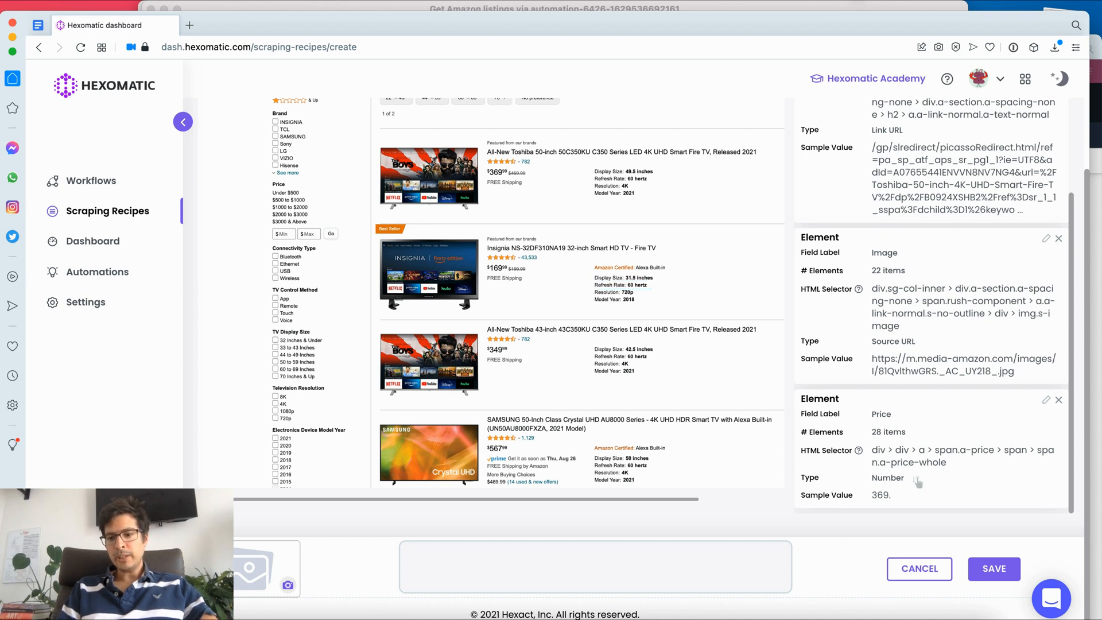
mouse_move(106, 272)
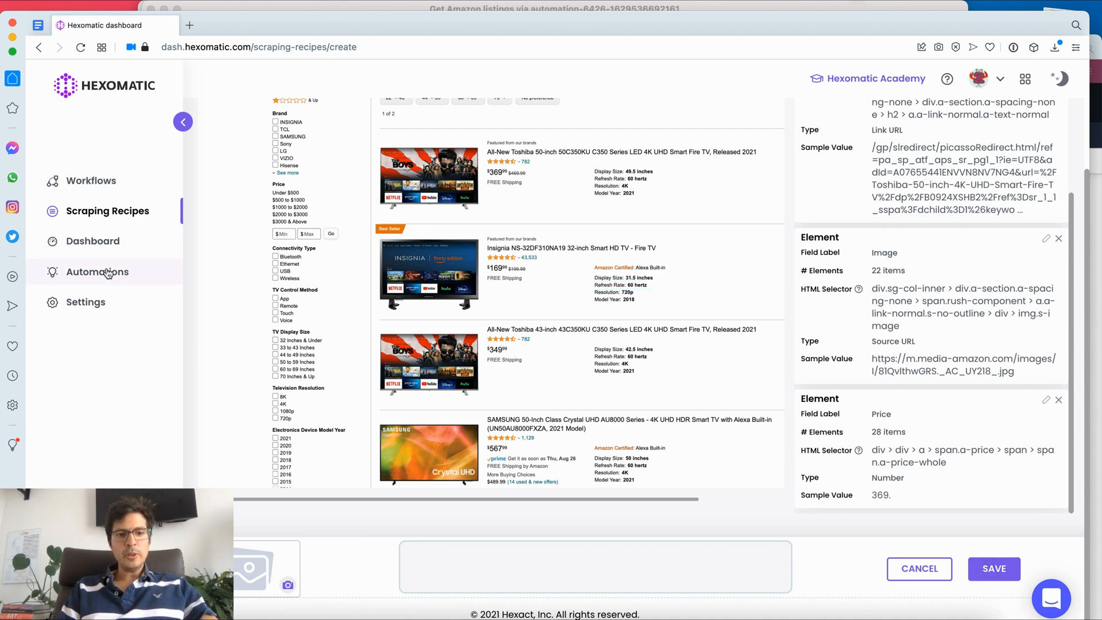
mouse_move(102, 190)
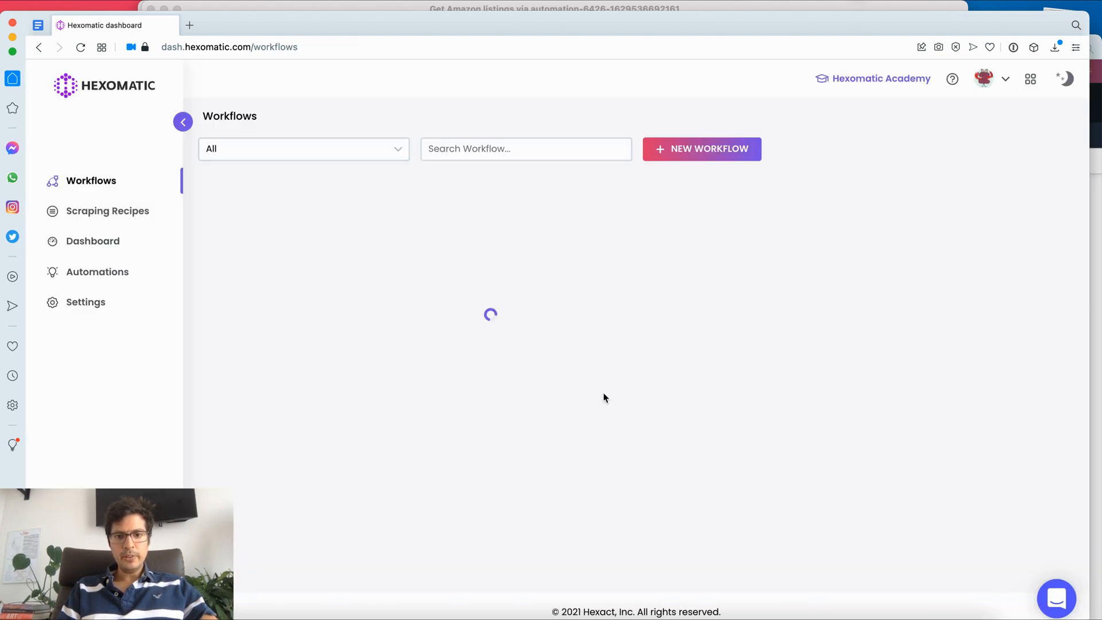
Step: Create a new workflow with the 'Scrape amazon listings' recipe as its first step
click(701, 149)
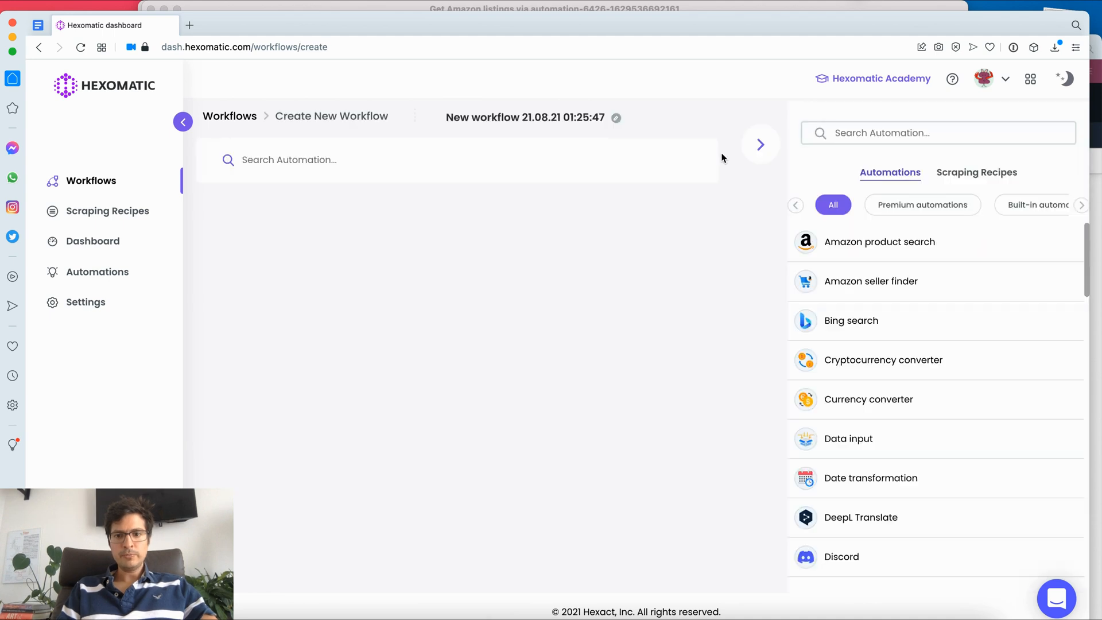
click(976, 172)
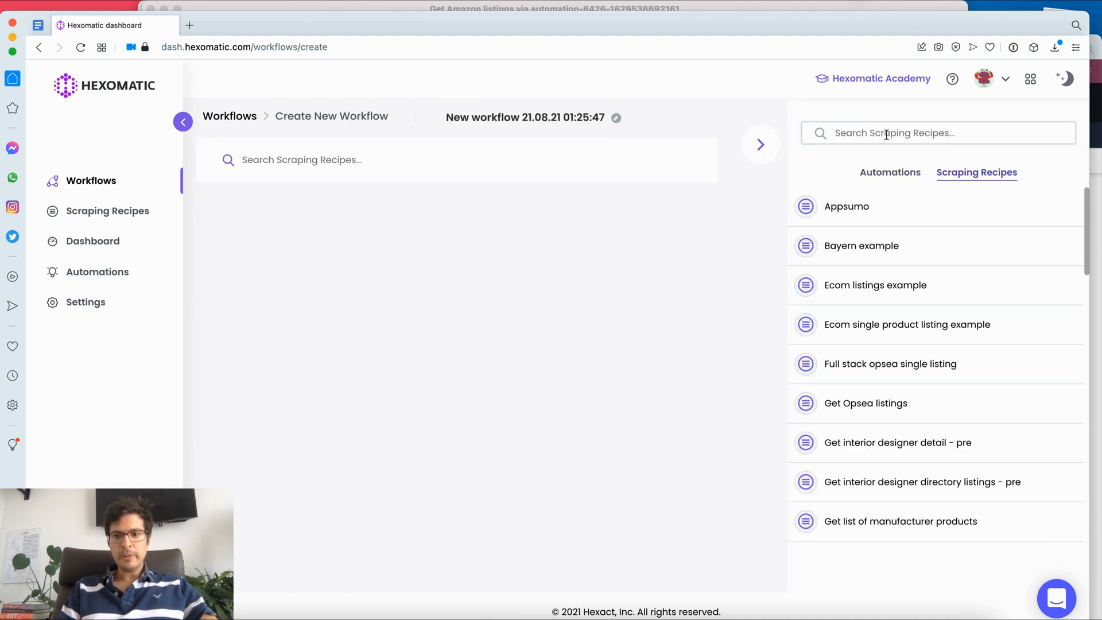
text(amaz)
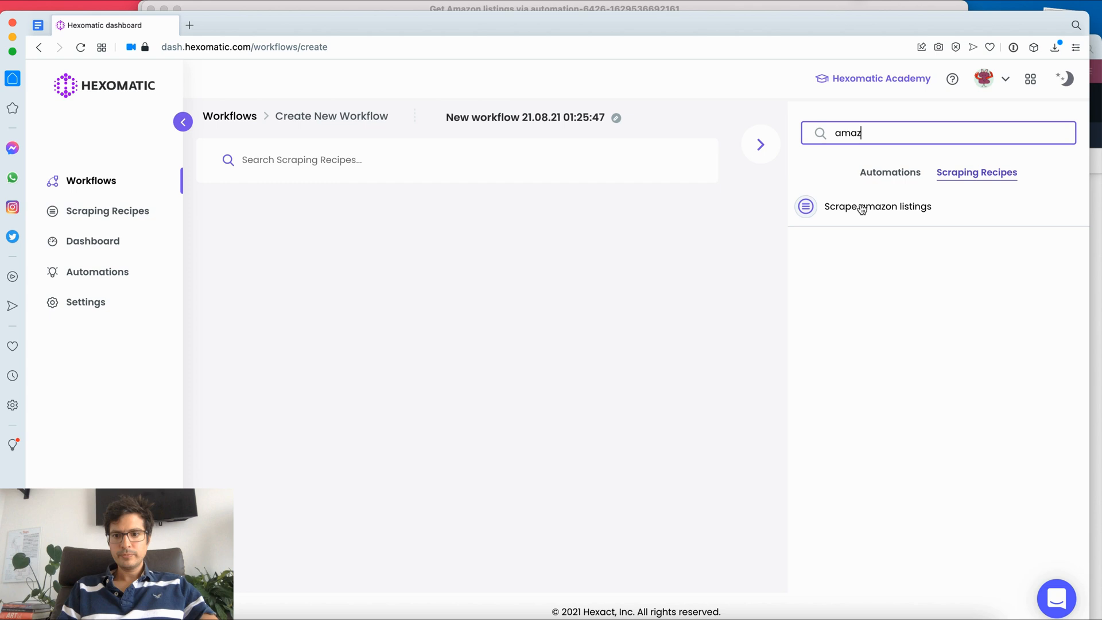
click(877, 206)
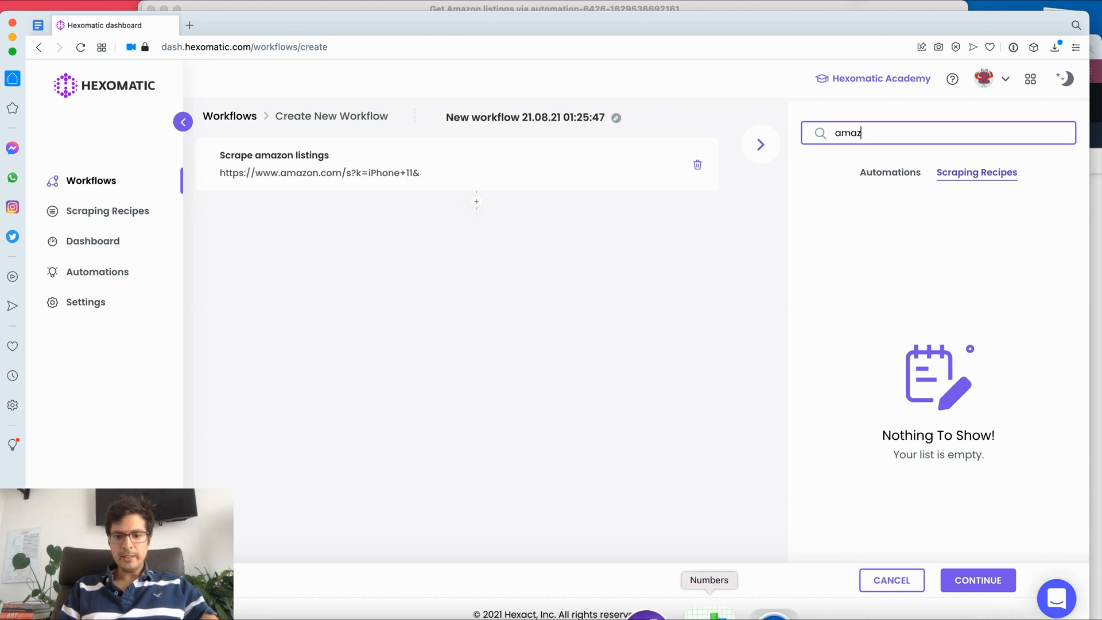
click(709, 619)
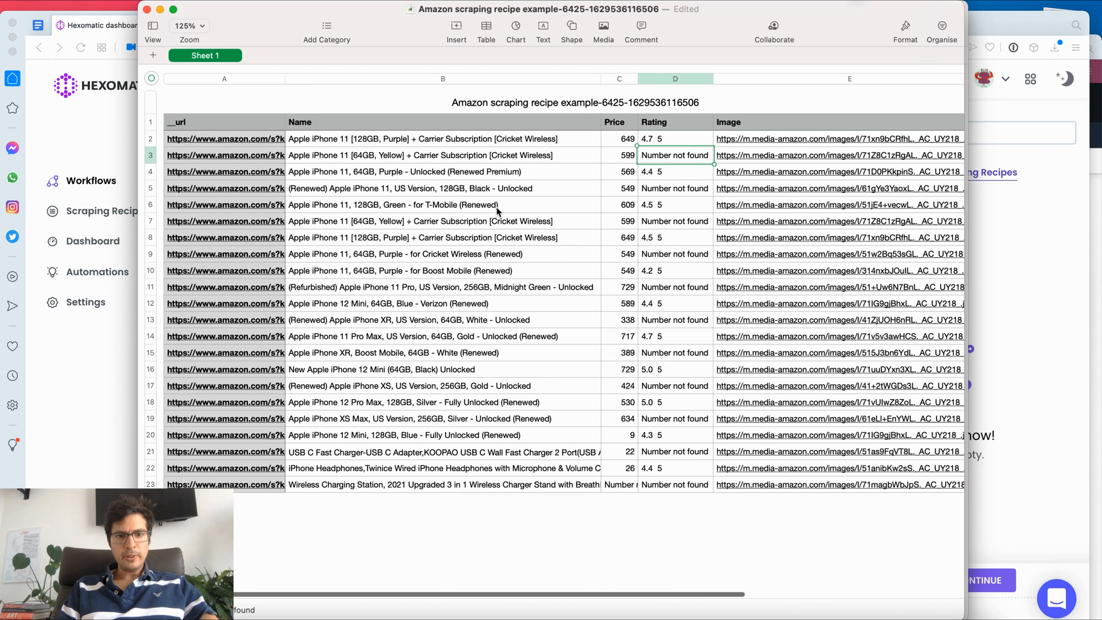
mouse_move(603, 155)
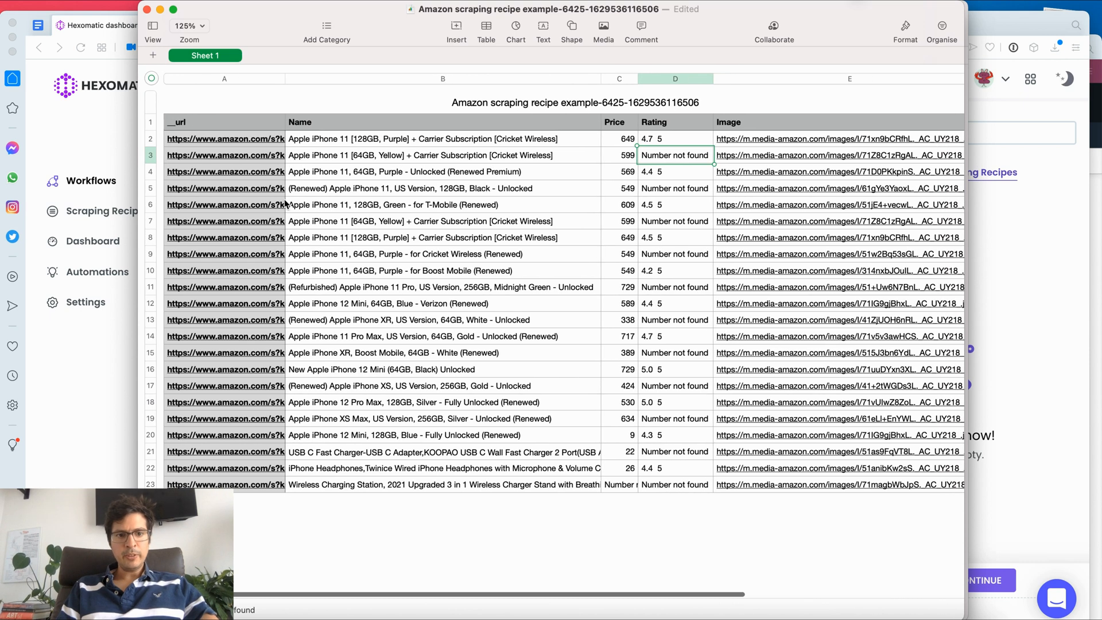
mouse_move(236, 245)
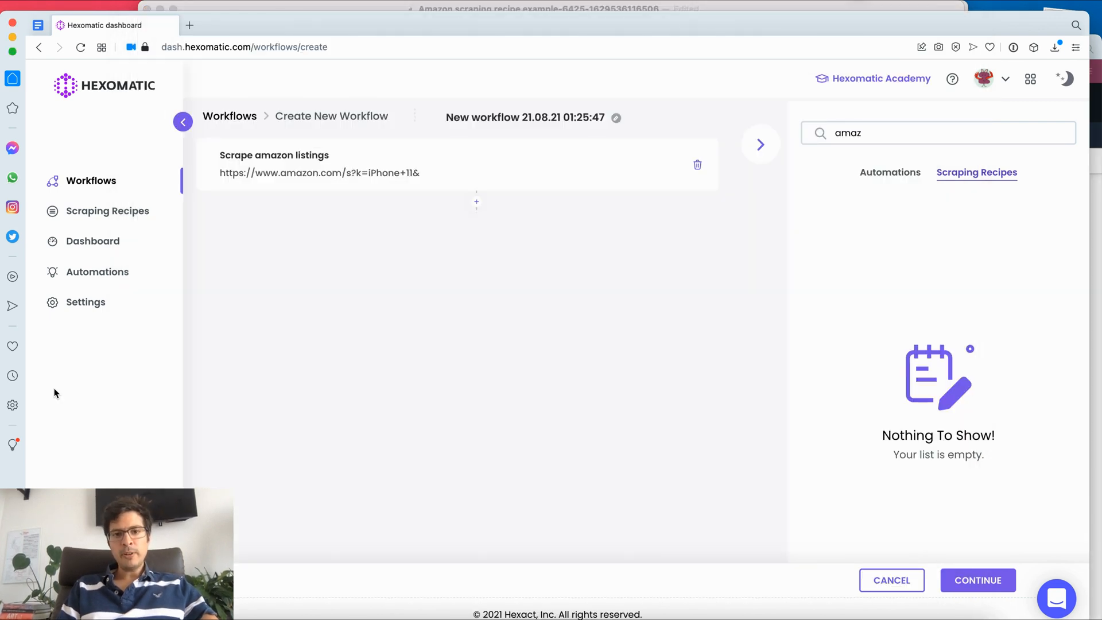
mouse_move(89, 282)
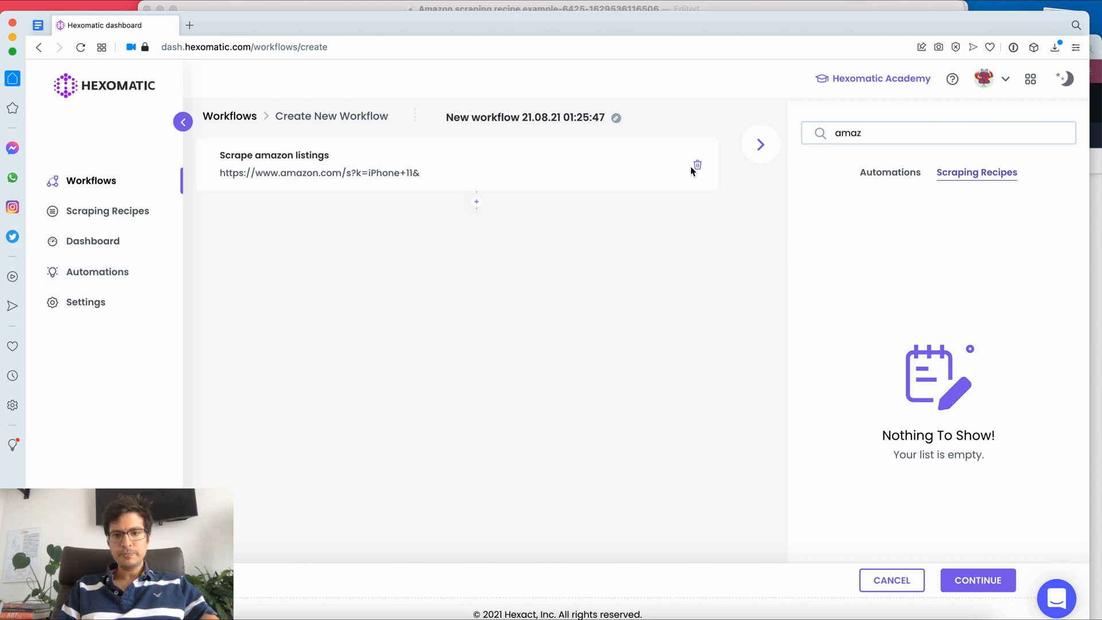
Step: Delete the Scrape amazon listings step, clear the search, and show the Automations list
click(695, 165)
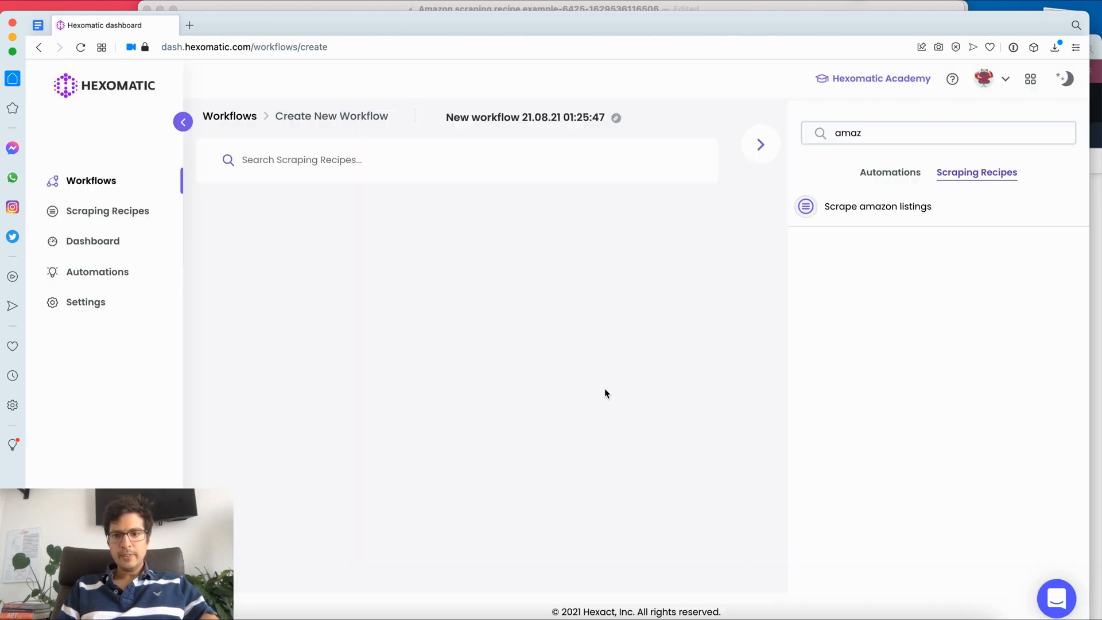
double_click(847, 133)
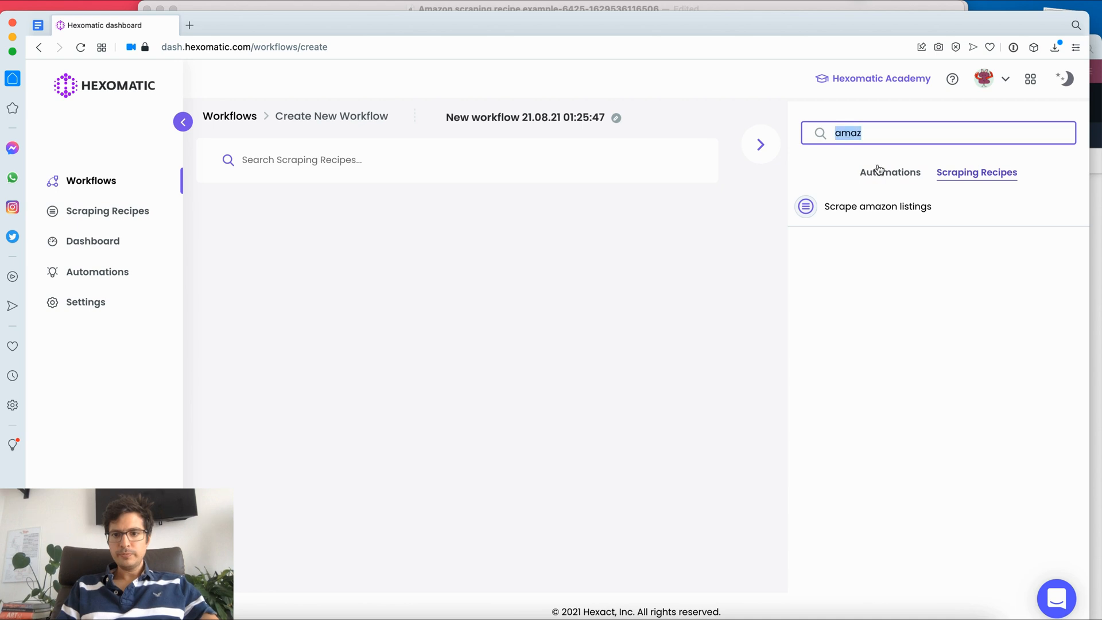
click(890, 172)
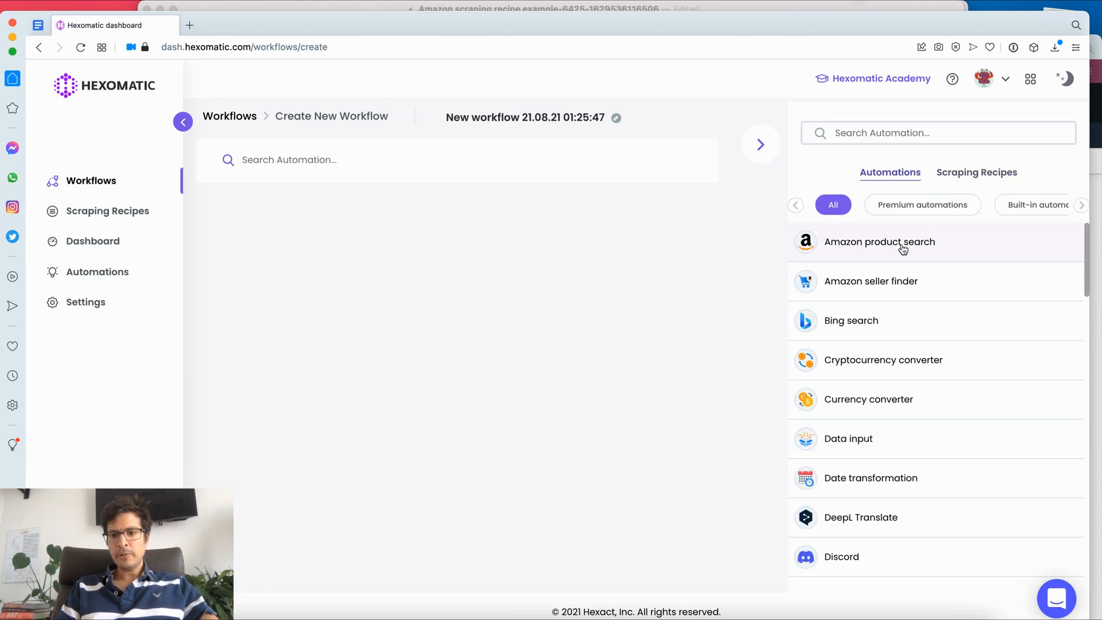
Step: Add an Amazon product search for '4k tv' in English (United States), United States, and continue
click(879, 242)
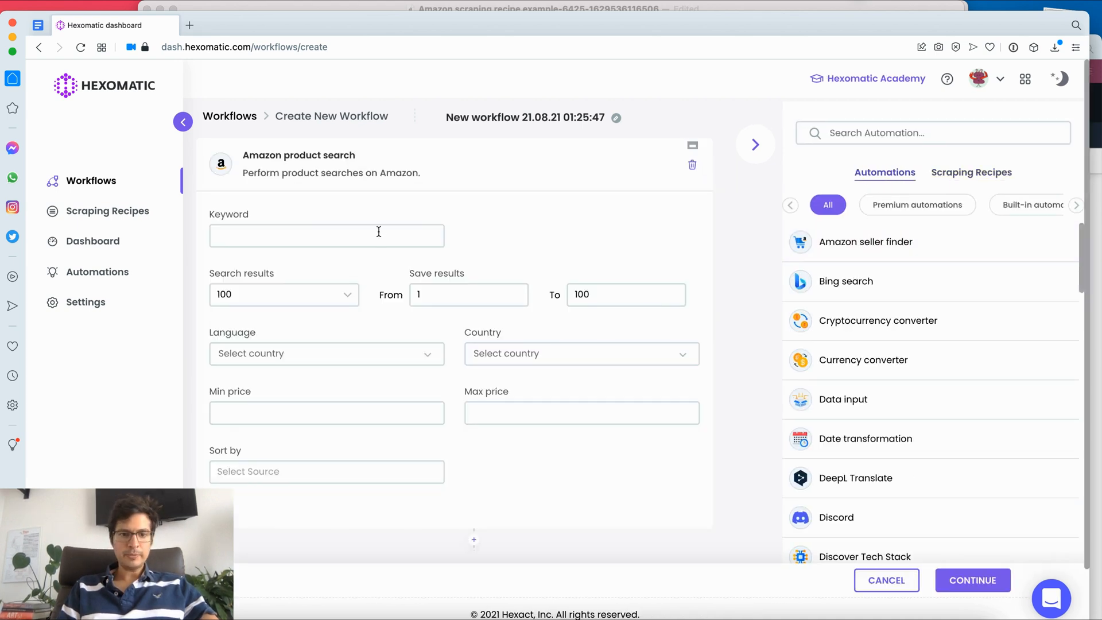
text(4k tv)
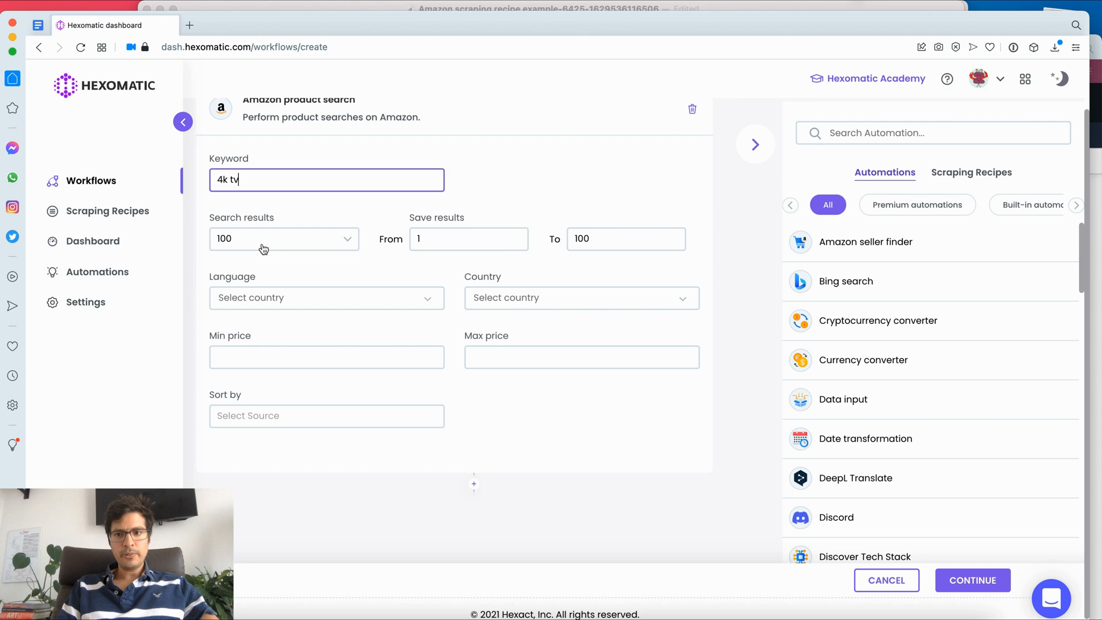
mouse_move(330, 307)
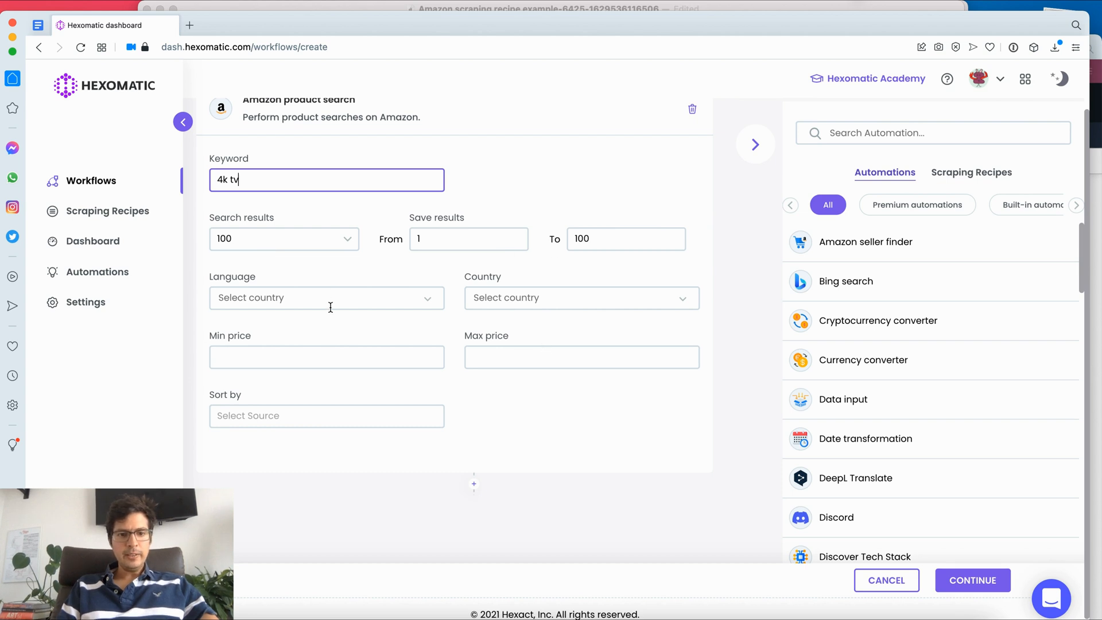
text(eng)
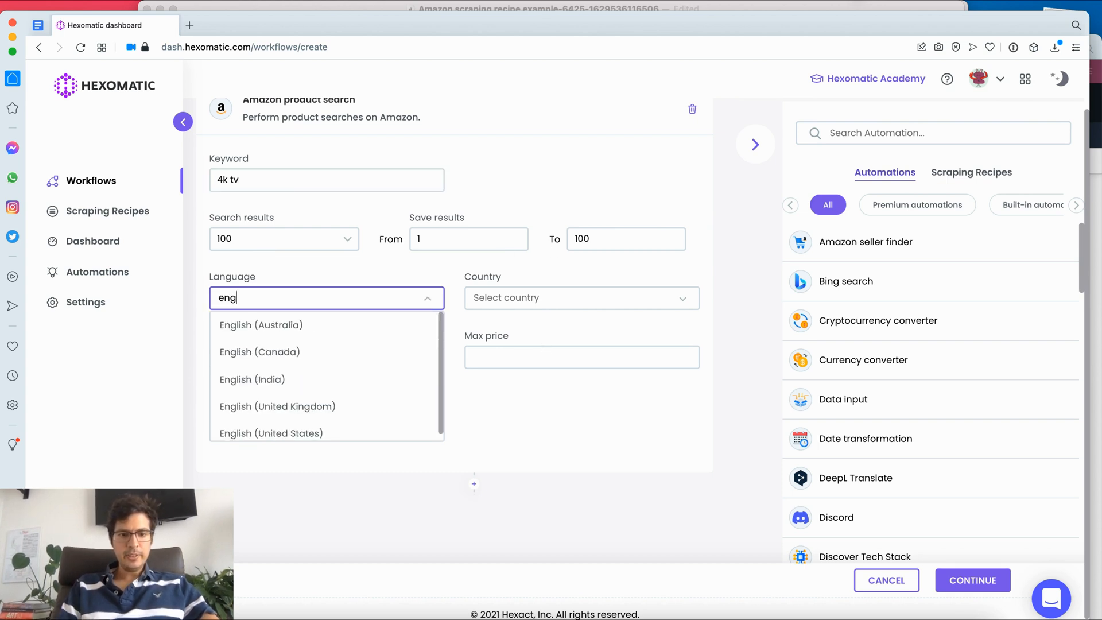
click(581, 297)
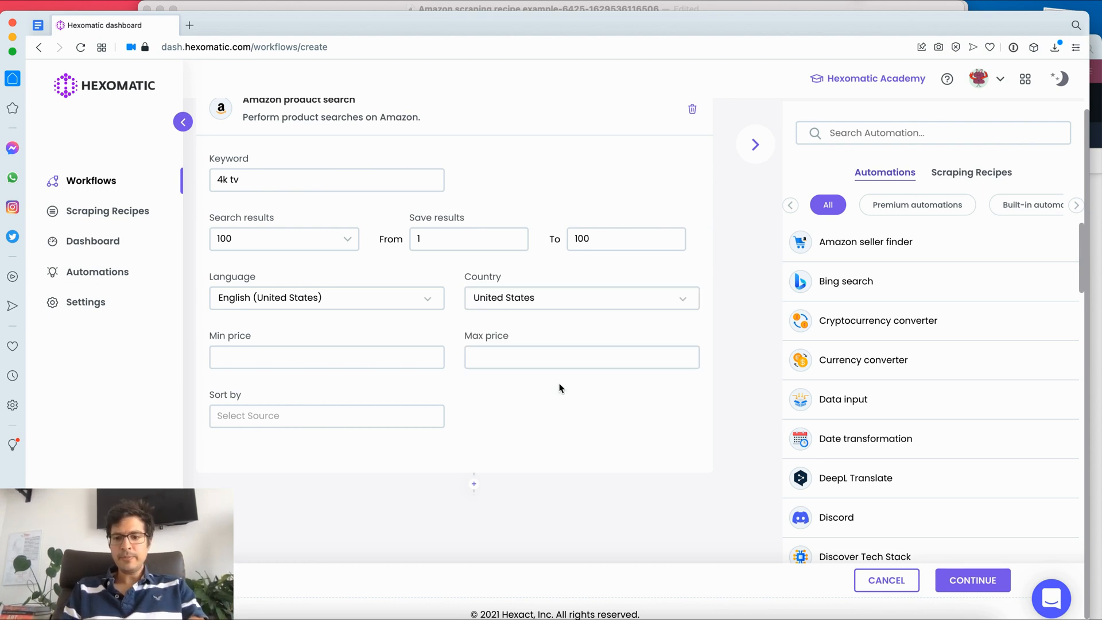
mouse_move(984, 588)
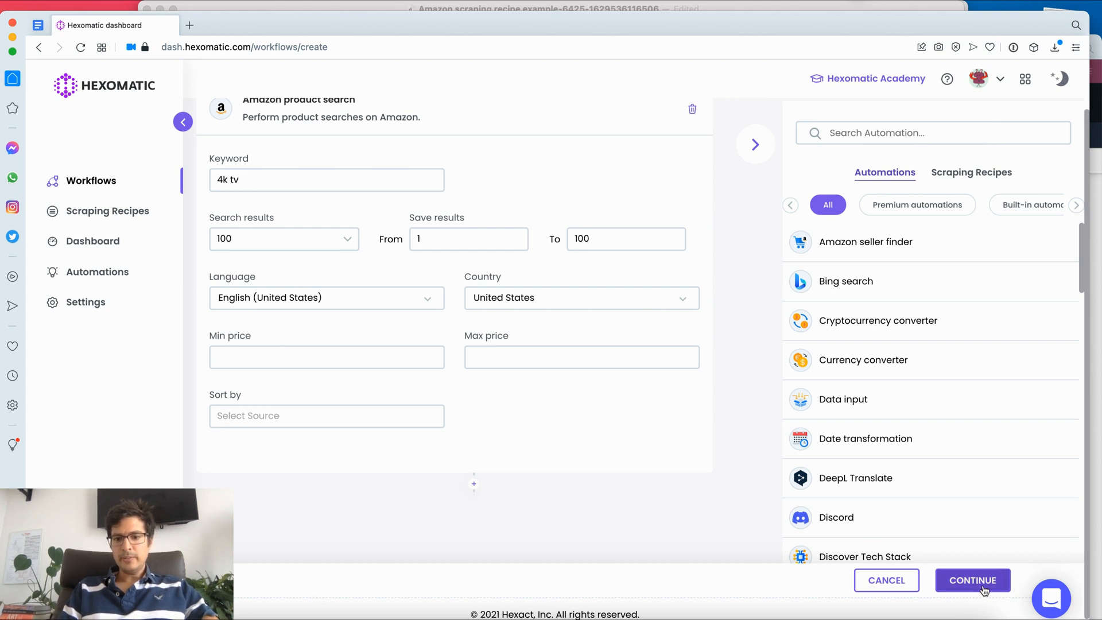
click(972, 580)
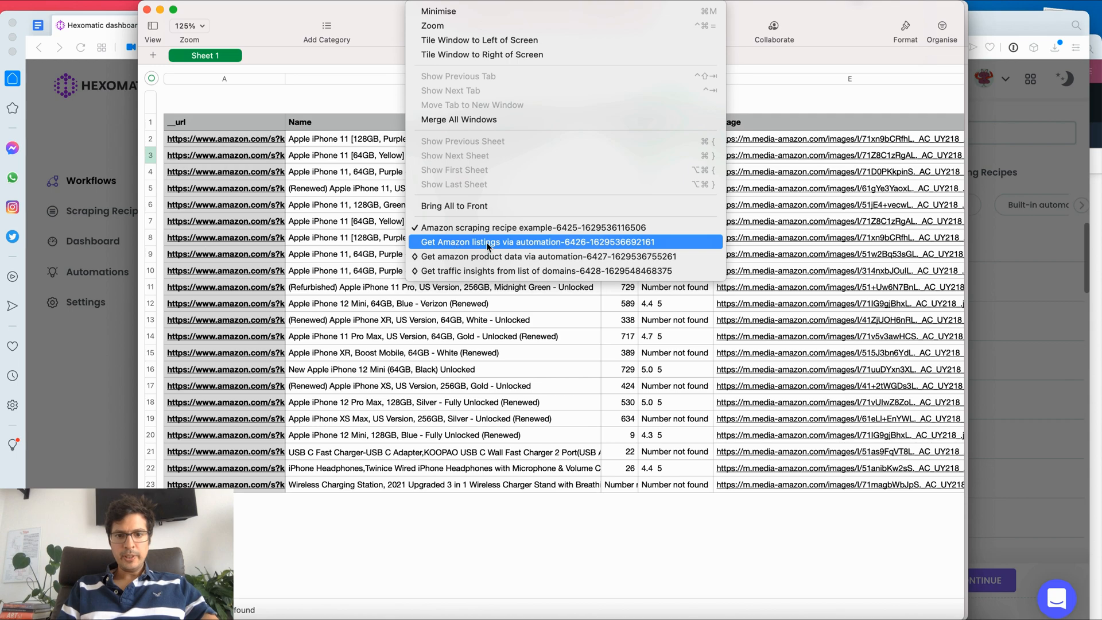
Step: Review the 100-listing results sheet in Numbers, scrolling right to the rating and vote columns
click(537, 242)
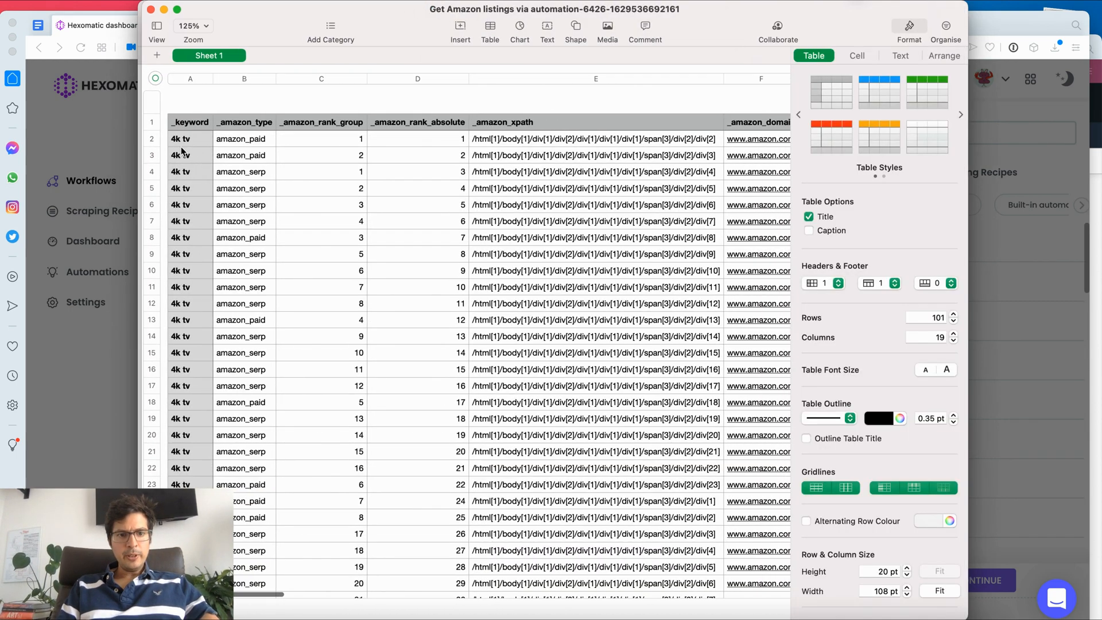
scroll(right, 3)
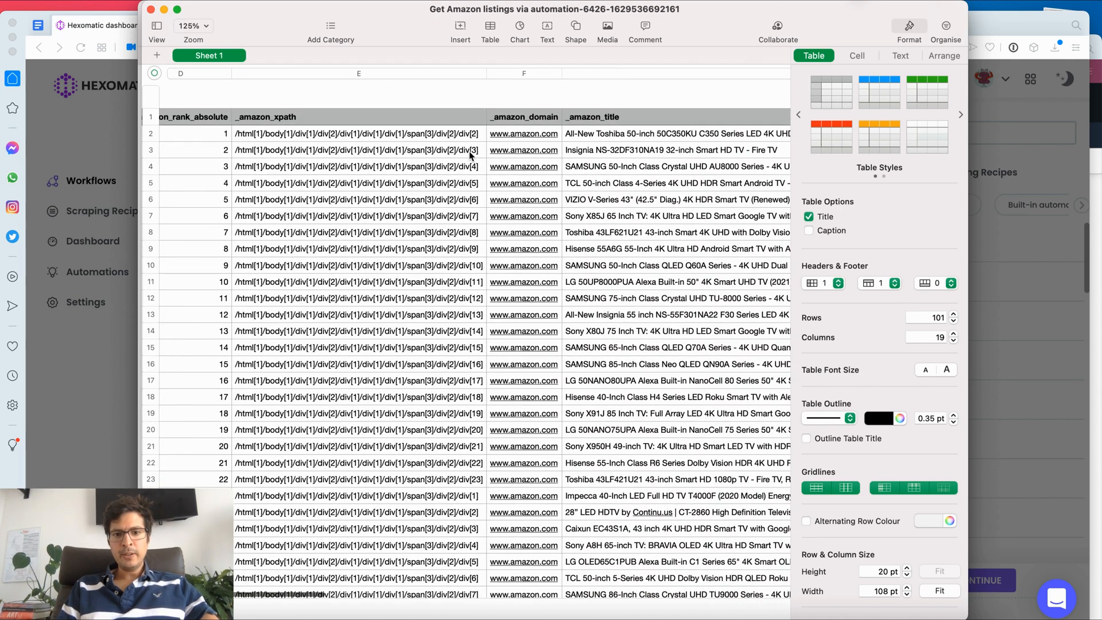
scroll(right, 3)
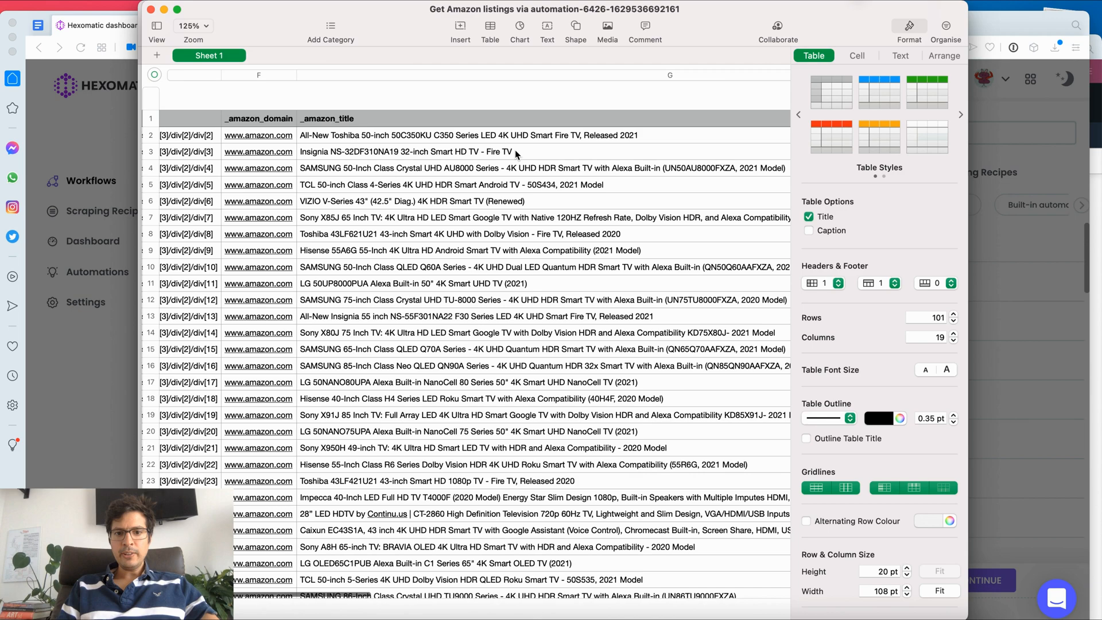
scroll(right, 3)
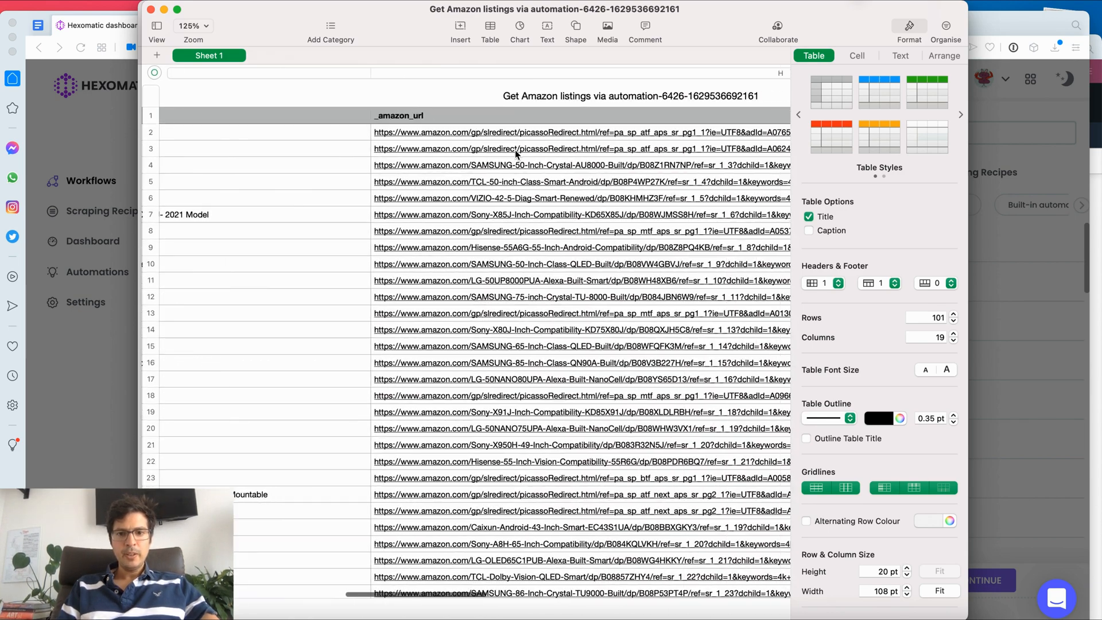
scroll(right, 3)
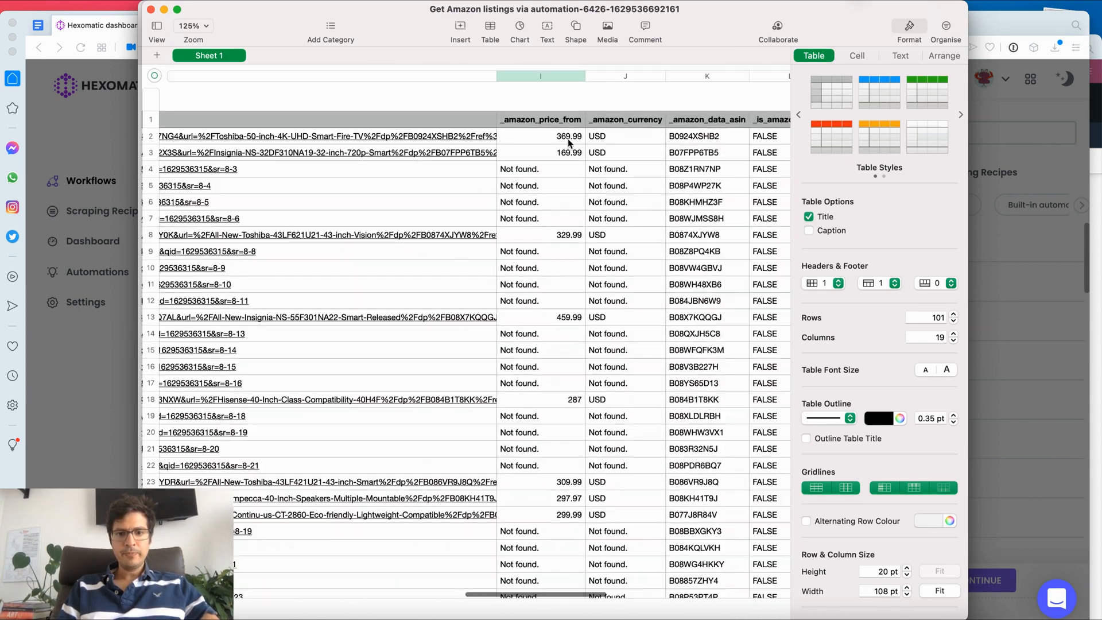
scroll(right, 3)
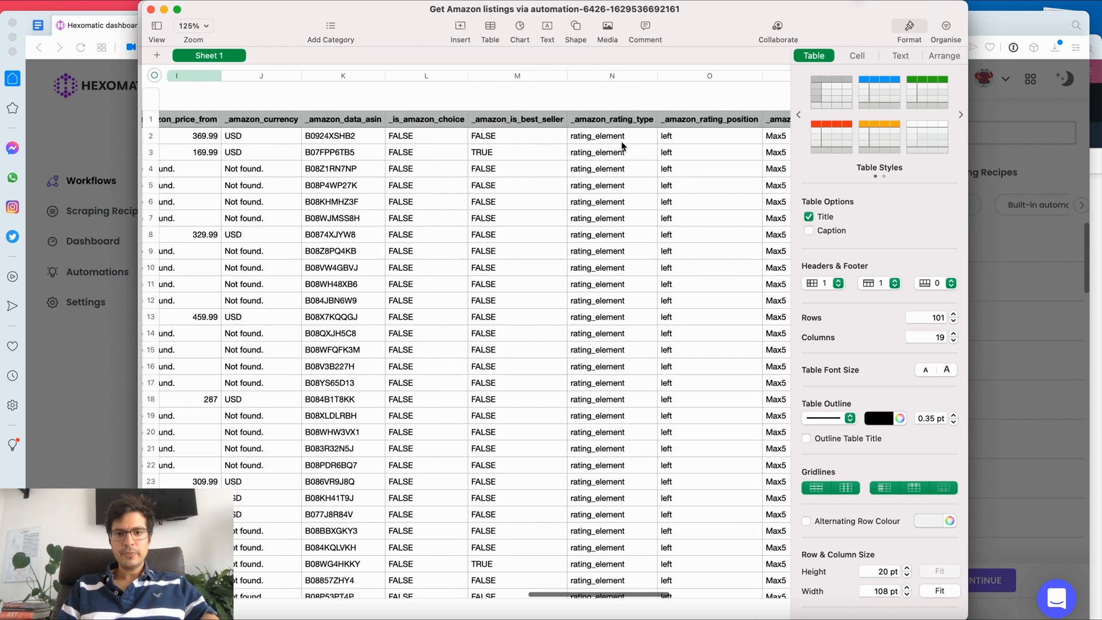
scroll(right, 3)
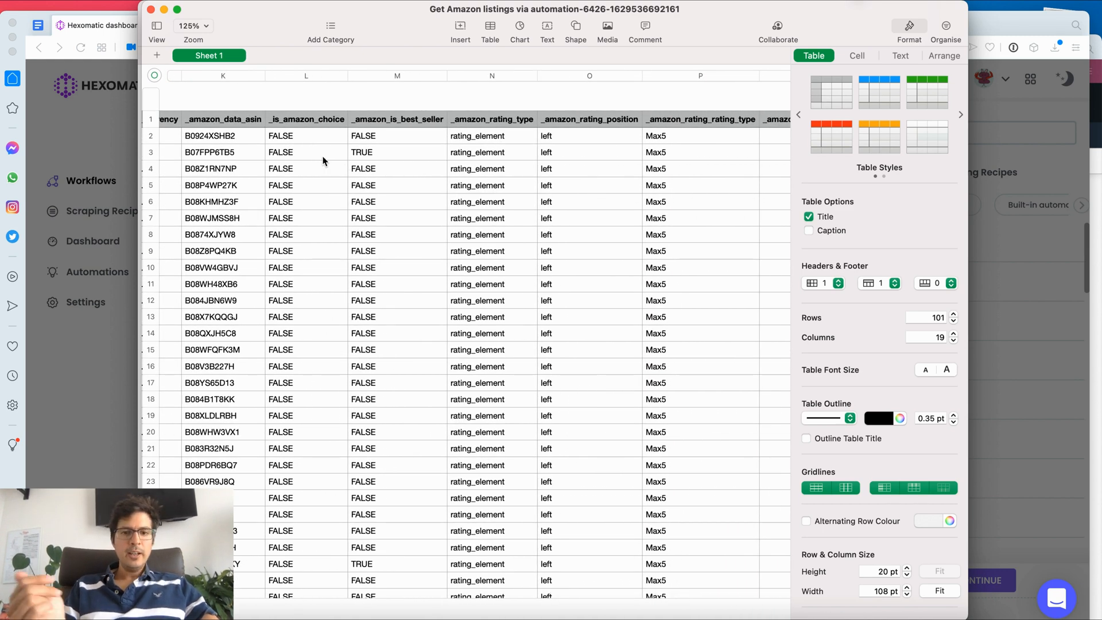
scroll(right, 3)
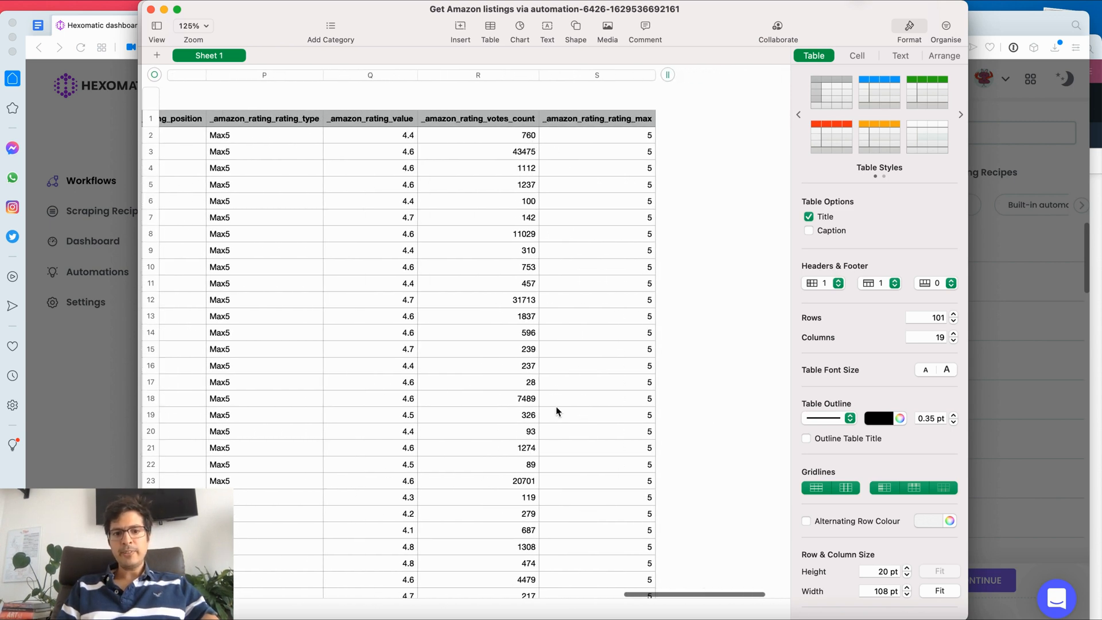
mouse_move(380, 360)
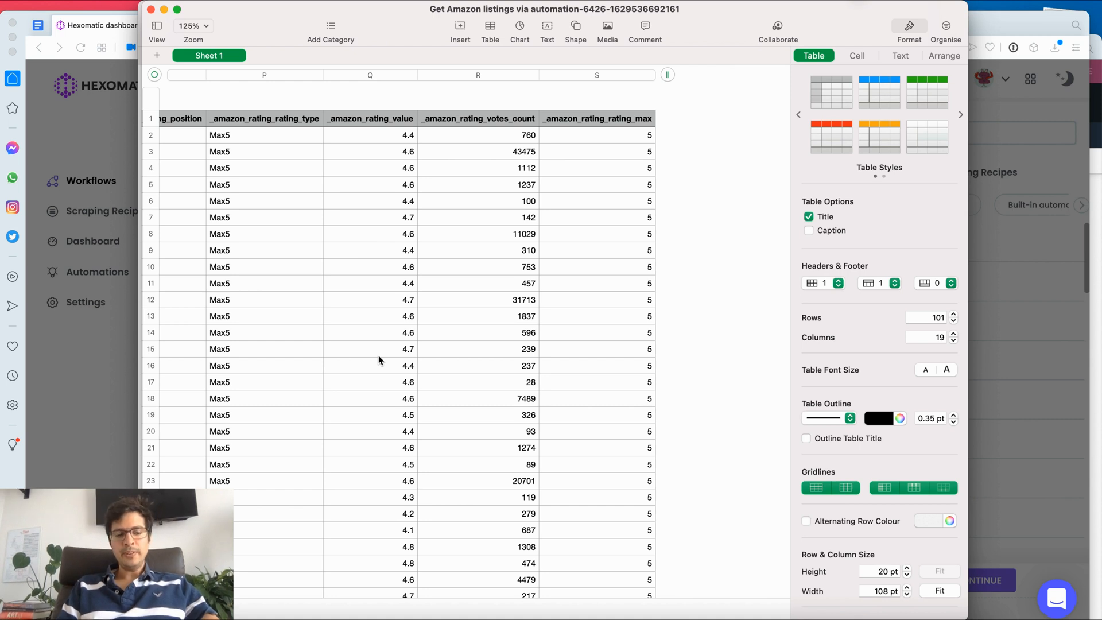
mouse_move(698, 133)
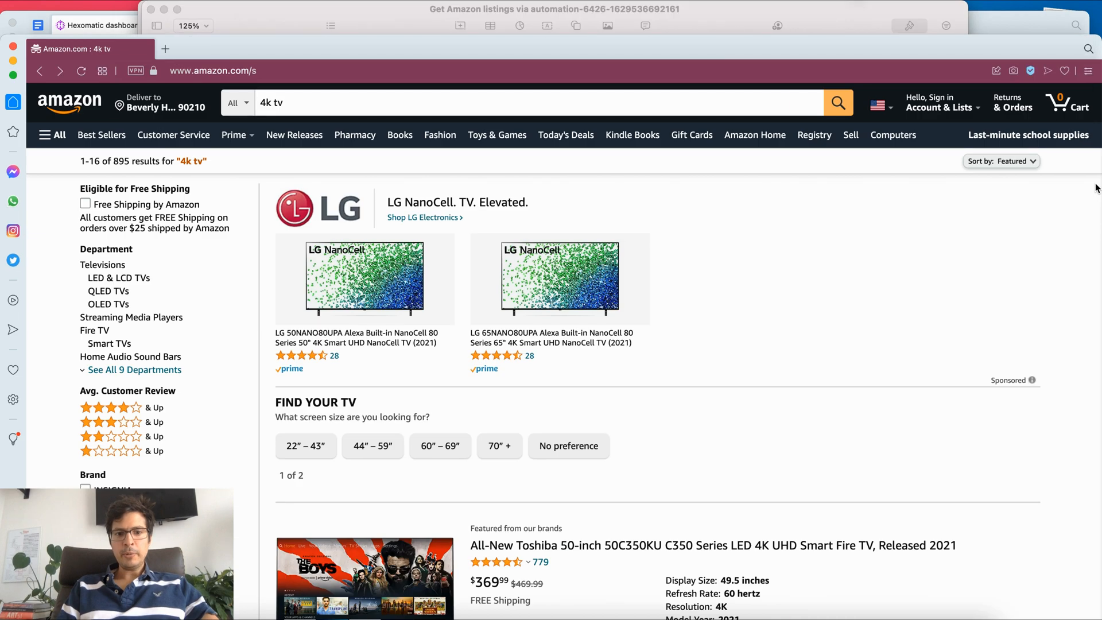
Step: Open the TCL 50-inch 4-Series Android TV listing from the 4k tv results and browse its details
scroll(down, 3)
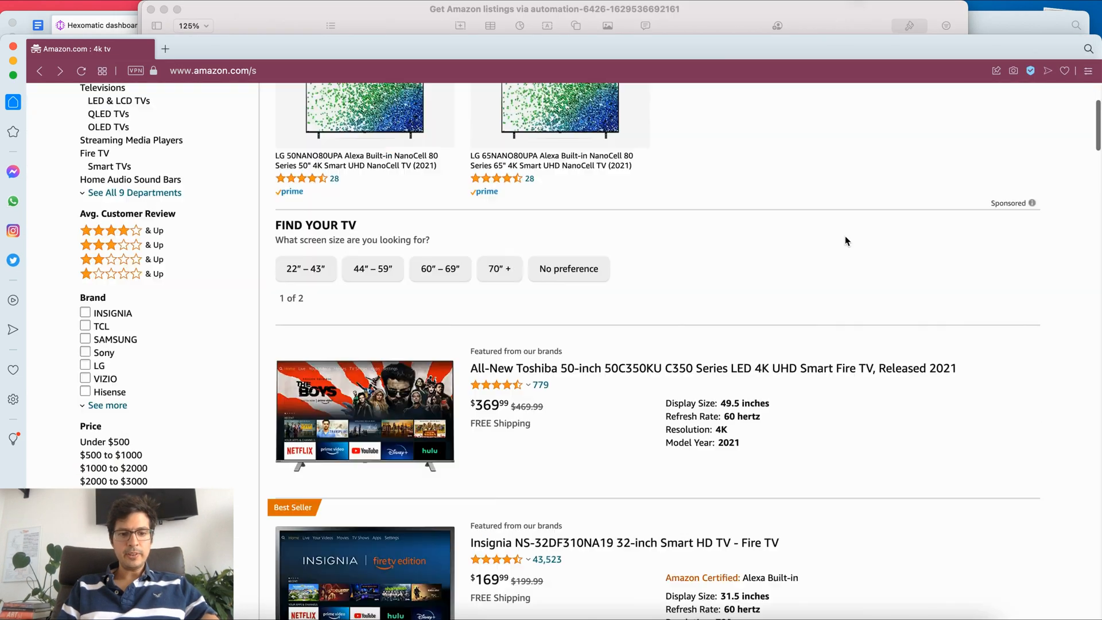
scroll(down, 3)
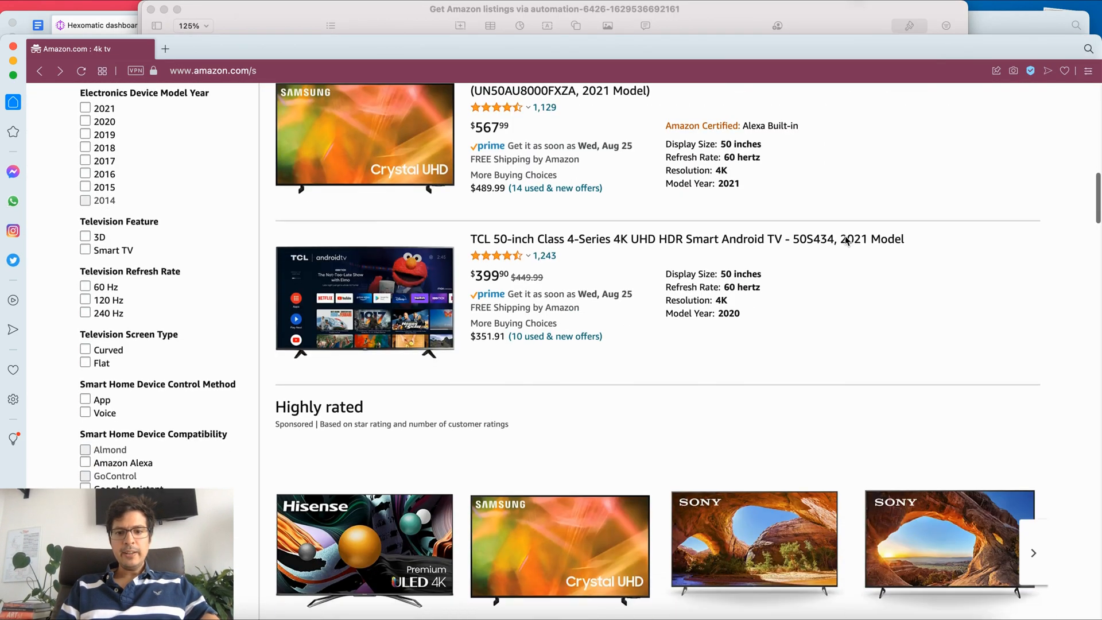
scroll(down, 3)
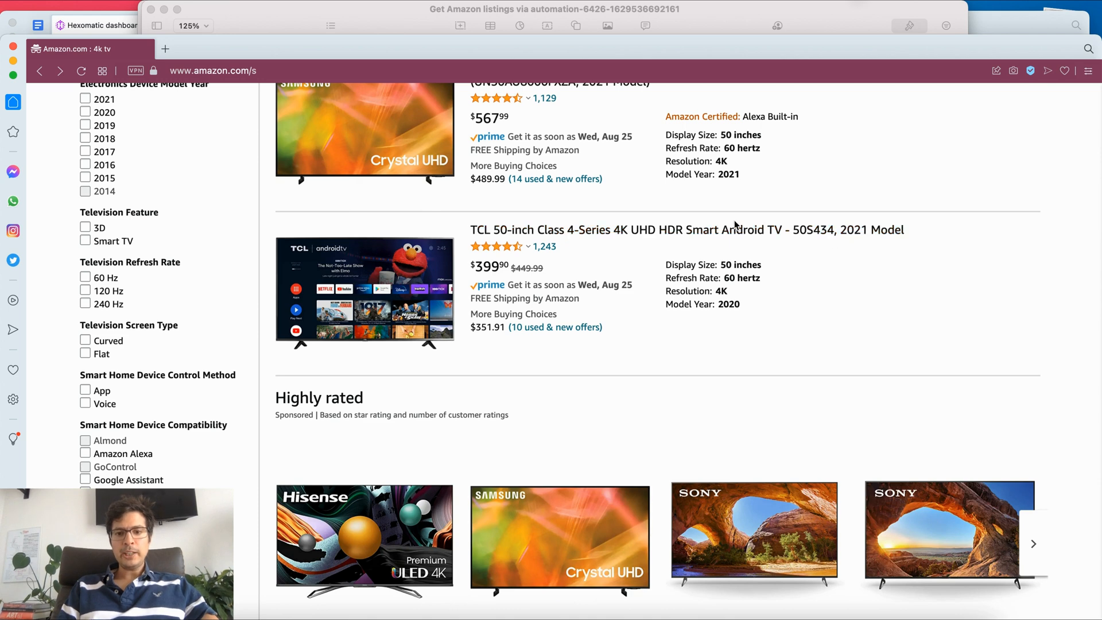
click(726, 230)
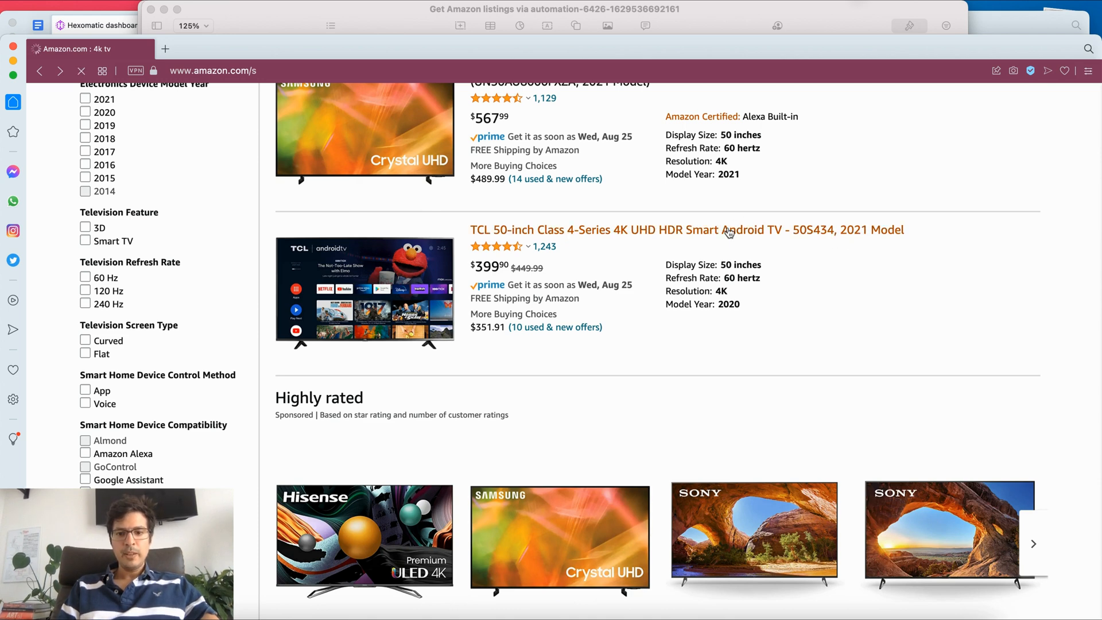
click(727, 230)
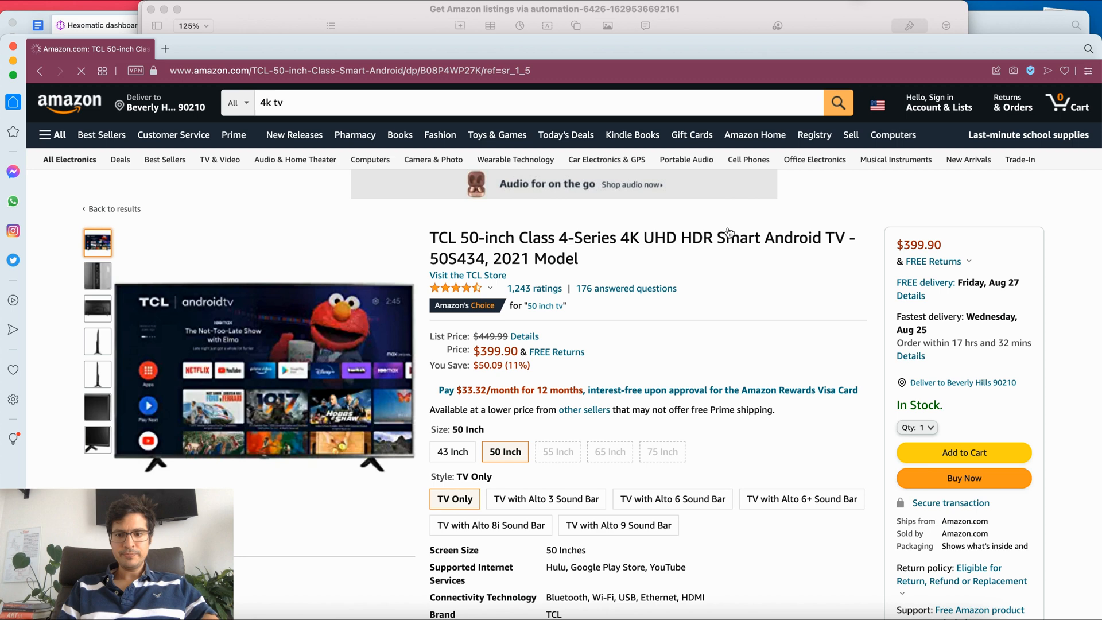
scroll(down, 3)
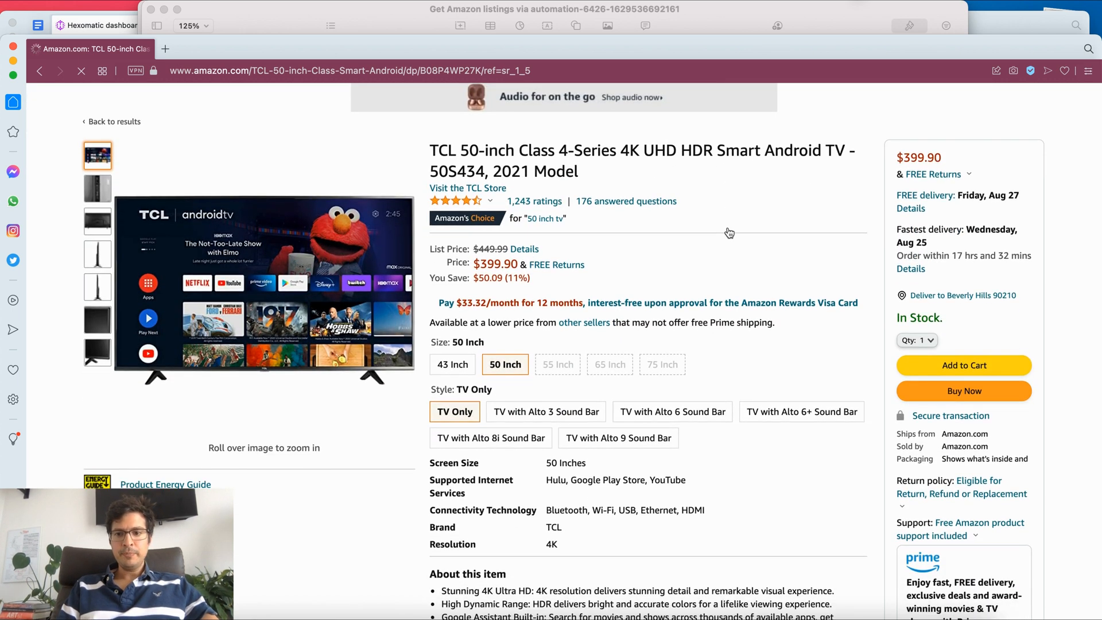
scroll(down, 3)
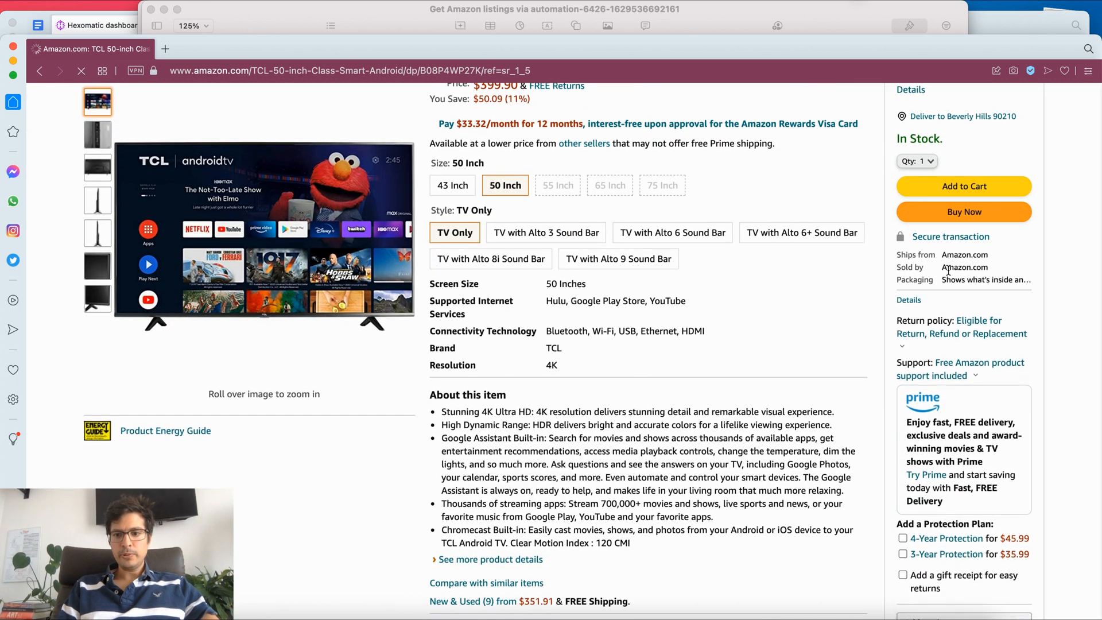
scroll(down, 3)
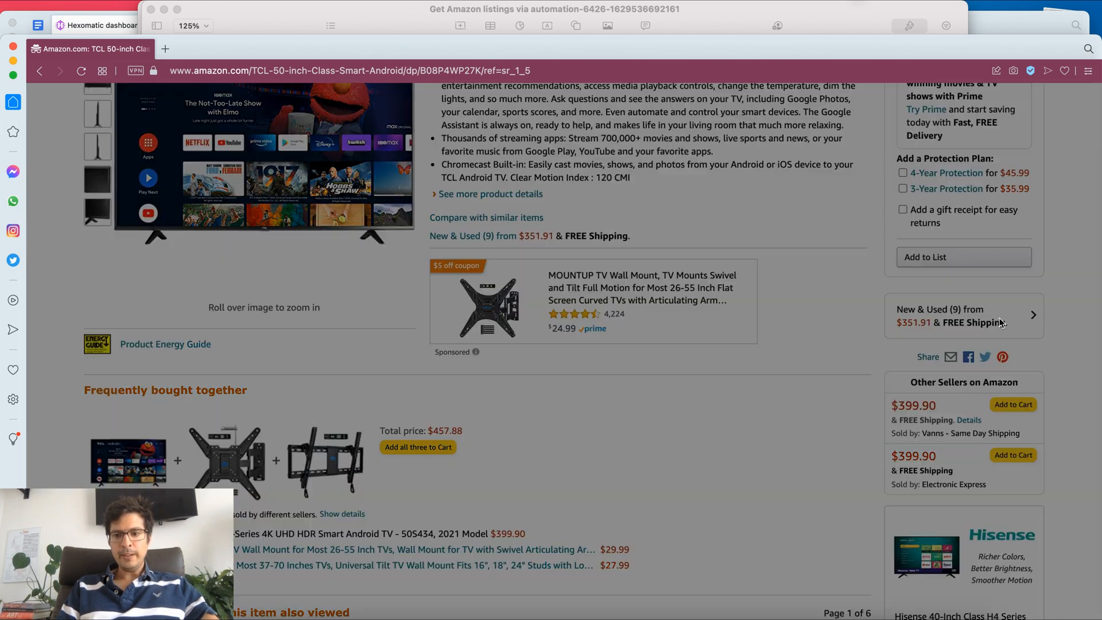
Step: Show and review the eight other sellers offering the TCL TV
click(963, 315)
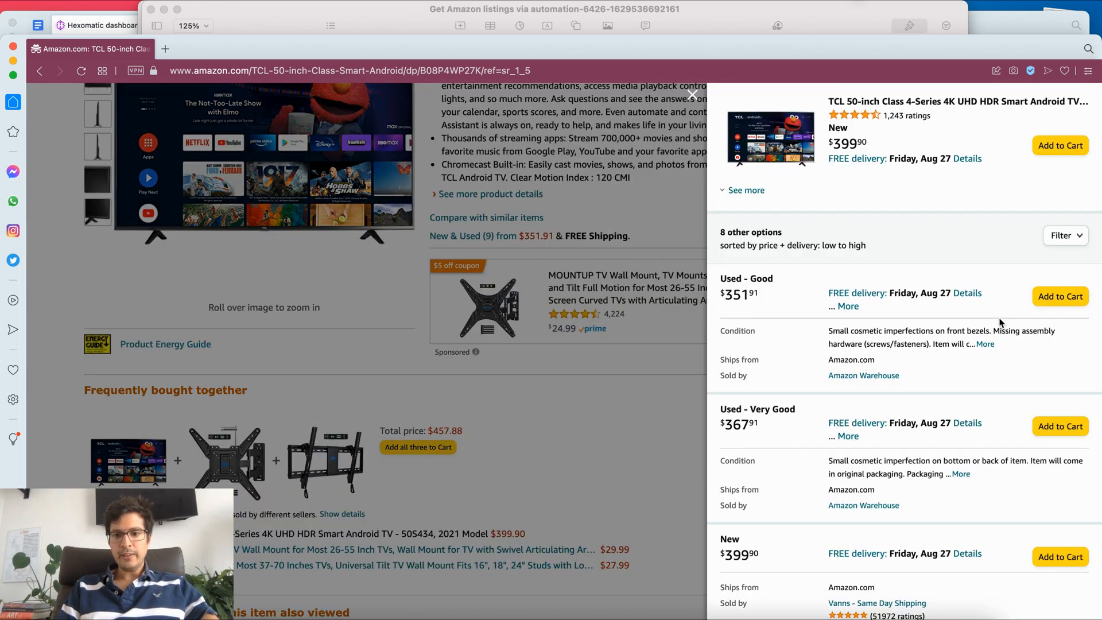
scroll(down, 3)
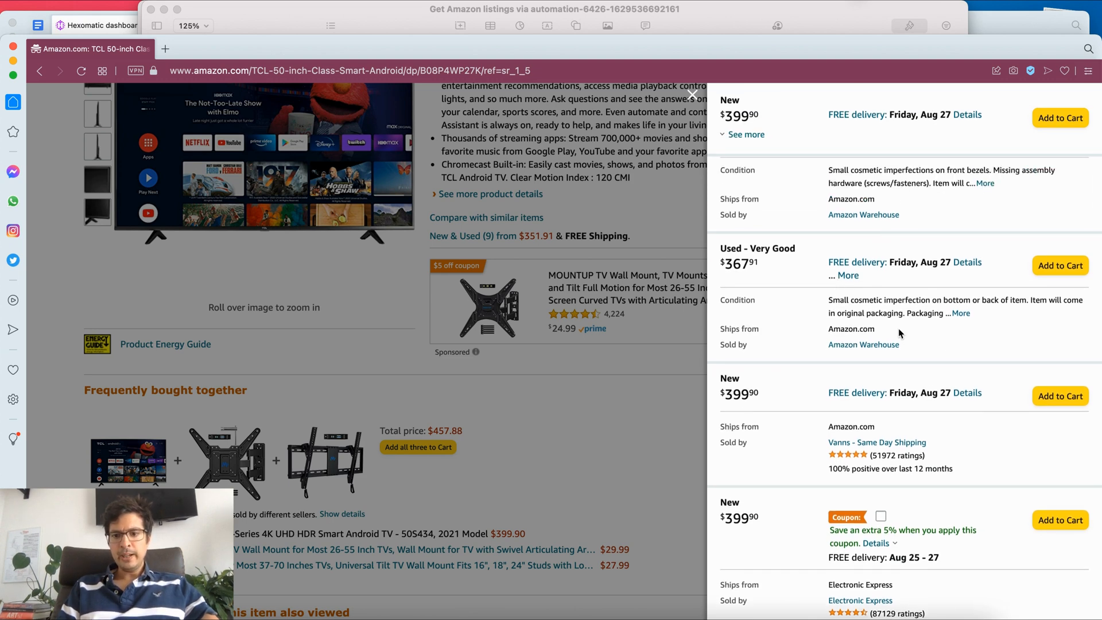
scroll(down, 3)
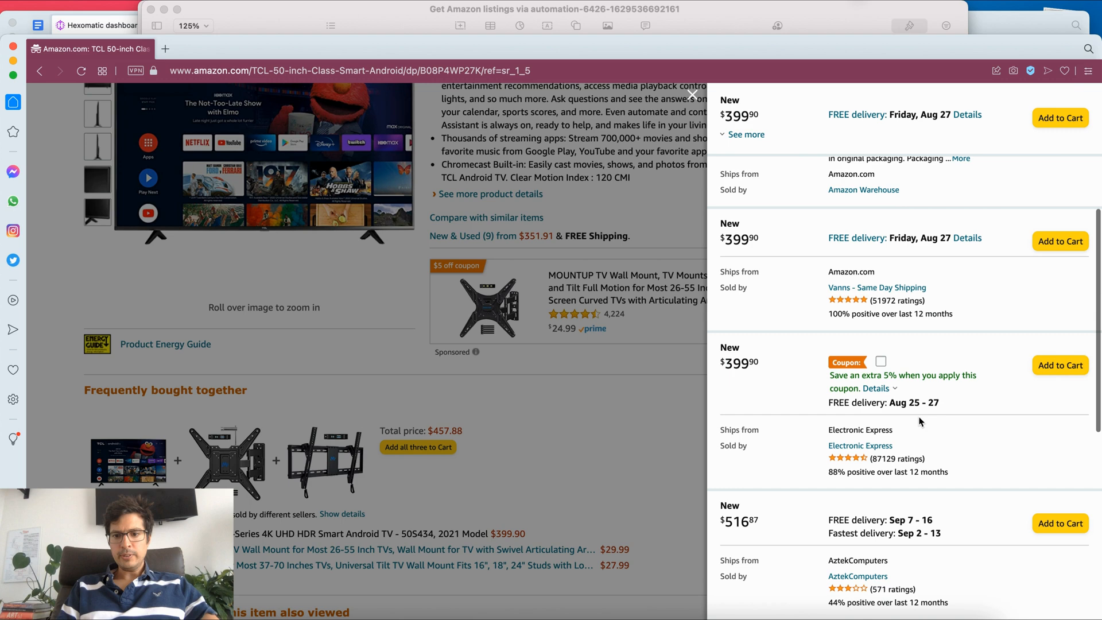
scroll(down, 3)
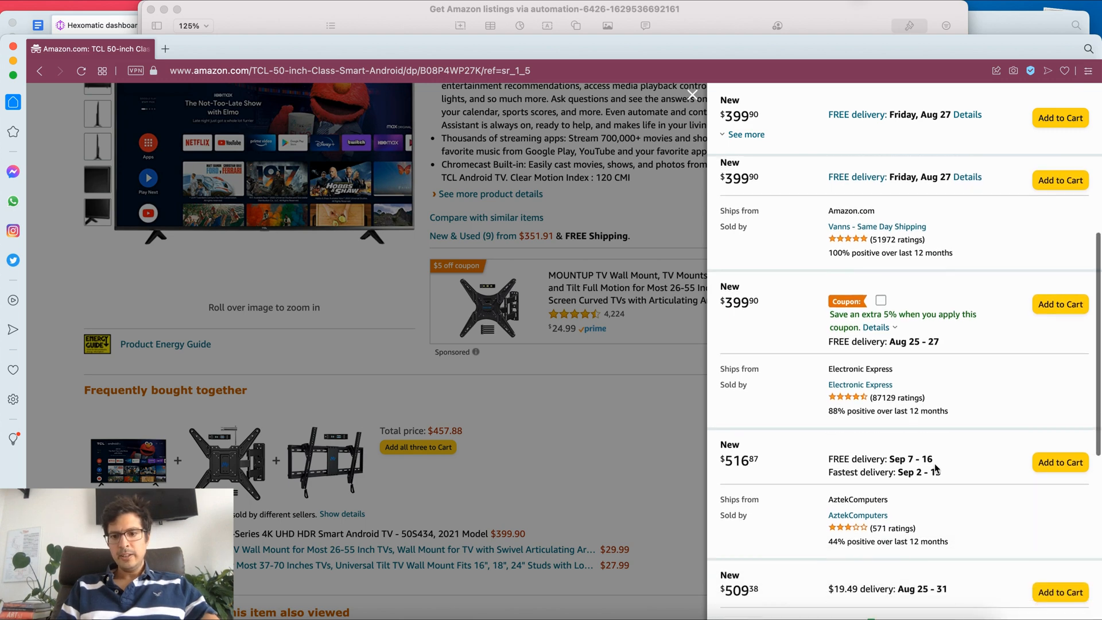
scroll(down, 3)
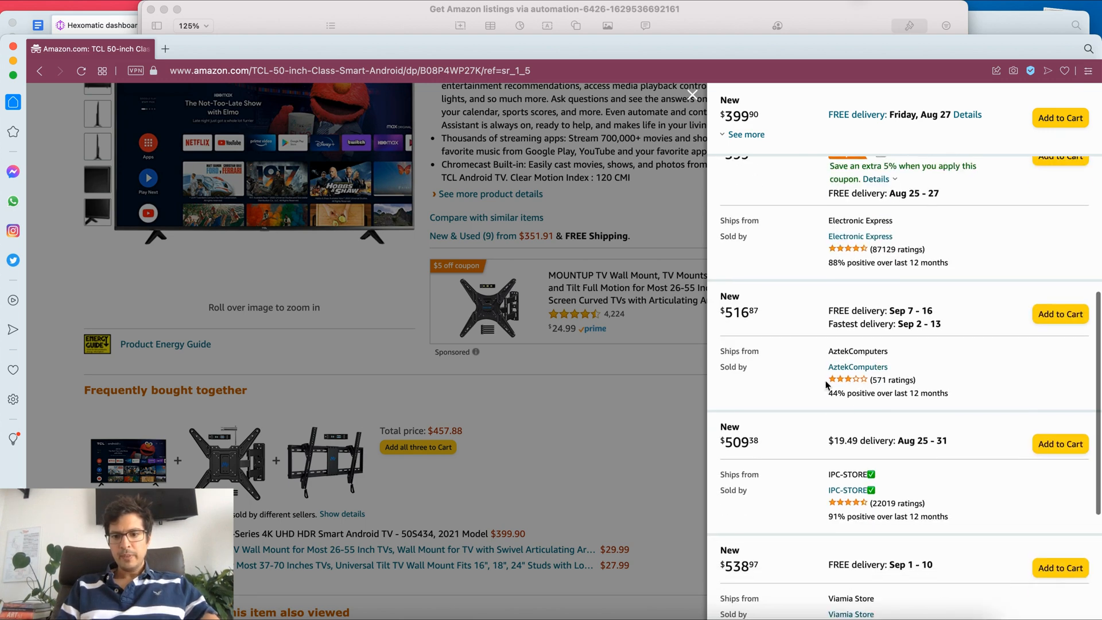
scroll(down, 3)
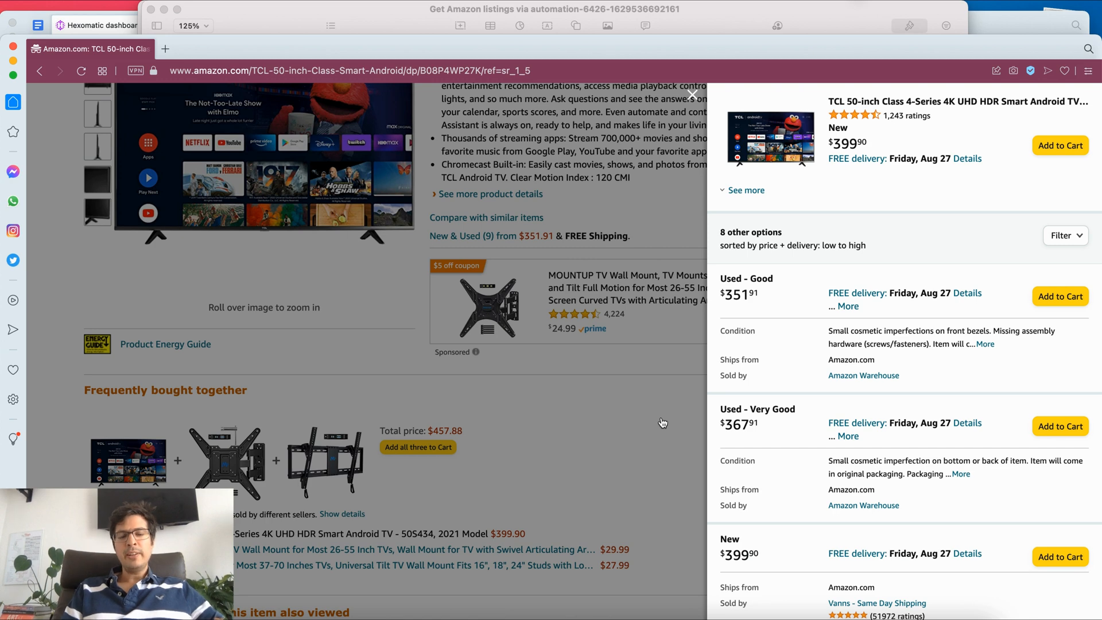
mouse_move(581, 353)
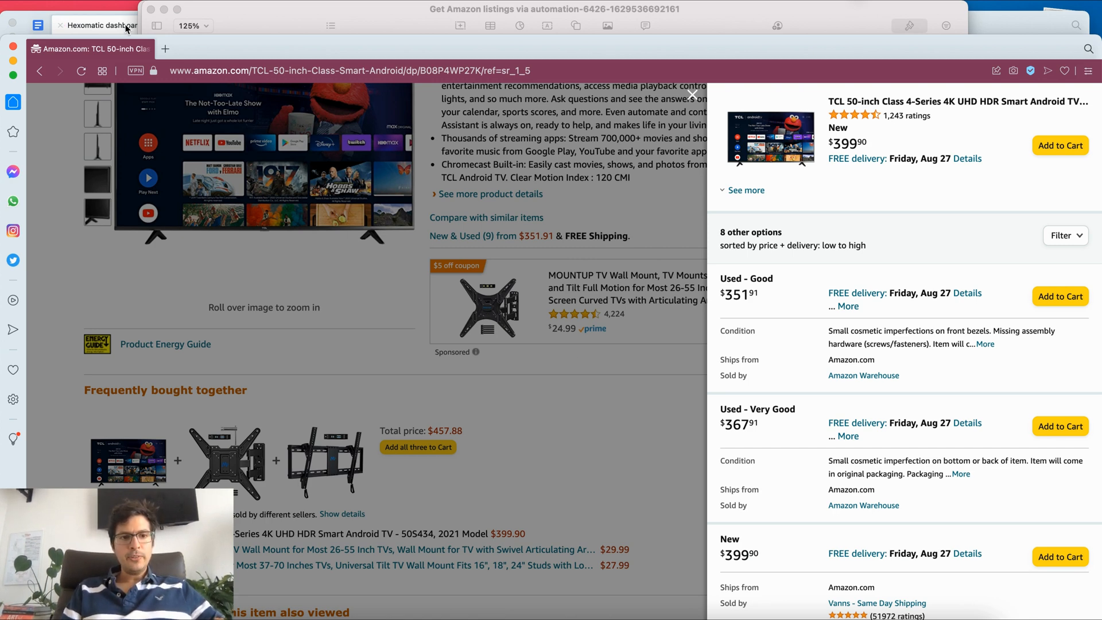
Step: In Hexomatic, dismiss the run dialog and leave the workflow without saving
click(103, 24)
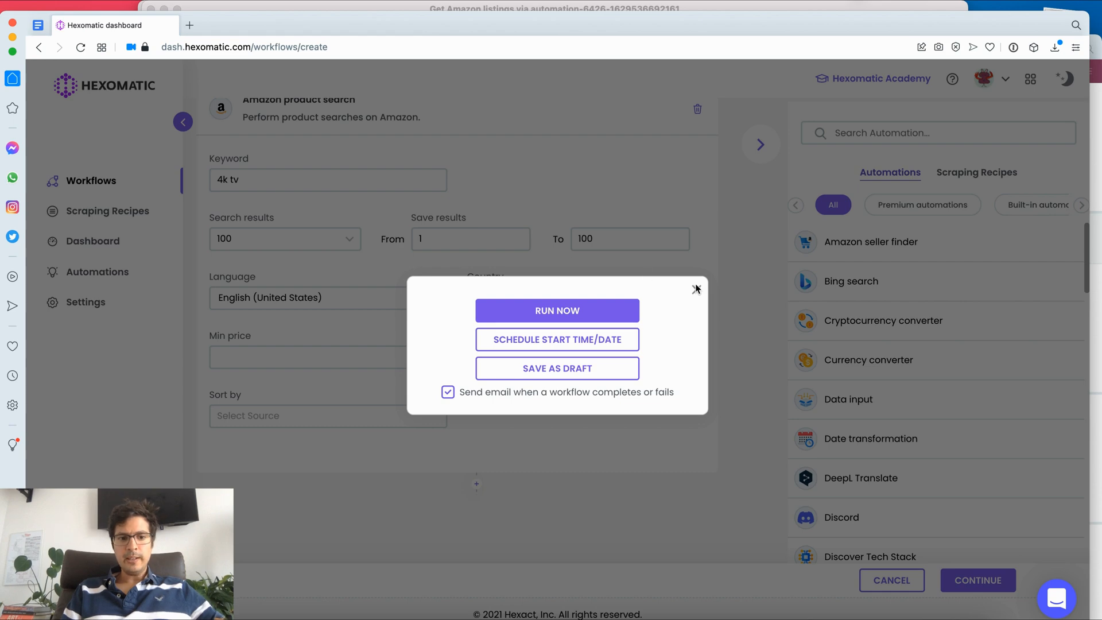
click(696, 289)
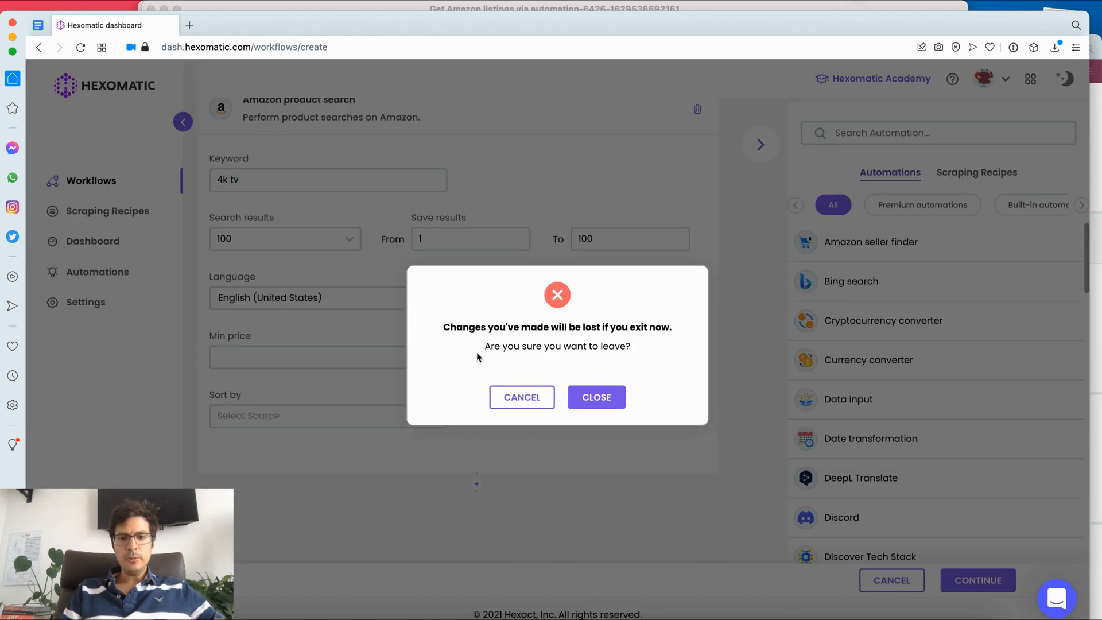
click(597, 397)
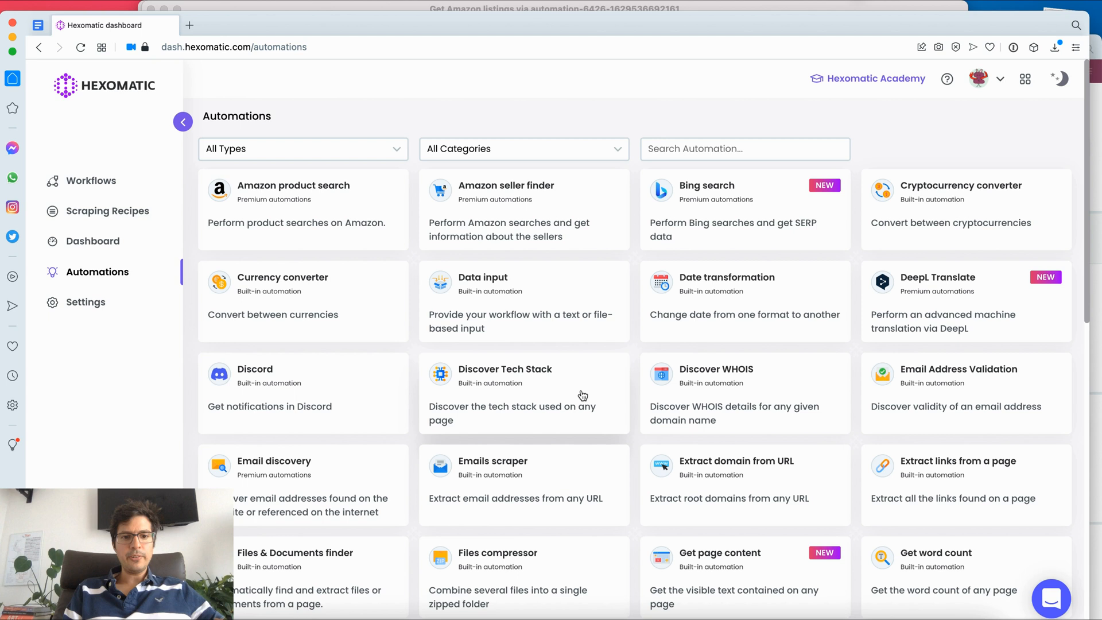
mouse_move(545, 227)
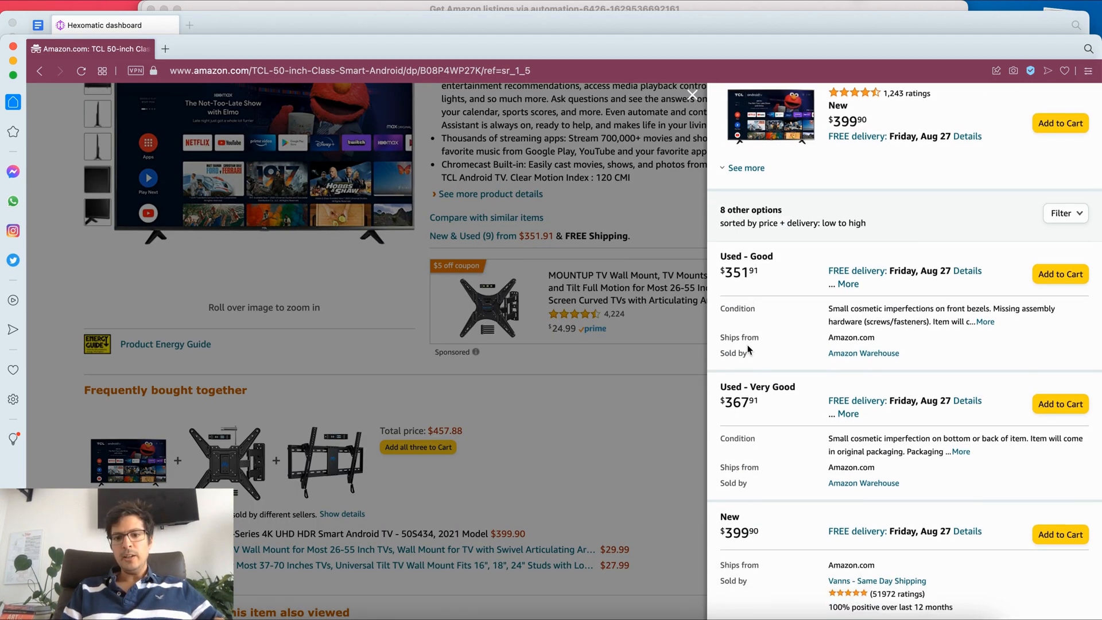
Step: Open the Workflows list from Hexomatic's sidebar
scroll(down, 3)
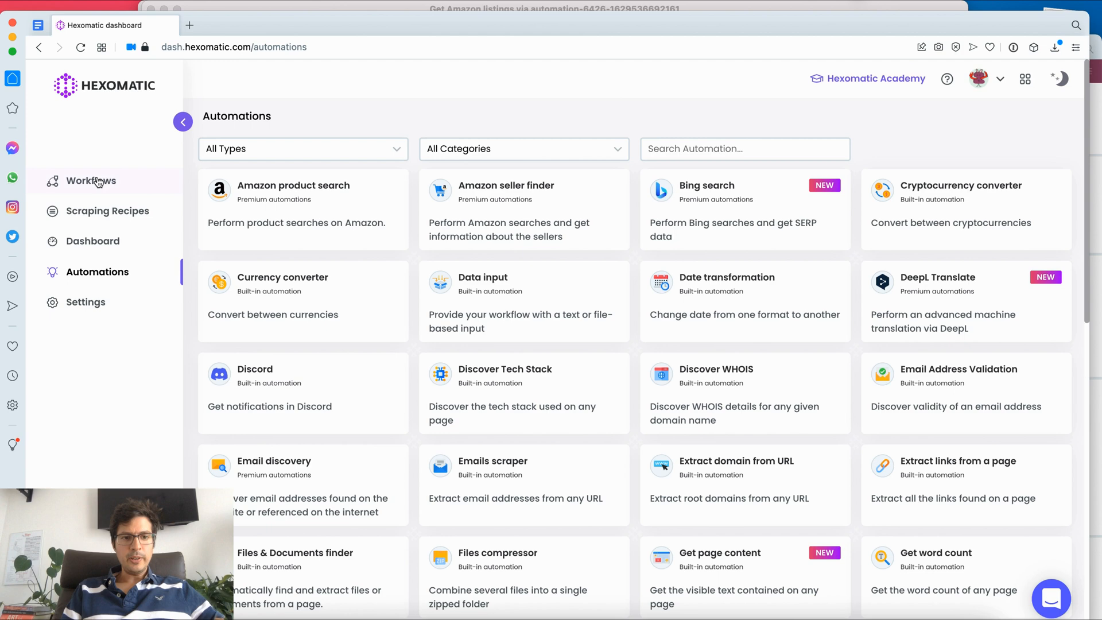
click(90, 180)
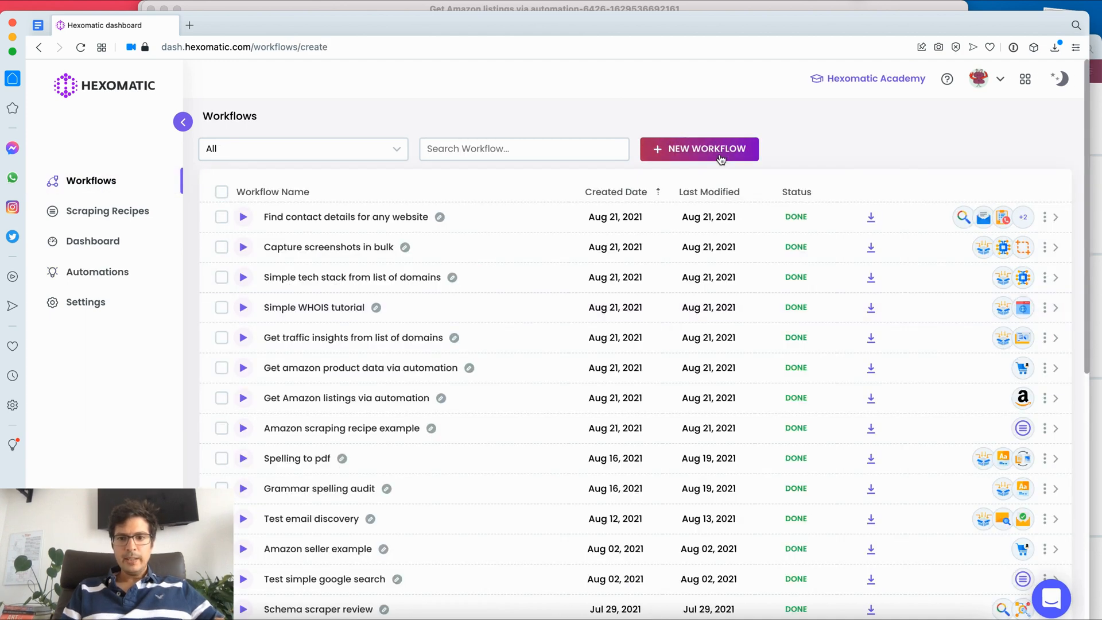
Step: Start a new workflow with the Amazon seller finder automation
click(698, 150)
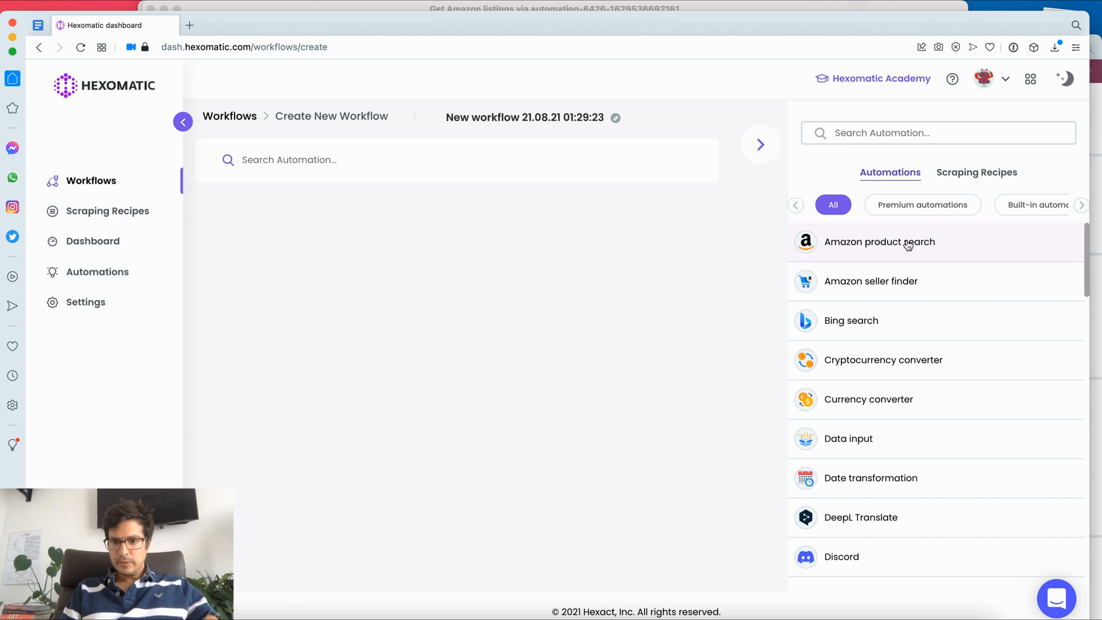
click(870, 281)
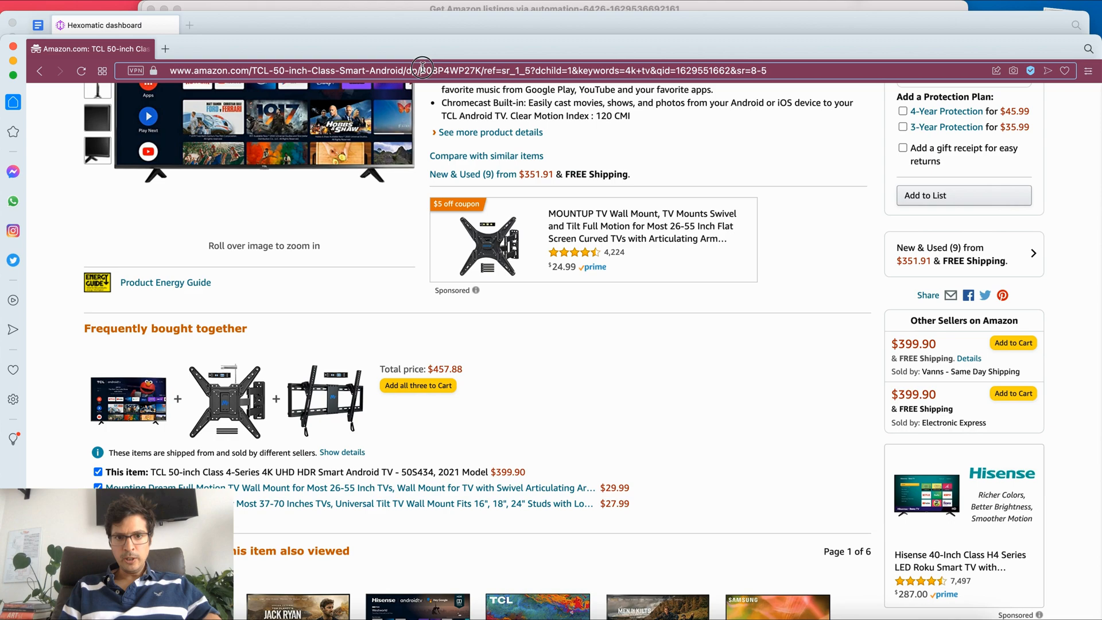
Step: Select the TCL TV's ASIN B08P4WP27K in the address bar for the seller finder
double_click(423, 68)
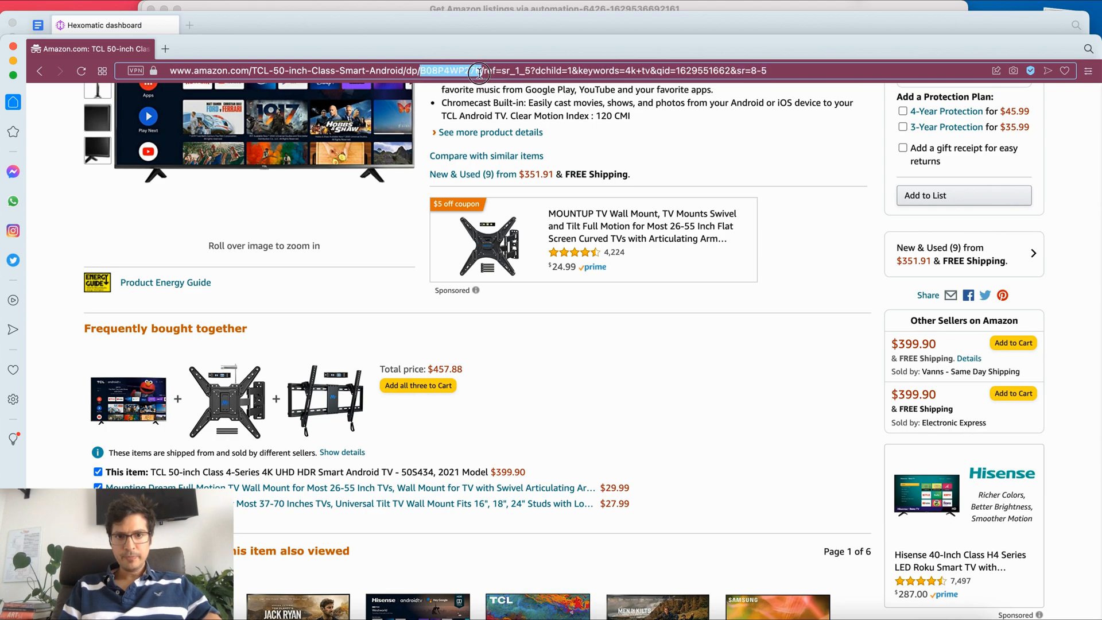
scroll(down, 3)
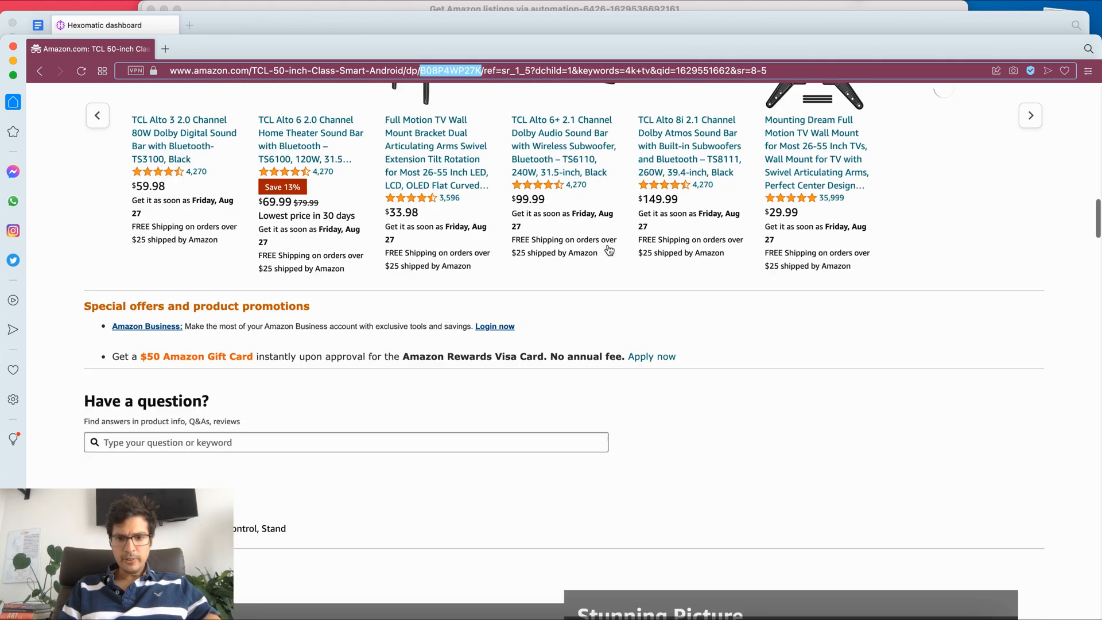
scroll(down, 3)
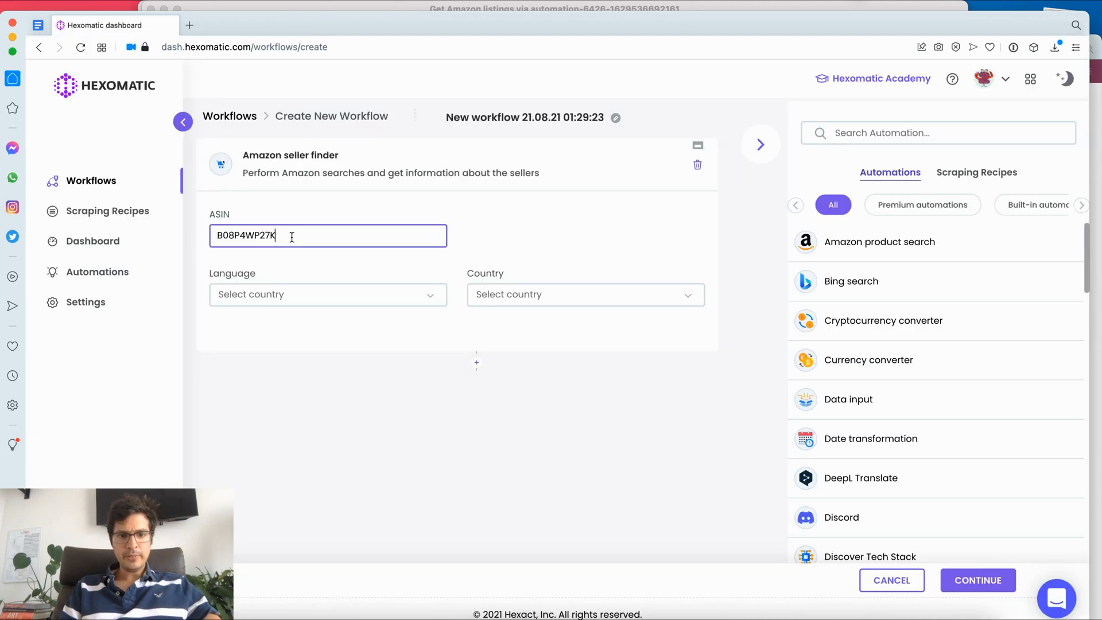
Step: Set the seller finder language to English (United States) and country to United States
click(327, 294)
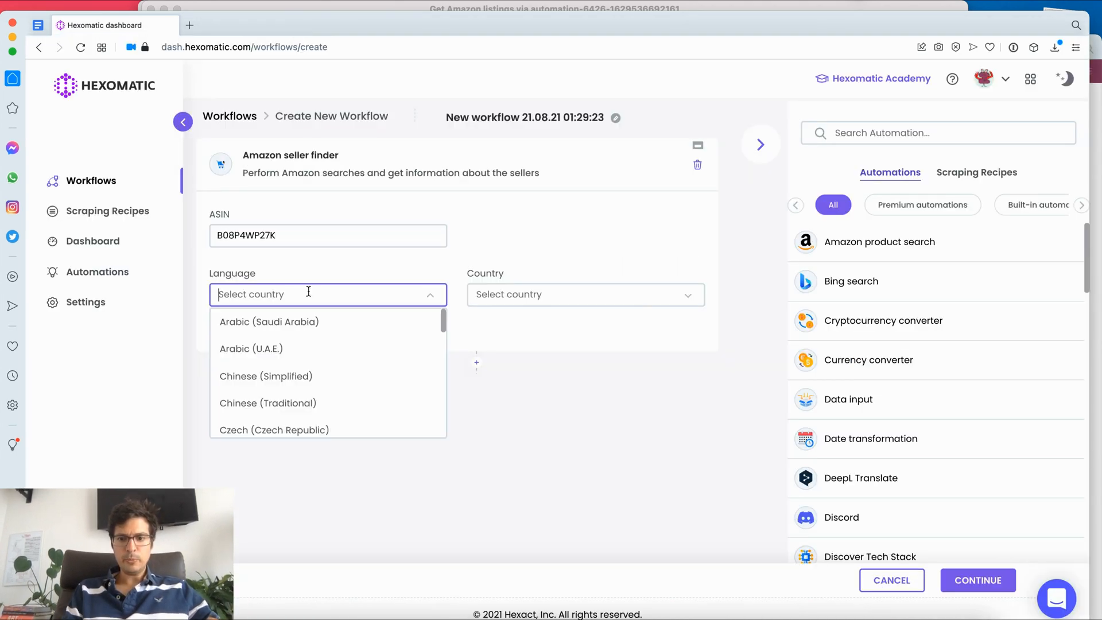
text(uni)
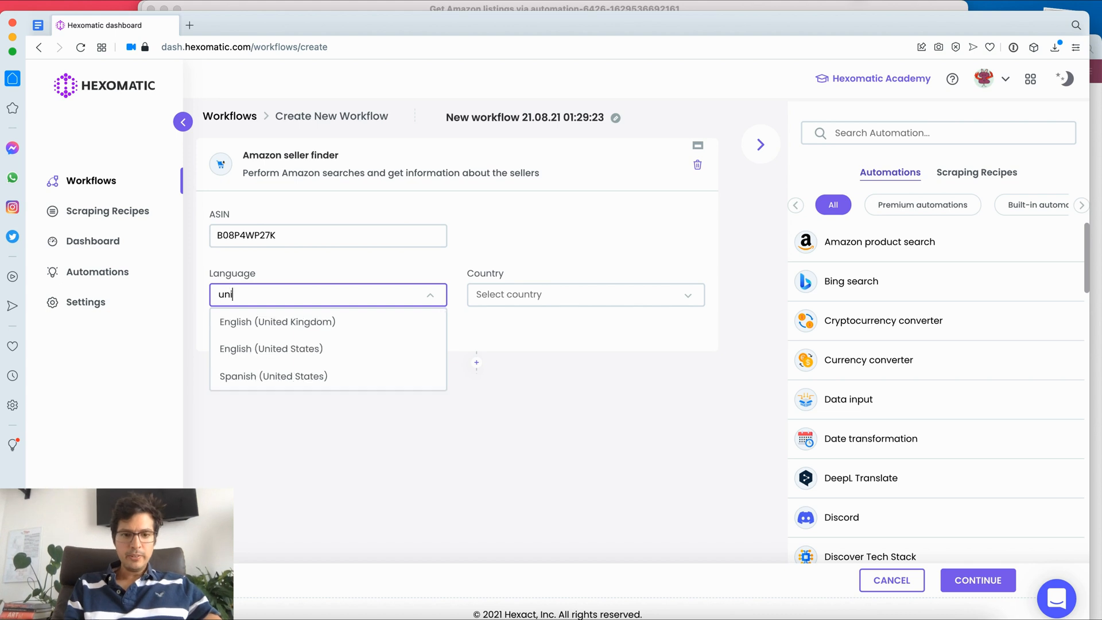
click(273, 376)
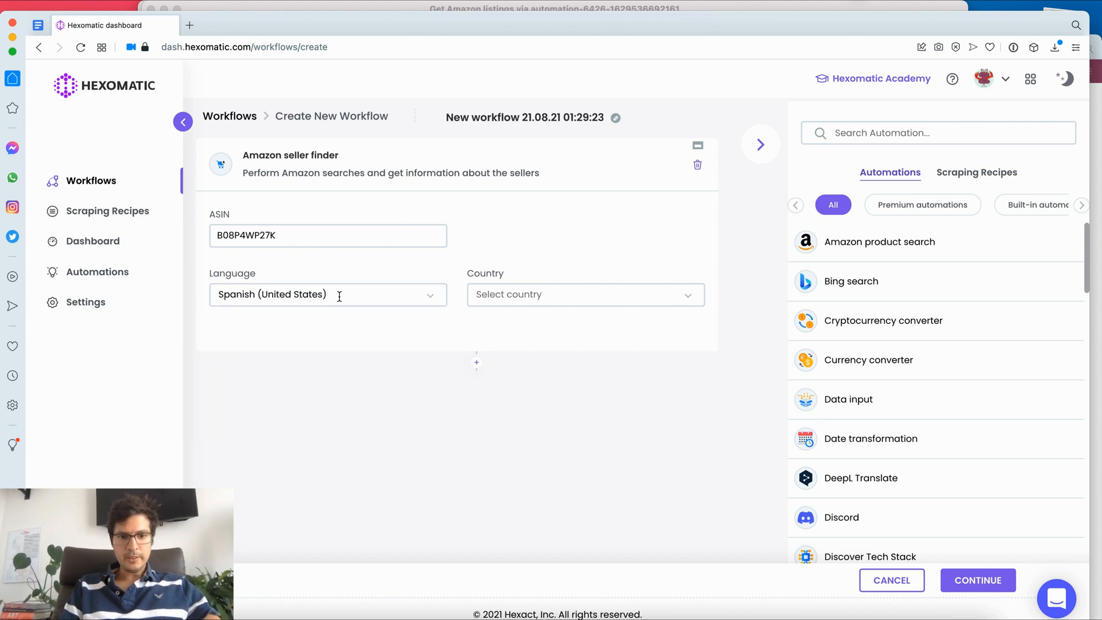
click(329, 294)
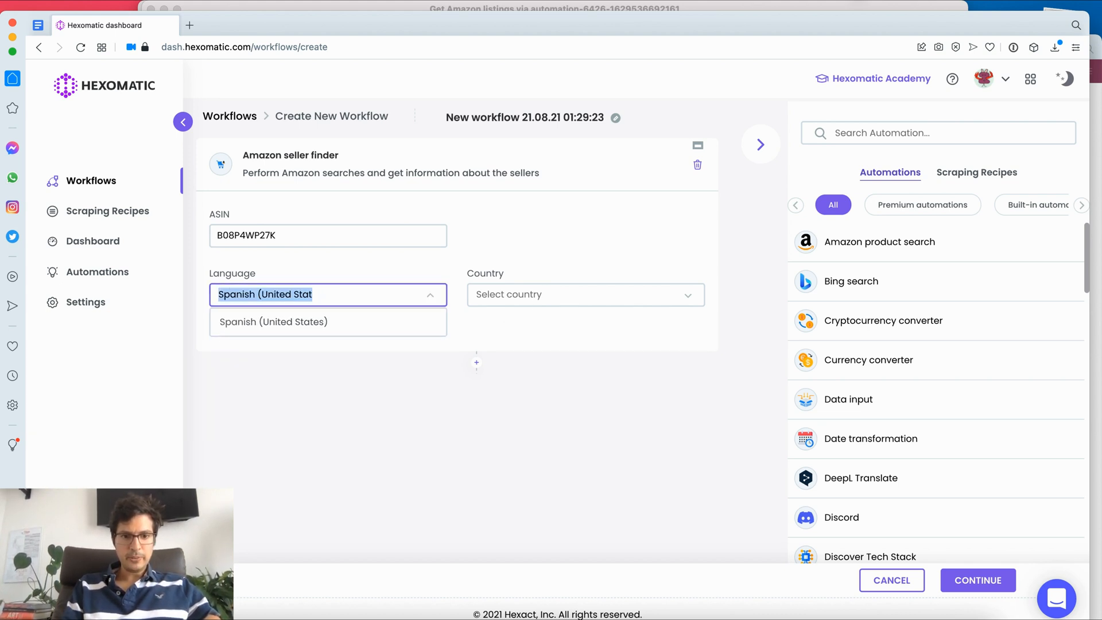
text(engl)
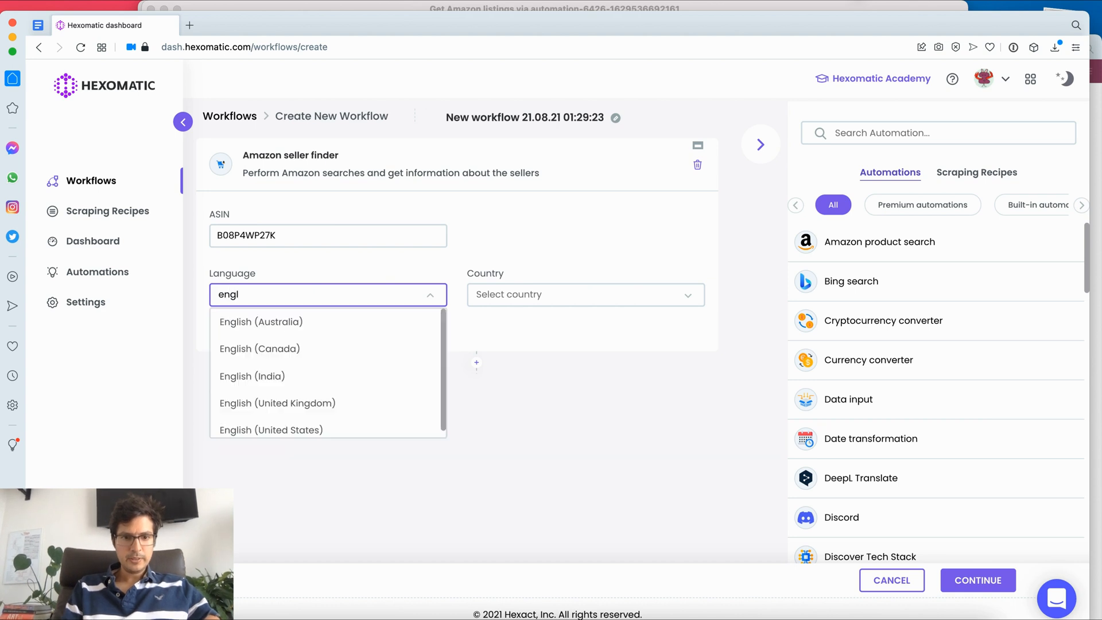
click(271, 430)
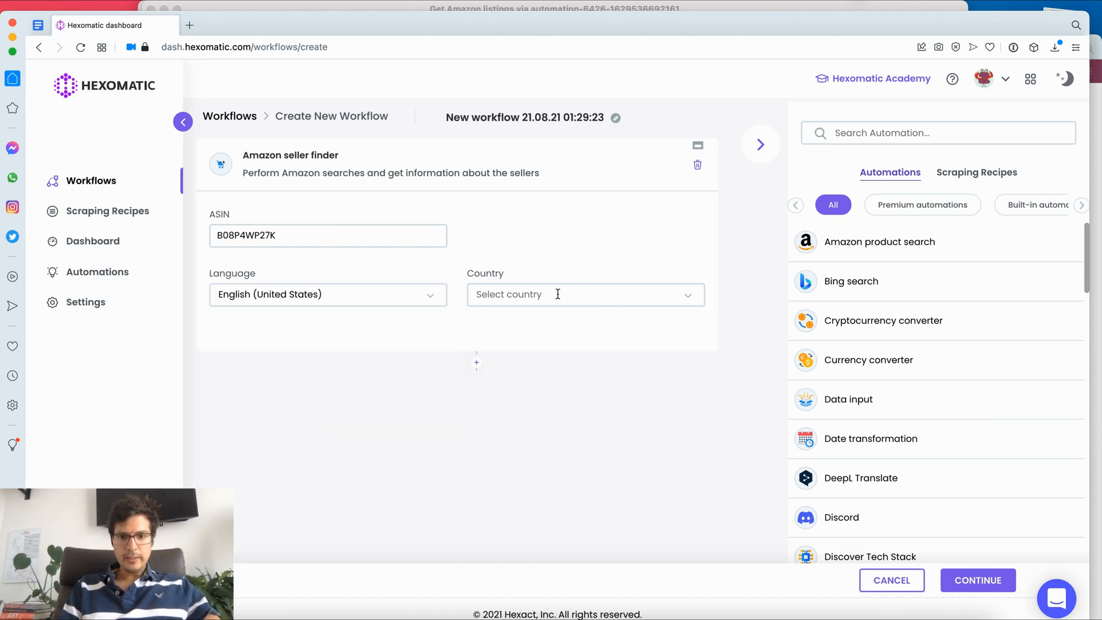
click(586, 294)
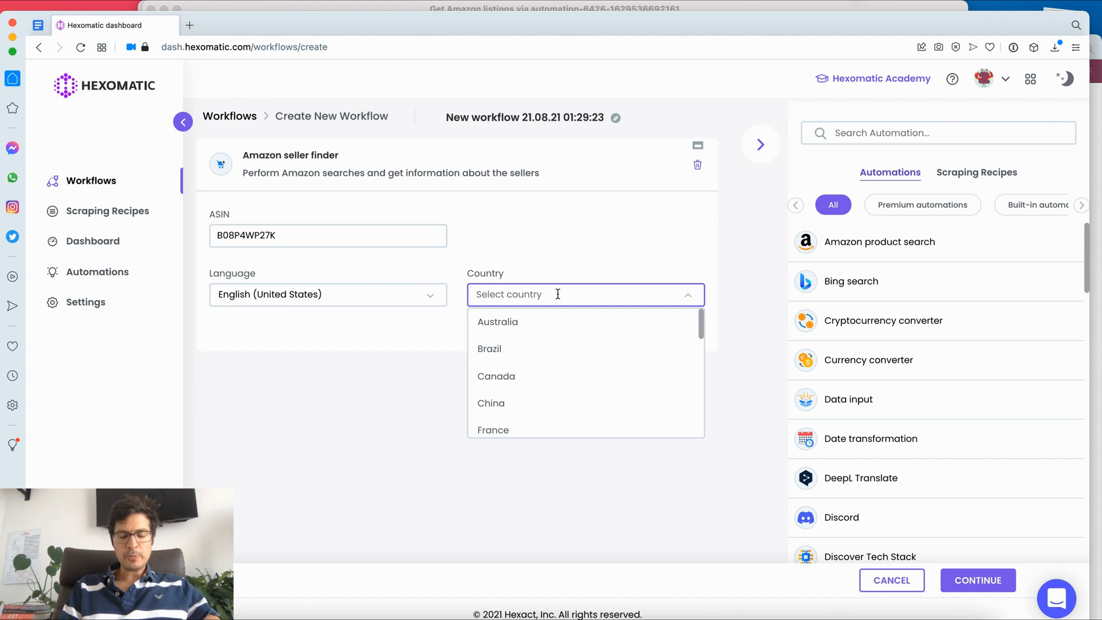
text(unite)
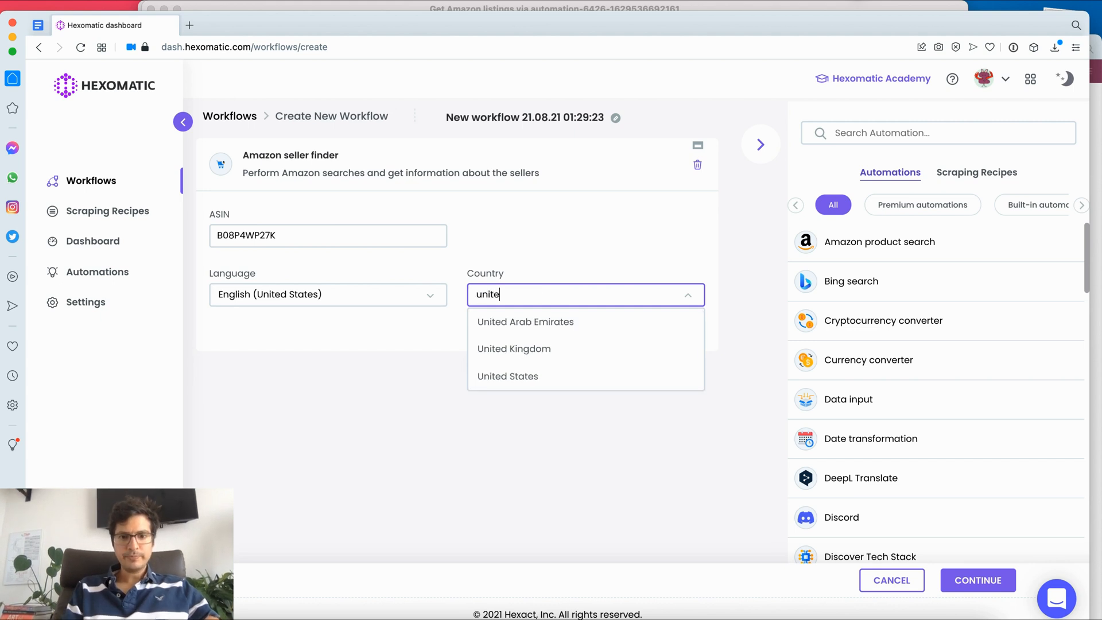
click(507, 376)
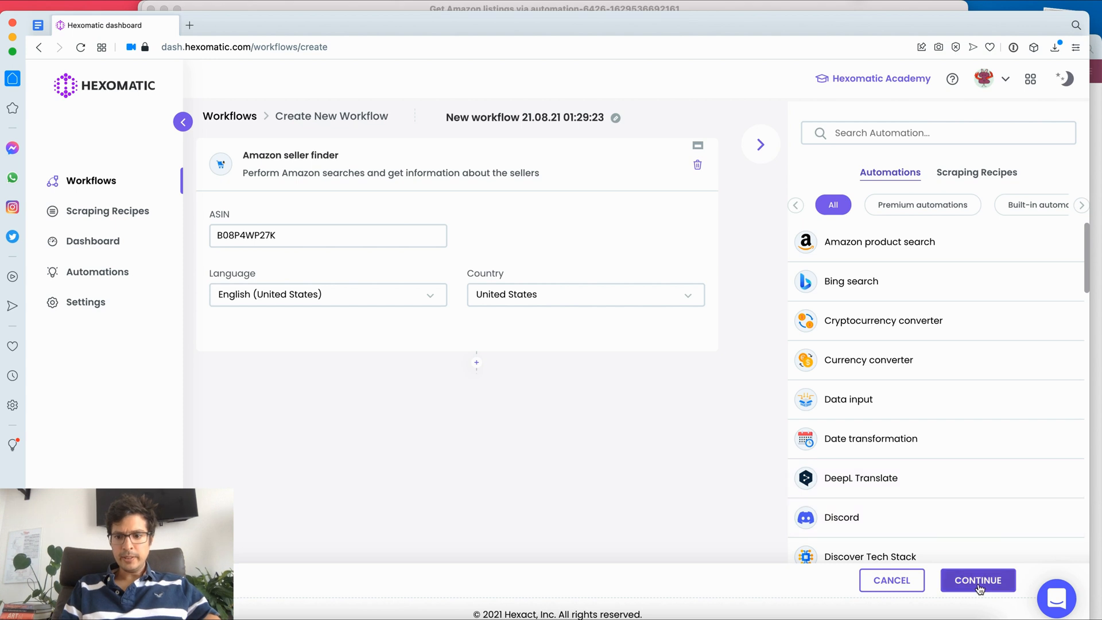
Step: Continue past the seller finder settings to the Run Now, Schedule or Save as Draft options
click(977, 580)
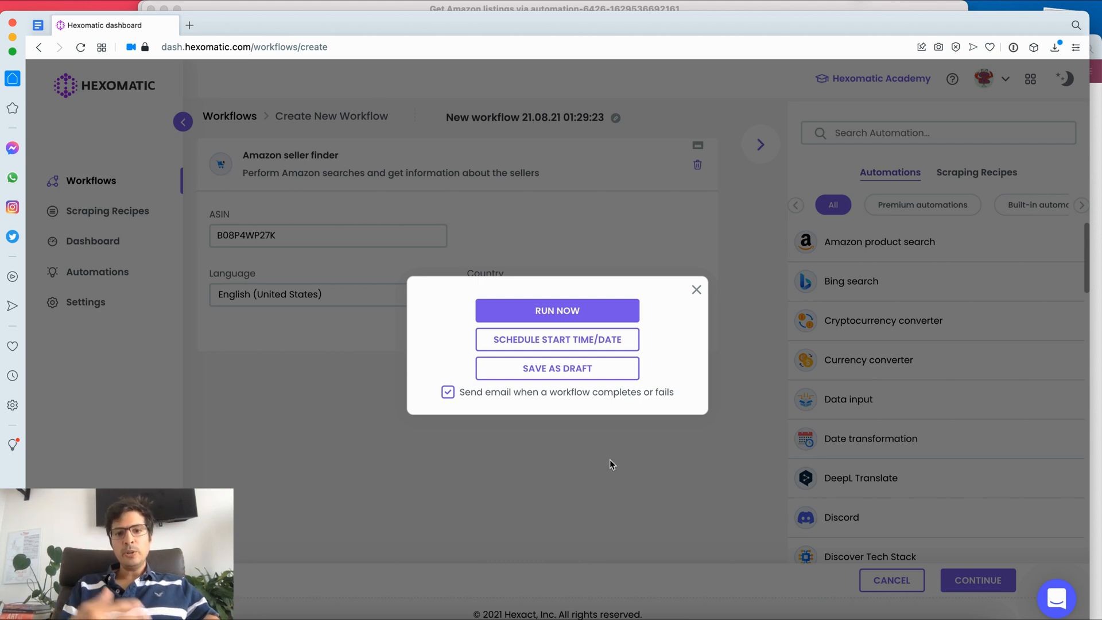
mouse_move(619, 475)
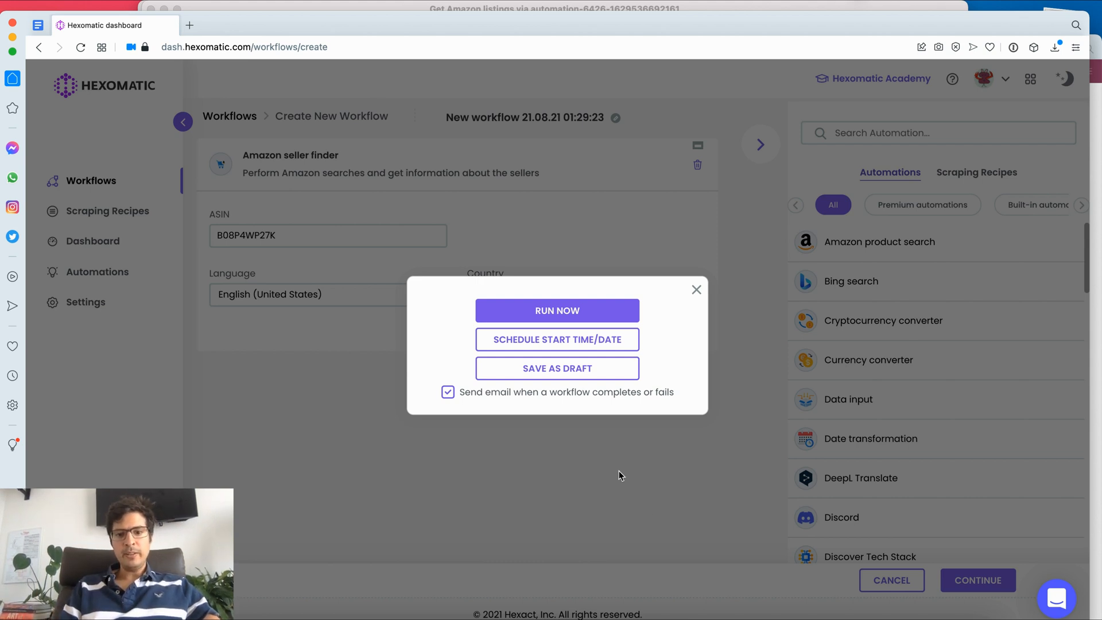
mouse_move(672, 522)
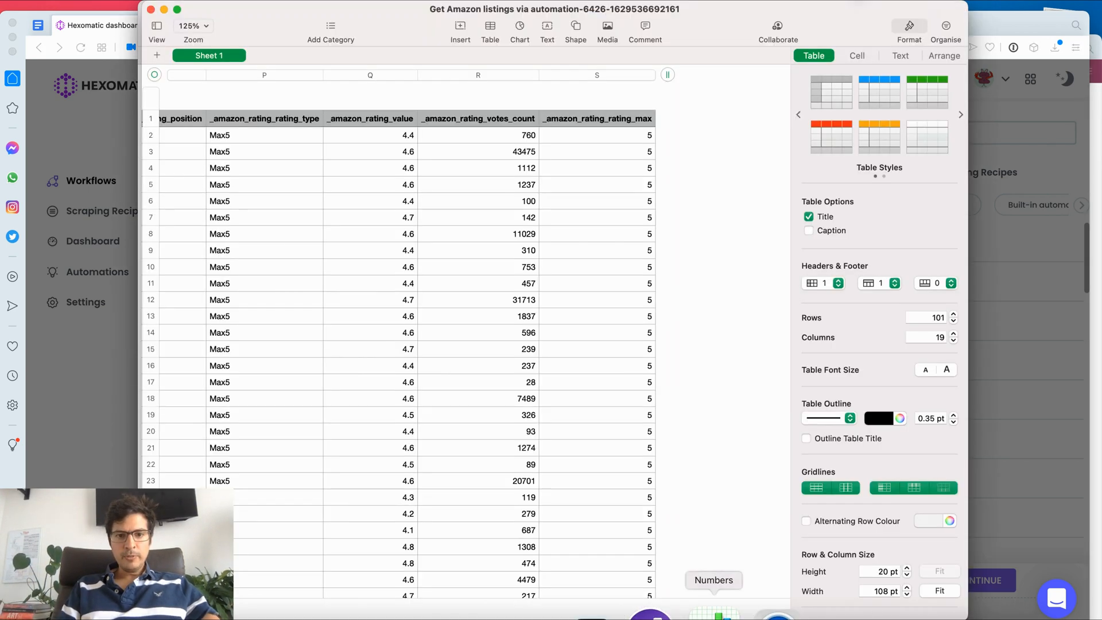
Step: Switch to the 'Get amazon product data via automation-6427' spreadsheet showing nine sellers
click(553, 6)
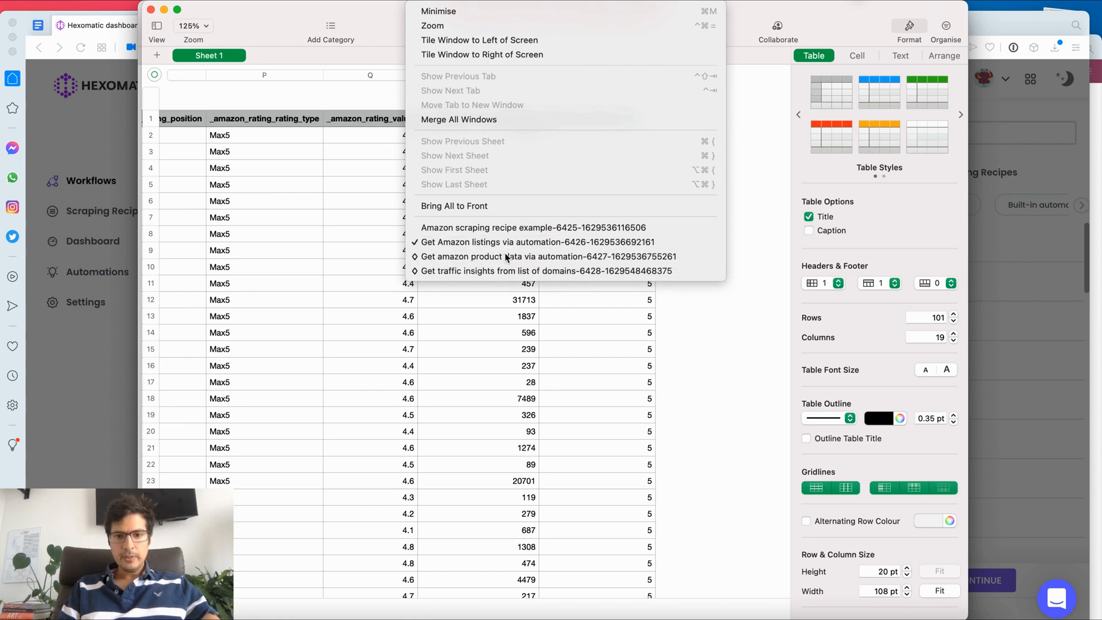
click(551, 257)
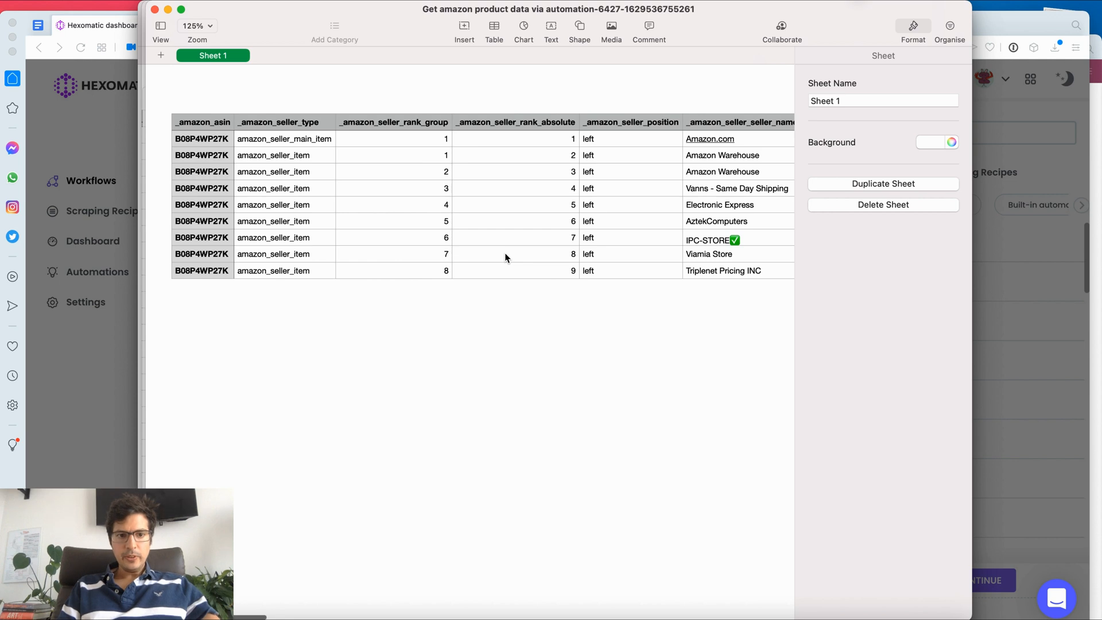
mouse_move(215, 245)
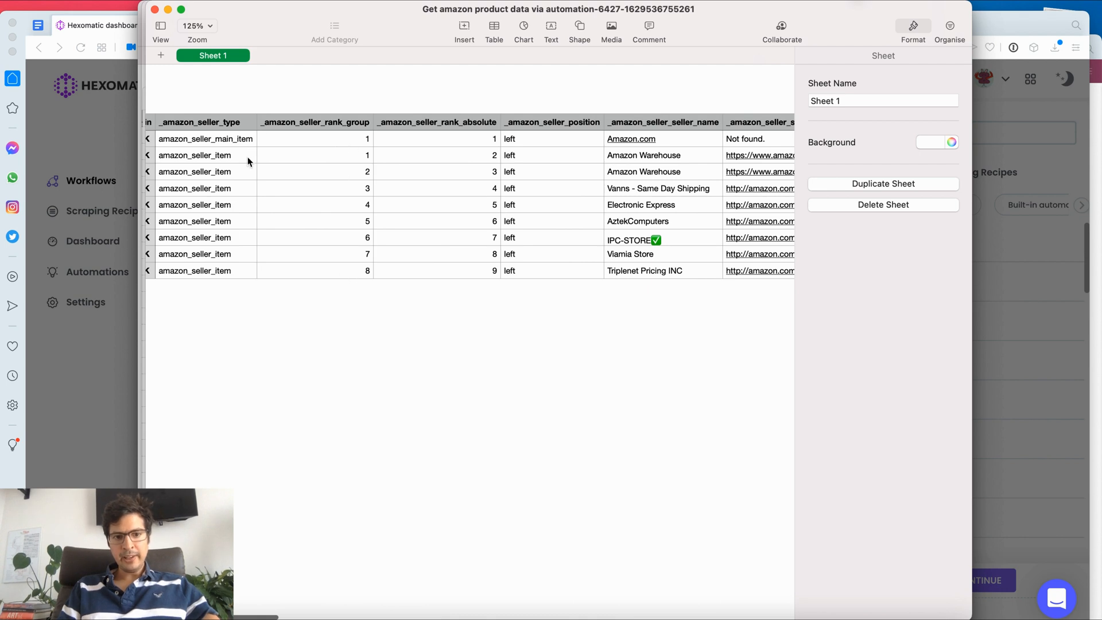
scroll(right, 3)
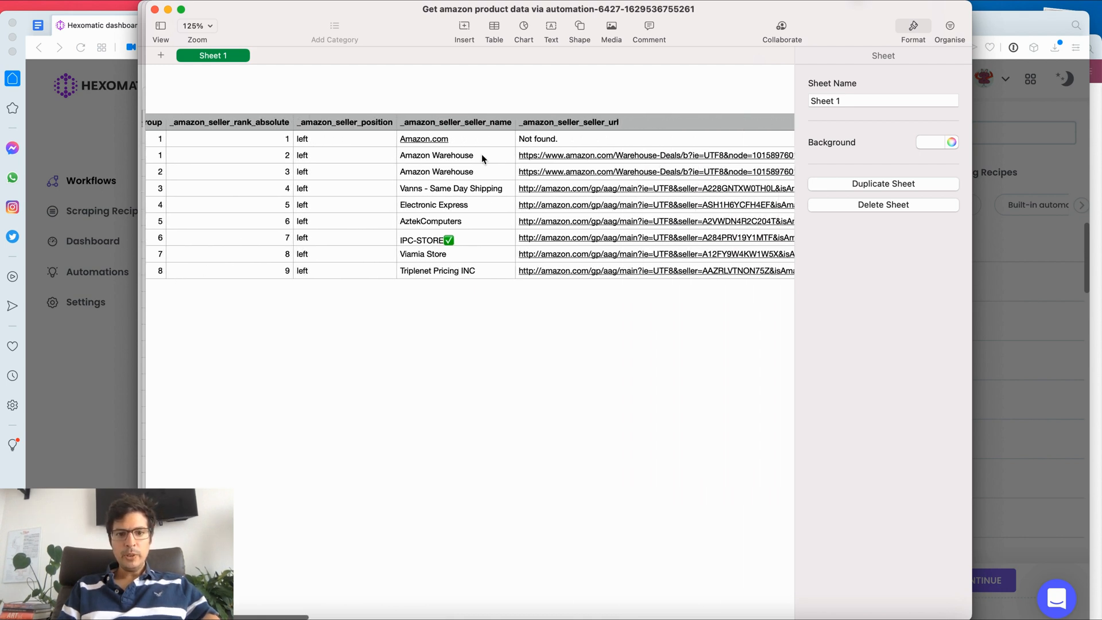
click(452, 139)
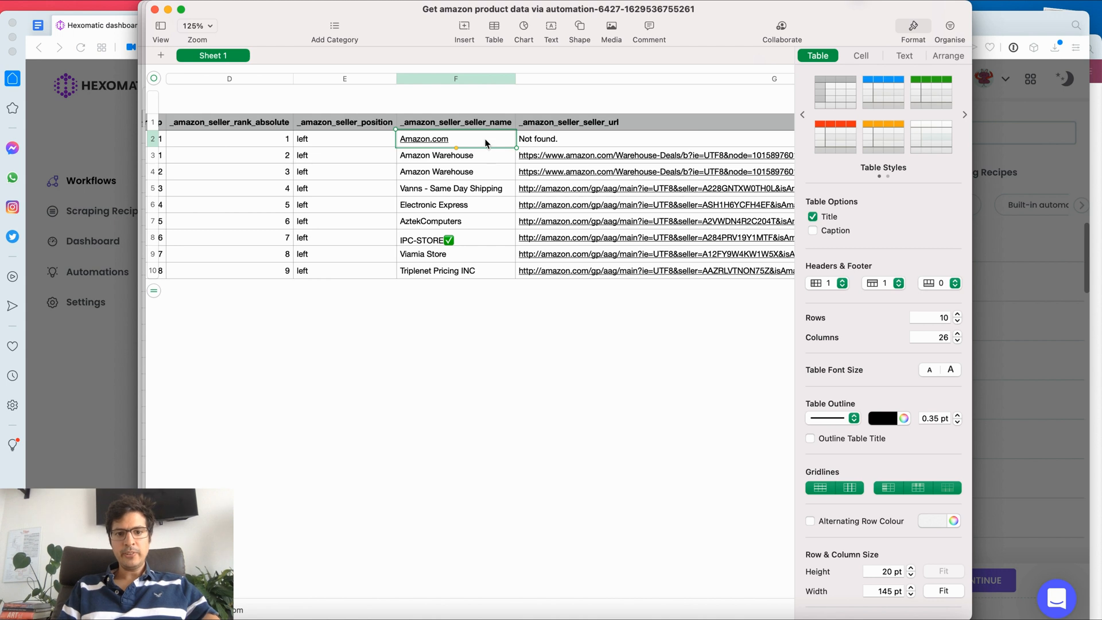
mouse_move(465, 240)
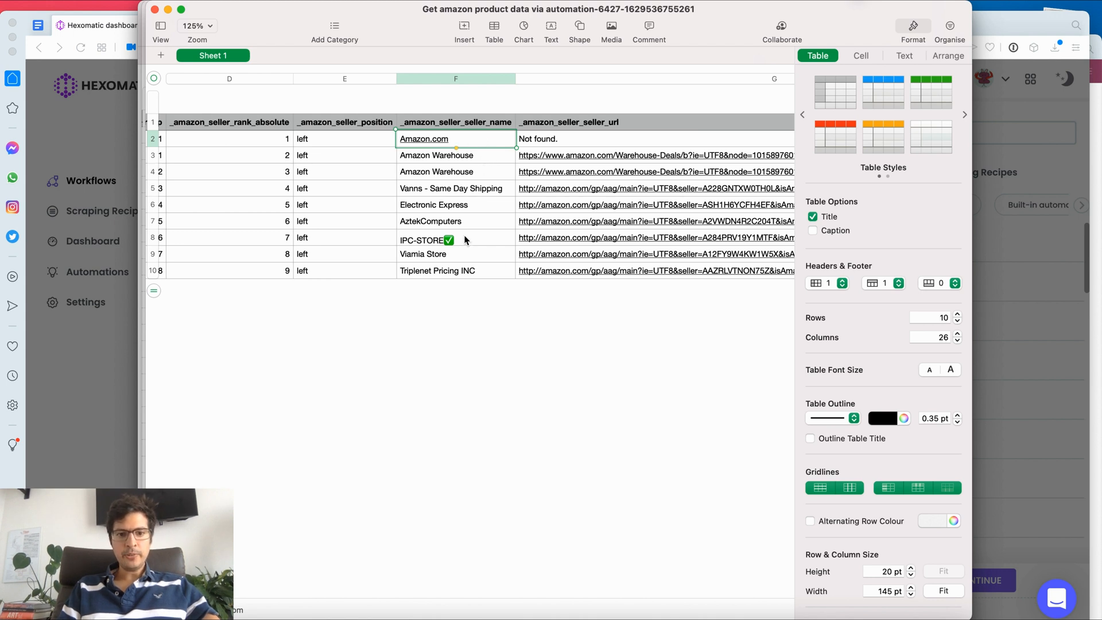
scroll(right, 3)
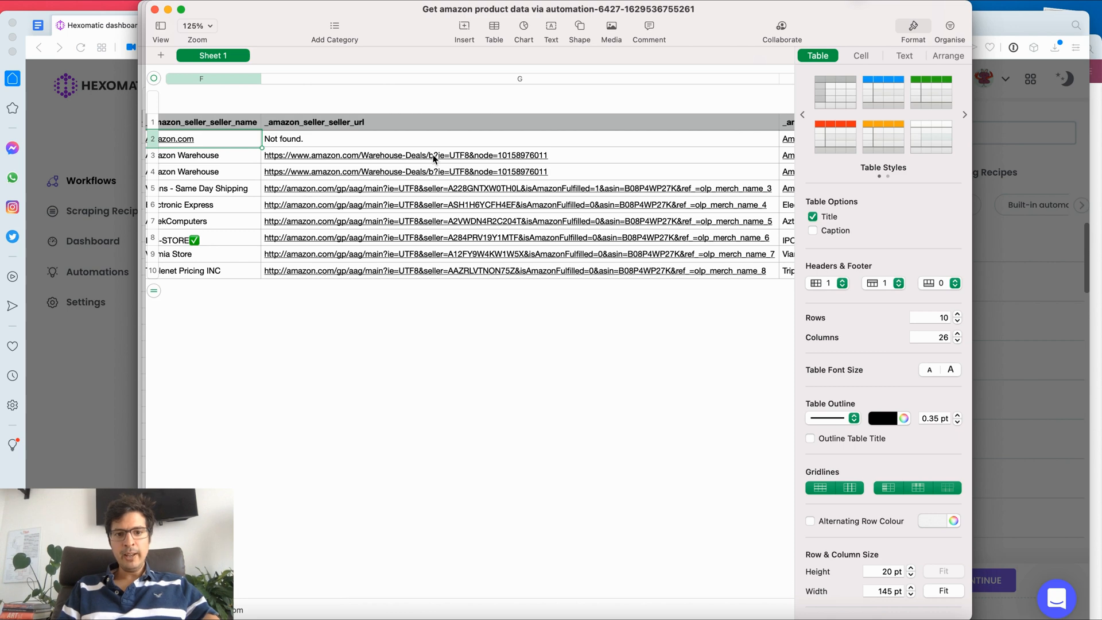
scroll(right, 3)
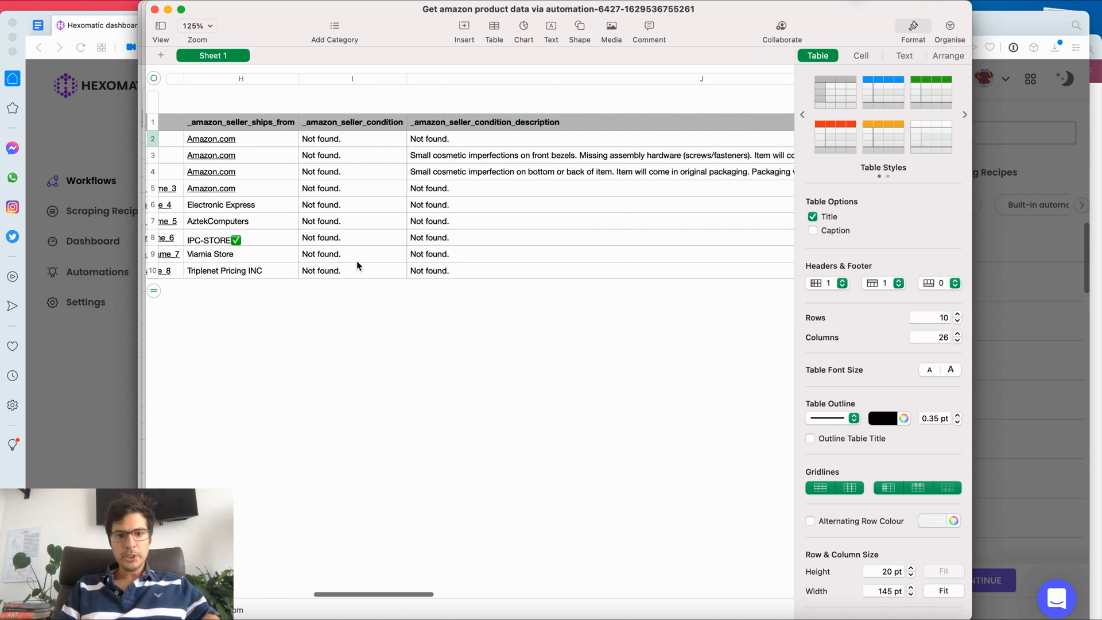
mouse_move(387, 264)
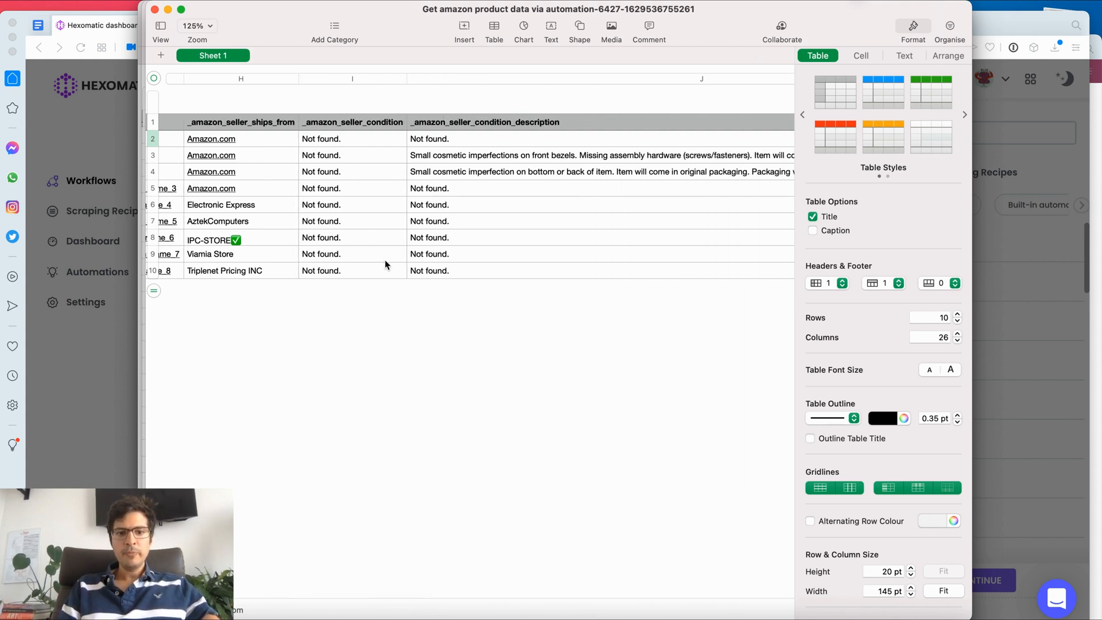
scroll(right, 3)
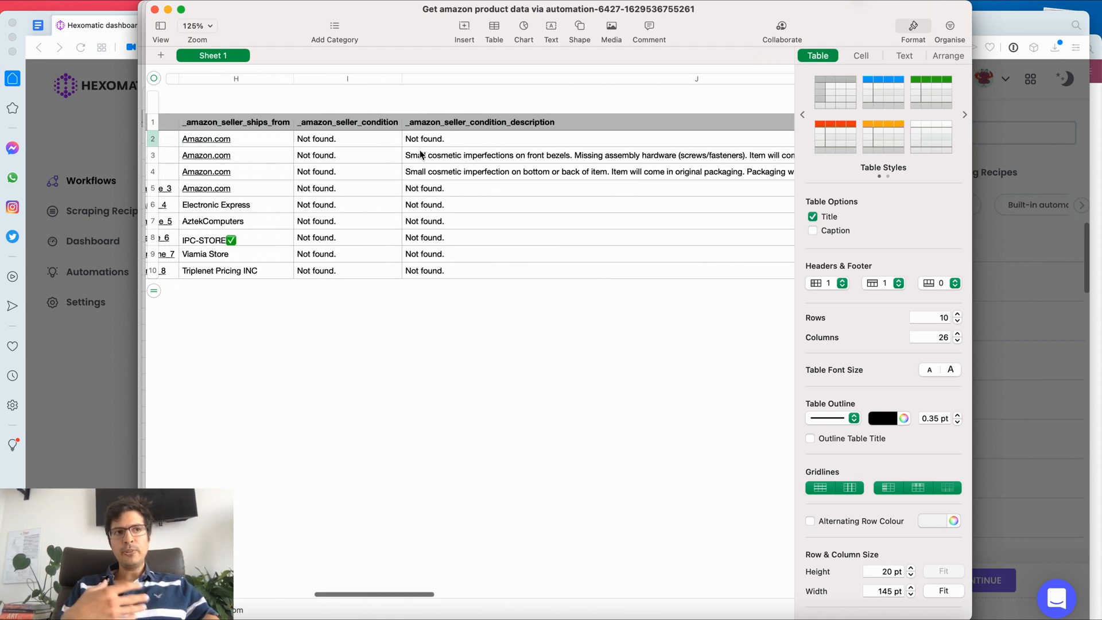
mouse_move(535, 171)
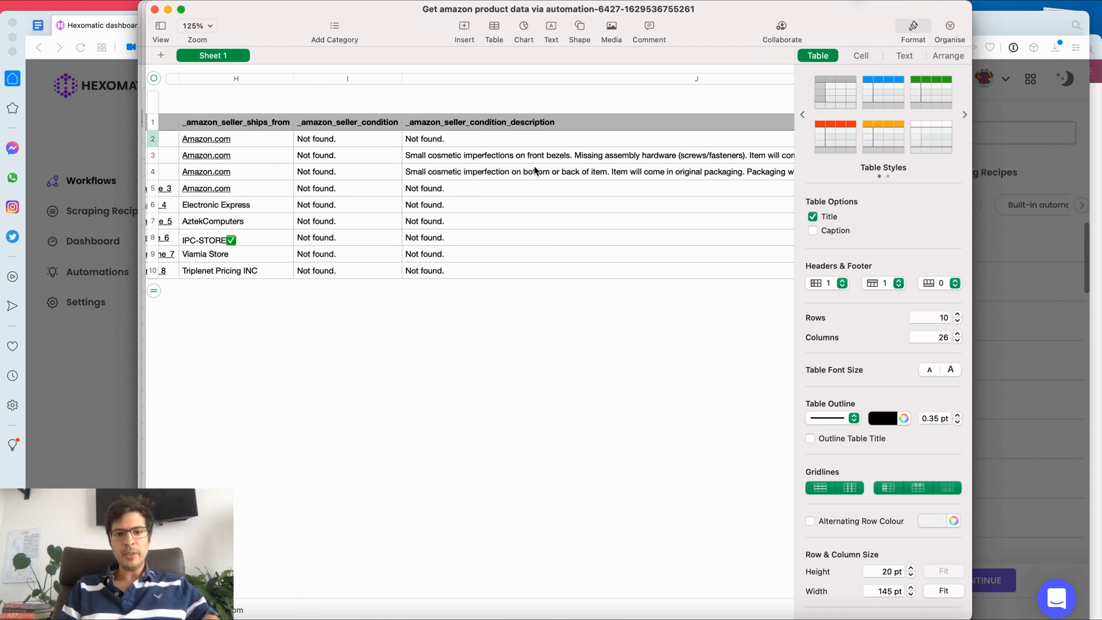
scroll(right, 3)
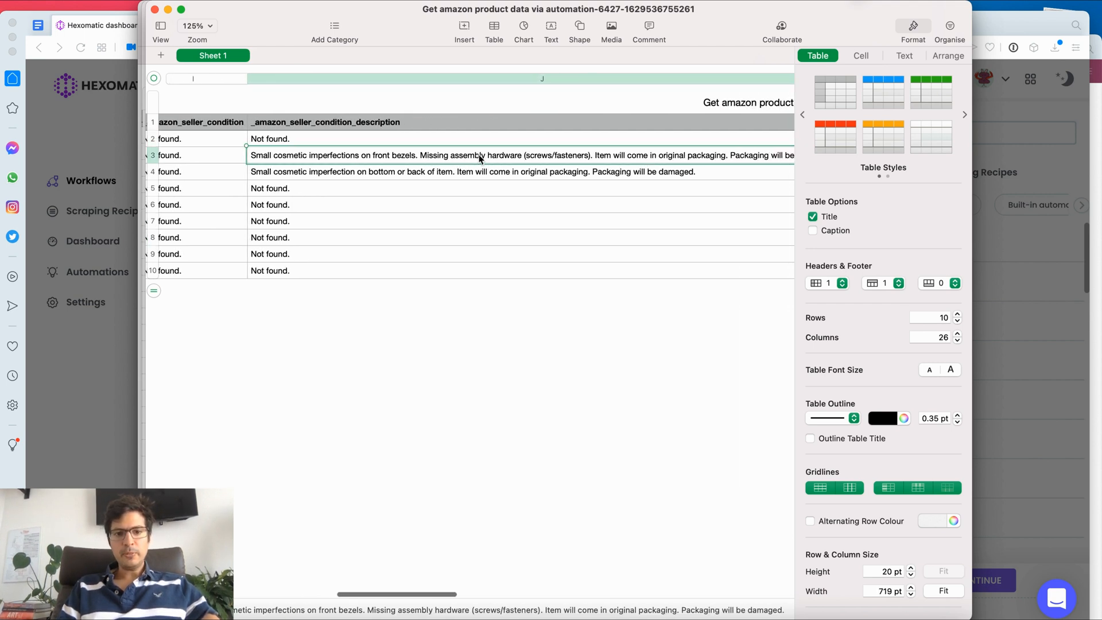
scroll(right, 3)
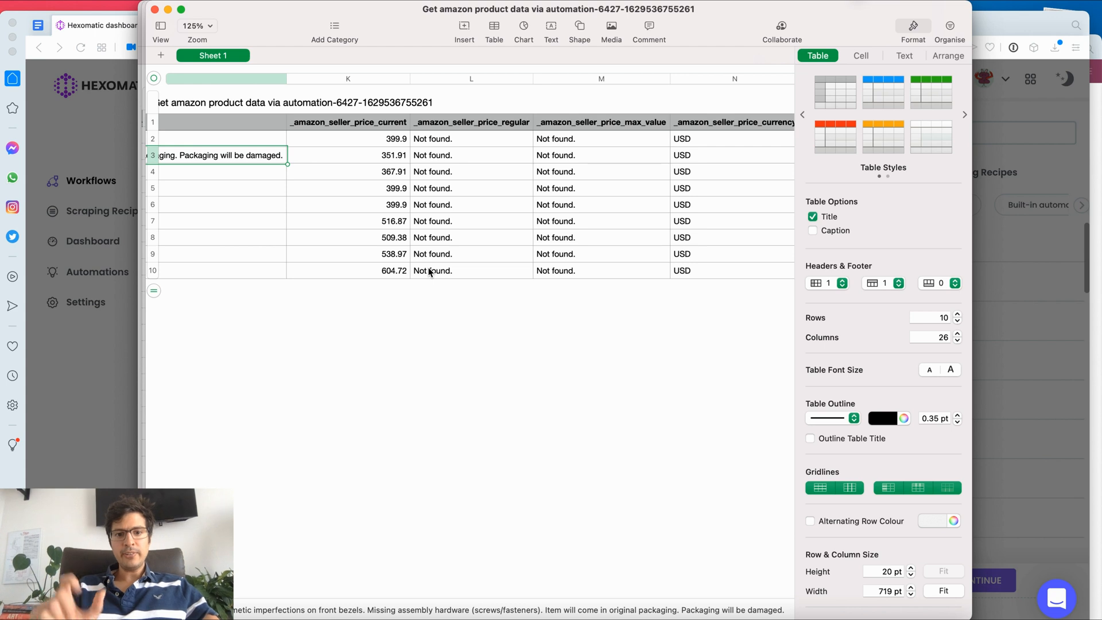
scroll(right, 3)
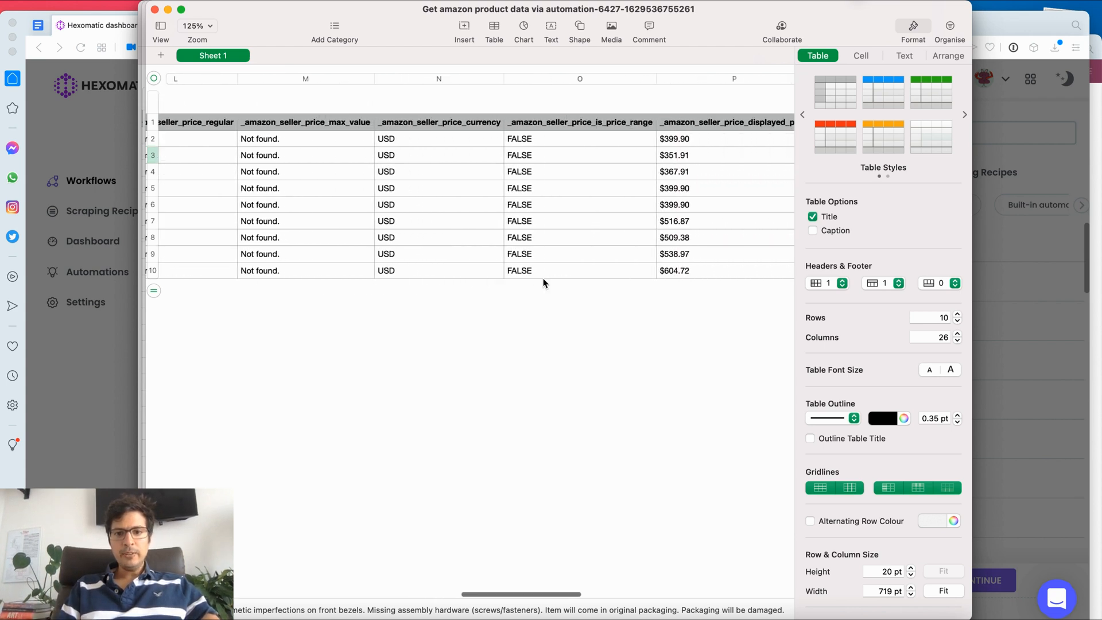
scroll(right, 3)
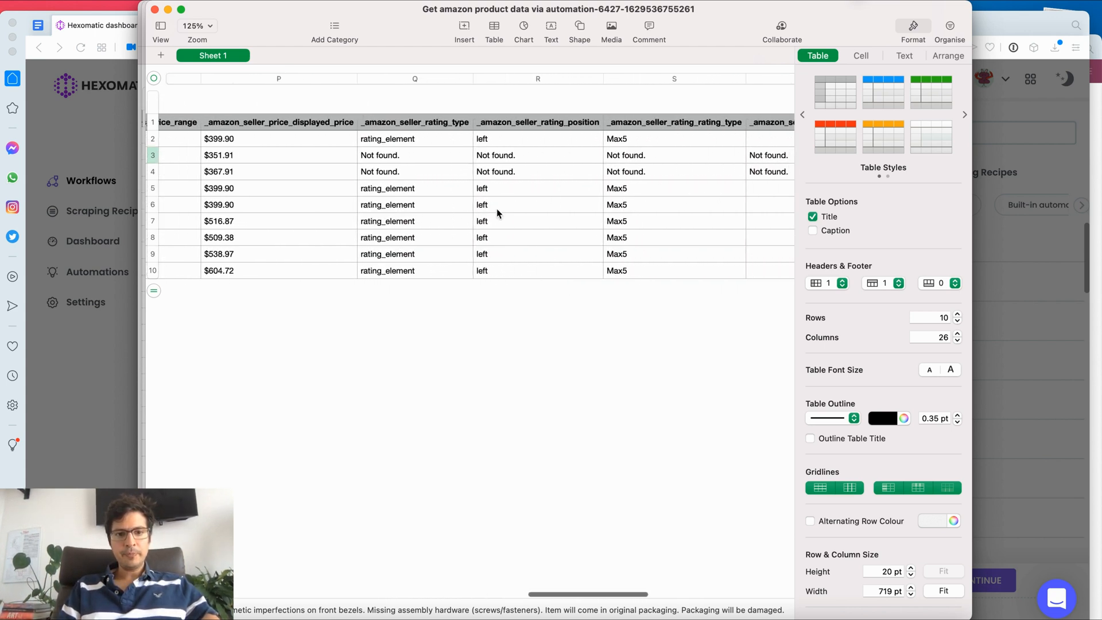
scroll(right, 3)
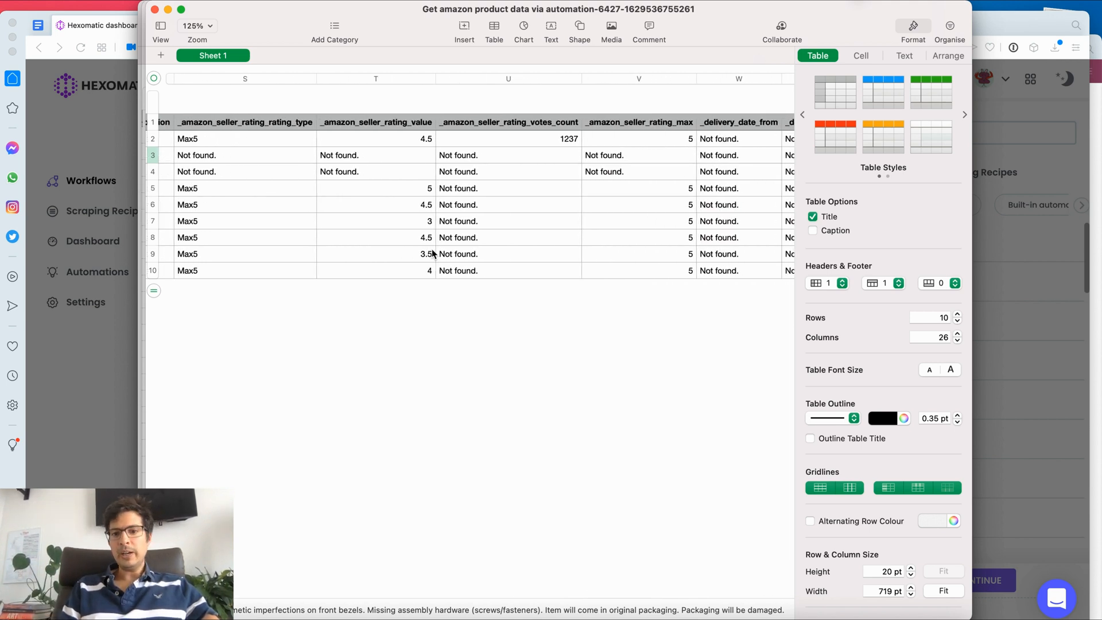
scroll(right, 3)
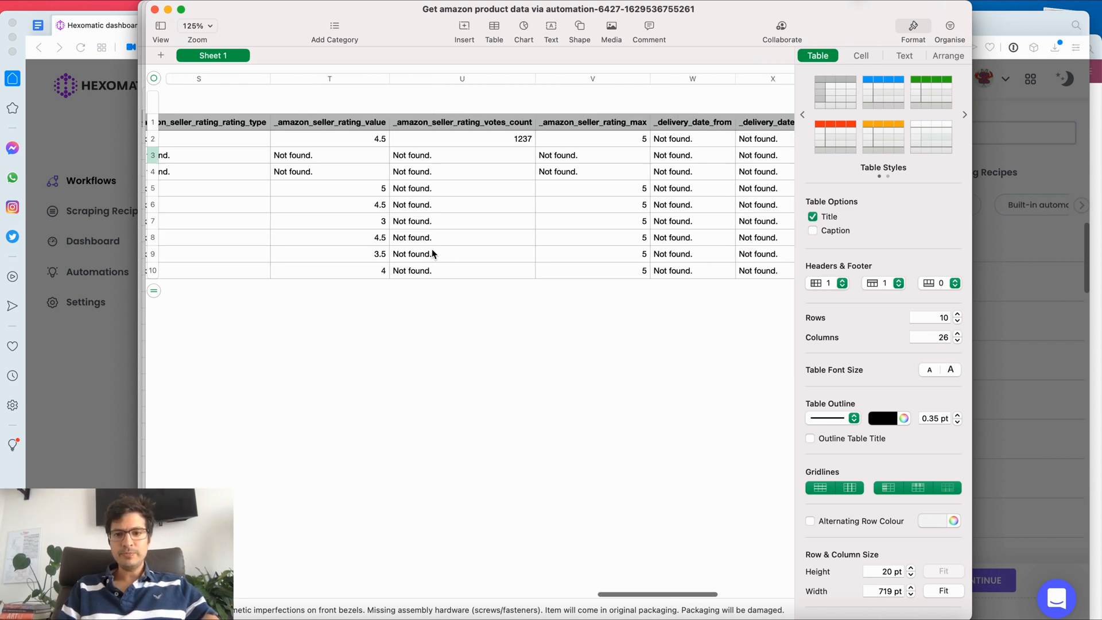
scroll(right, 3)
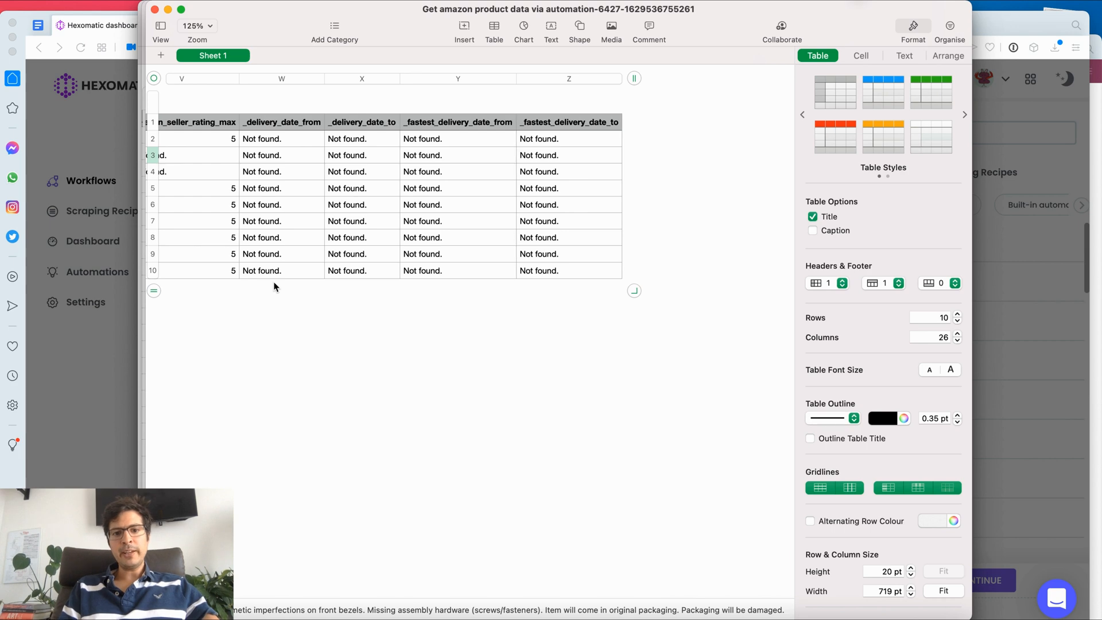
scroll(left, 3)
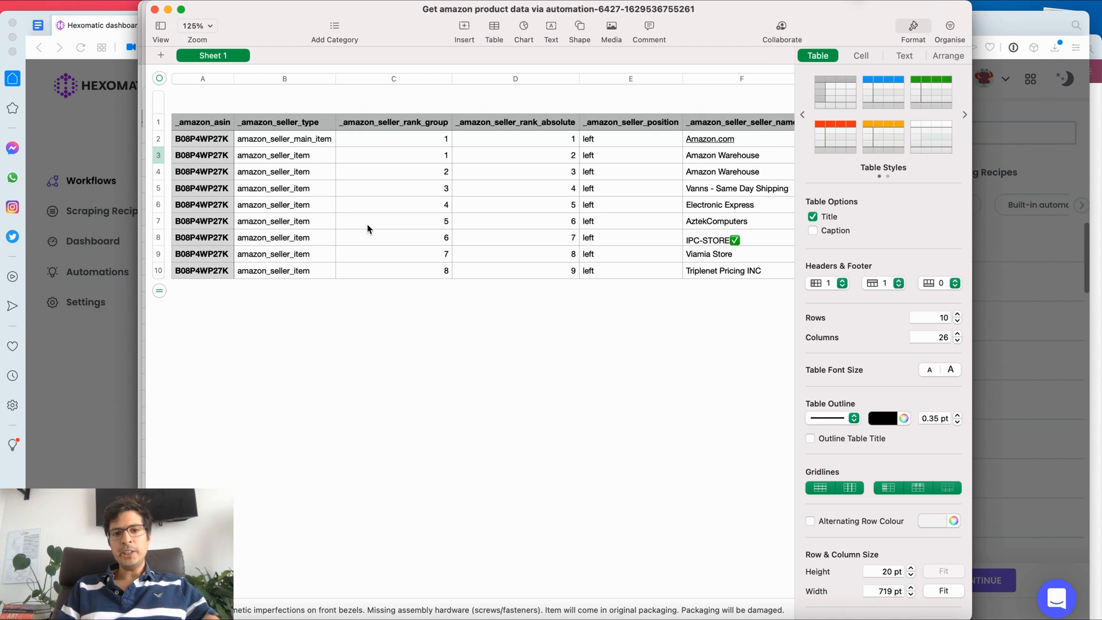
mouse_move(395, 320)
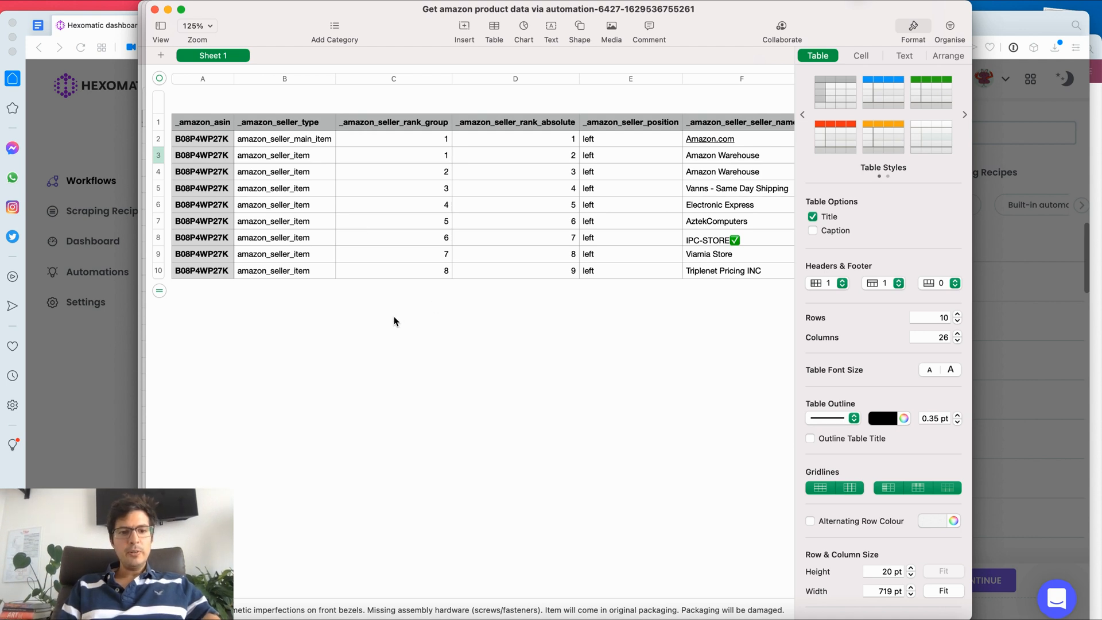